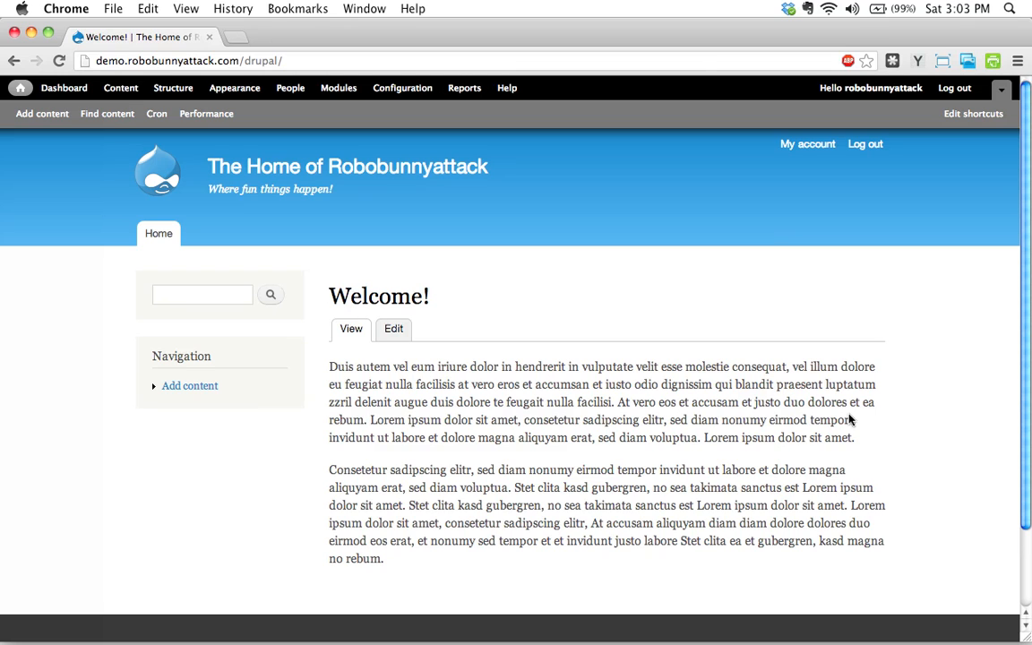
pyautogui.moveTo(173, 99)
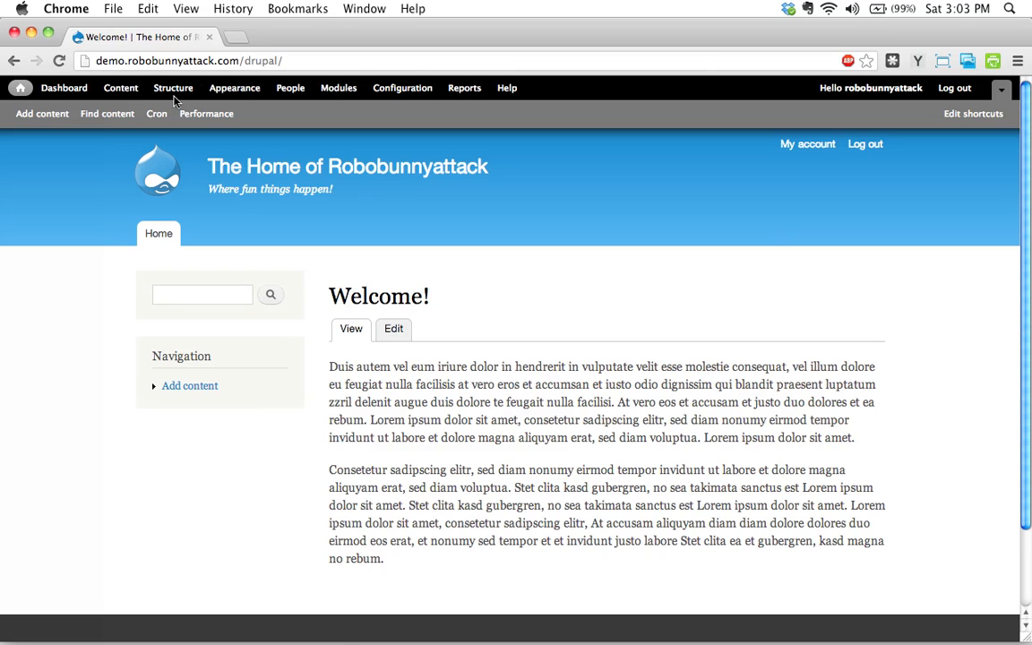
# Go to Structure > Blocks to reach the Bartik block layout list
pyautogui.click(172, 86)
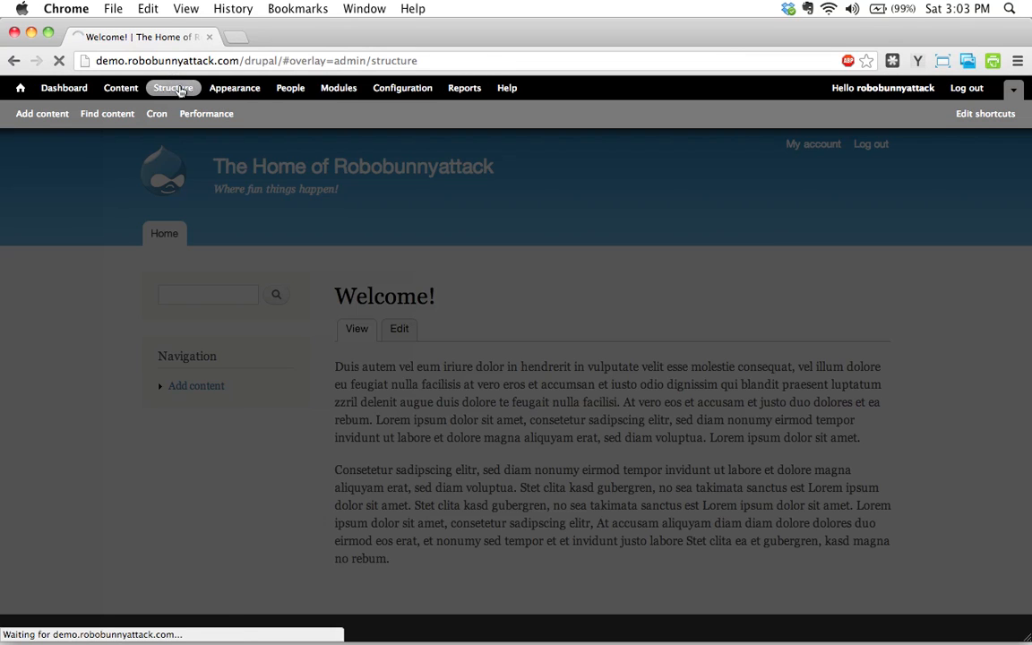
pyautogui.click(172, 86)
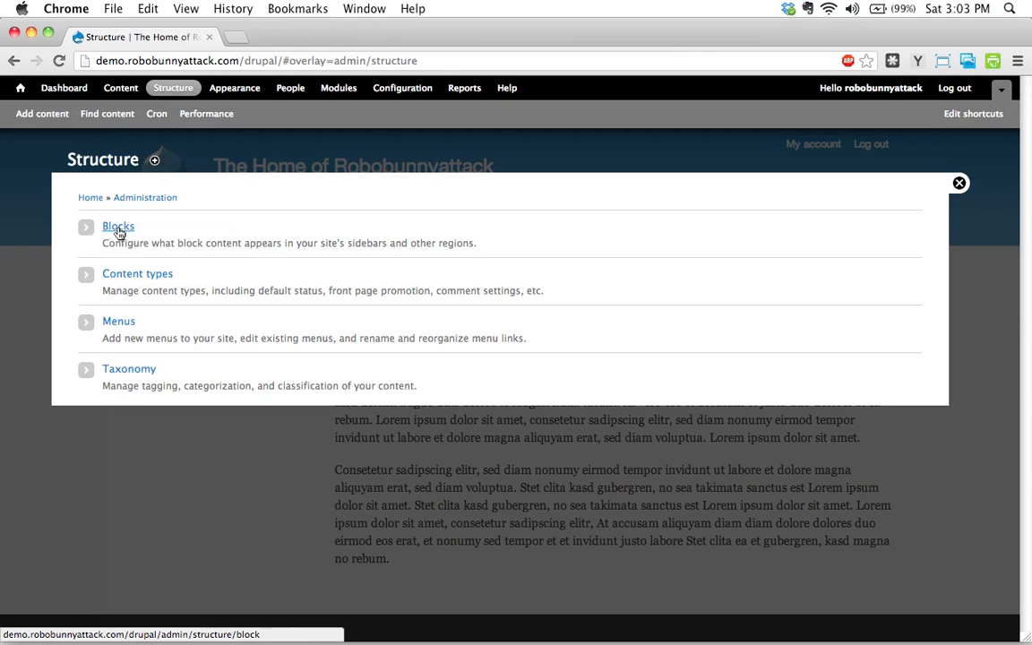
pyautogui.click(118, 225)
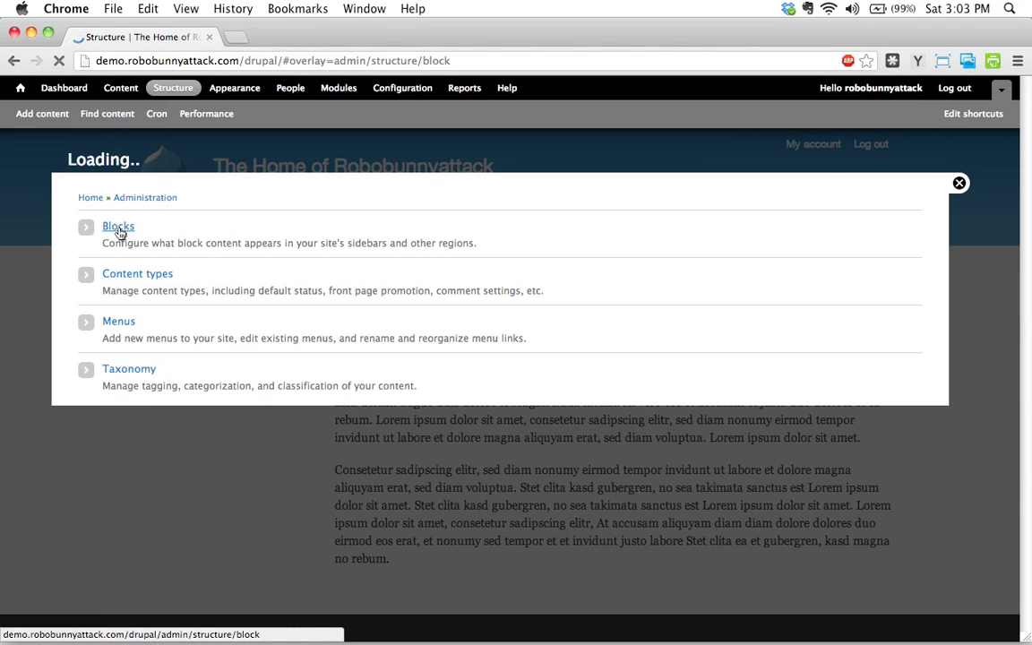
pyautogui.click(119, 225)
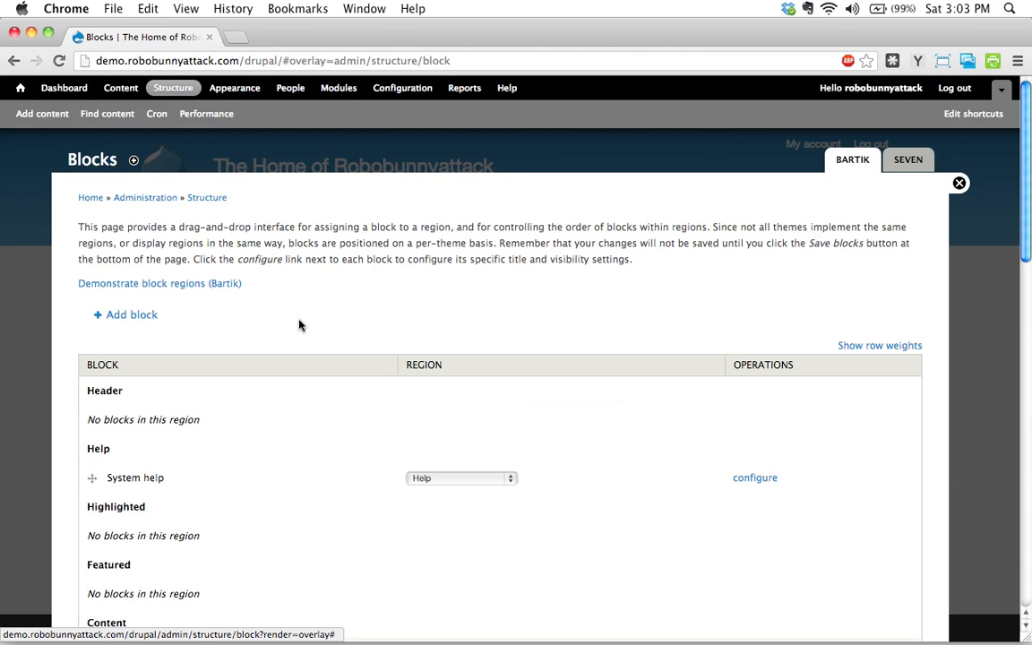
pyautogui.scroll(-3)
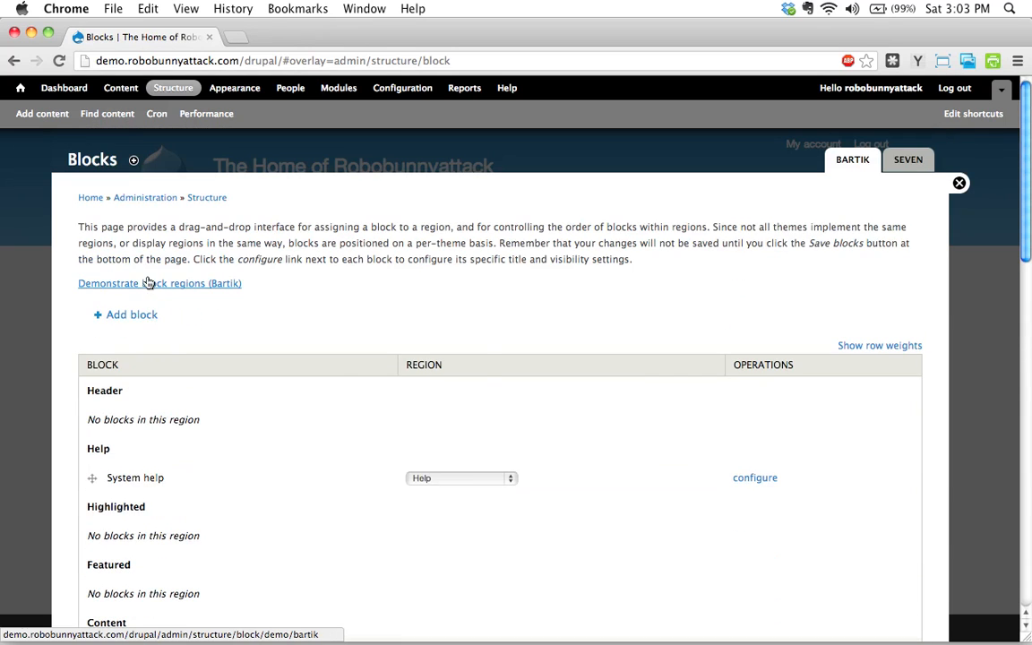
# View 'Demonstrate block regions (Bartik)' in its own tab, then return to the Blocks tab
pyautogui.click(159, 283)
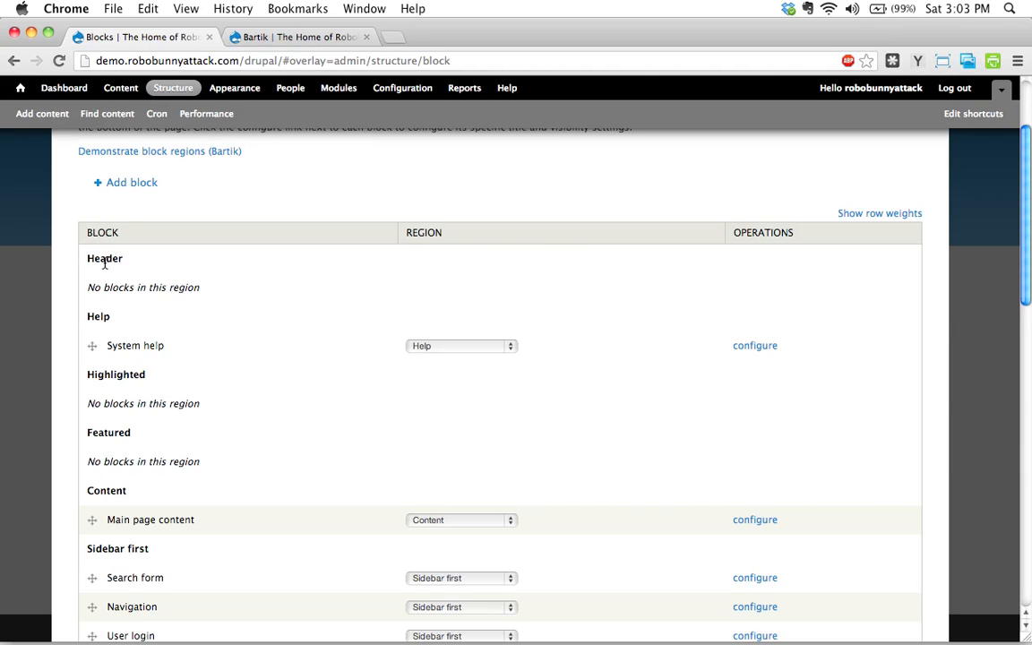
pyautogui.doubleClick(104, 258)
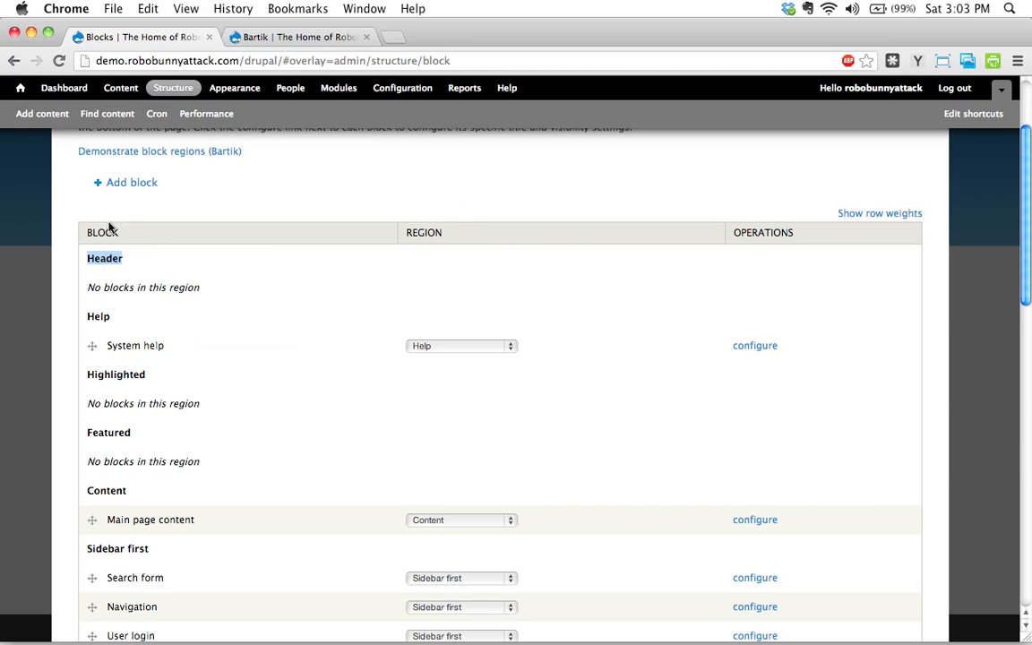
pyautogui.moveTo(122, 533)
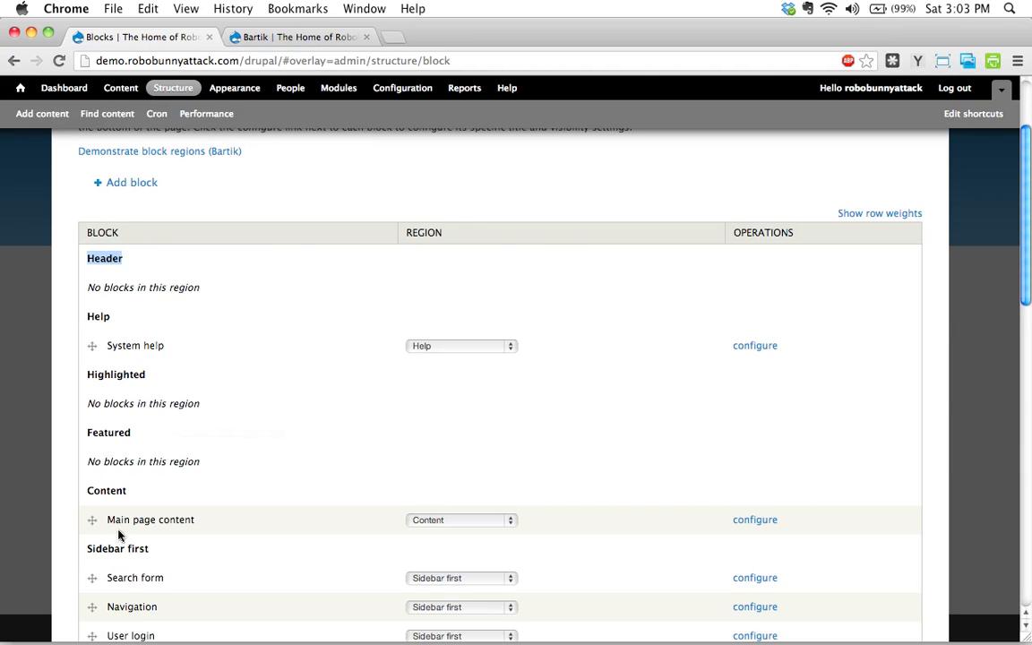
pyautogui.moveTo(227, 288)
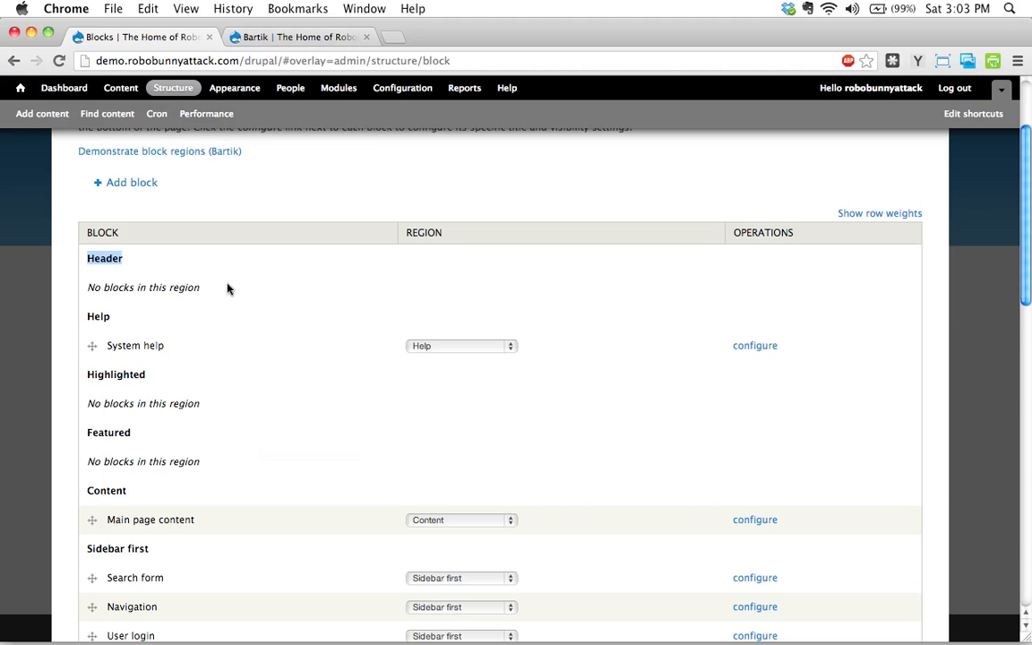
pyautogui.moveTo(129, 268)
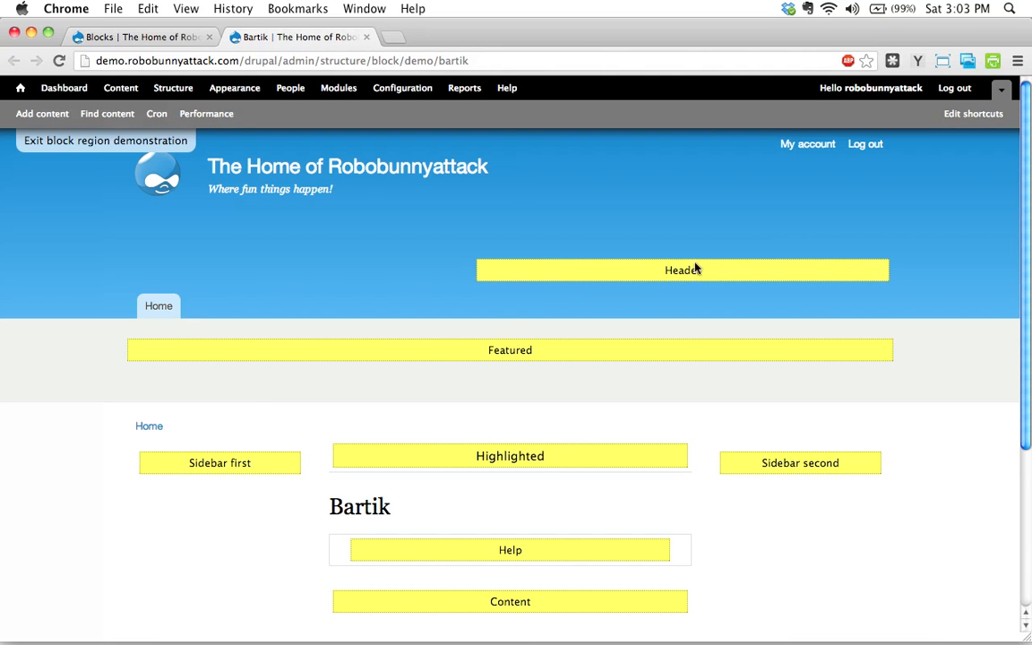
pyautogui.click(134, 36)
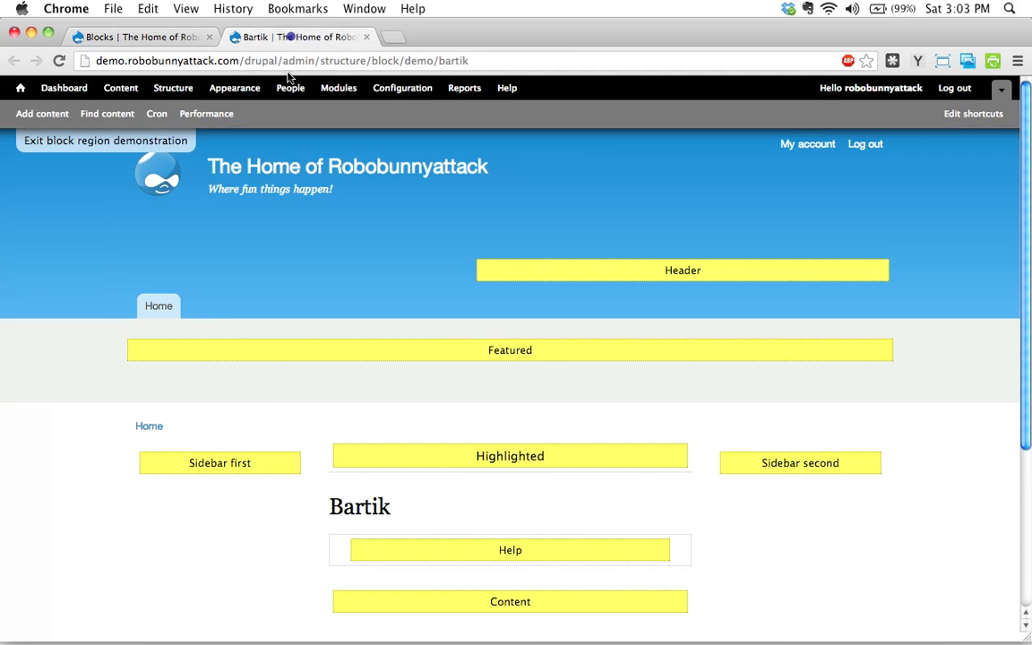
pyautogui.moveTo(591, 566)
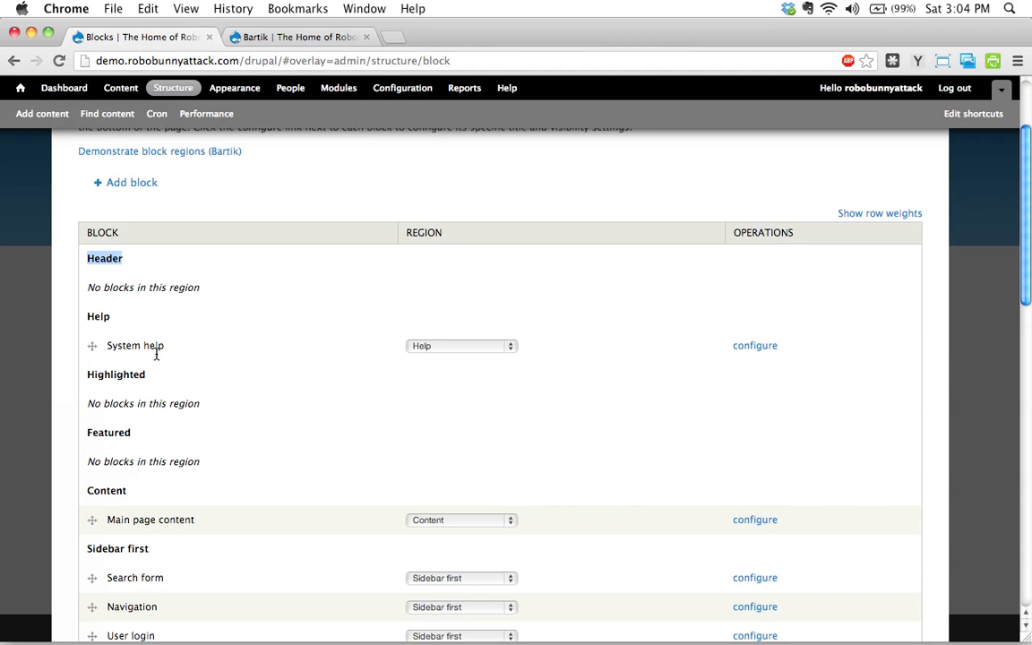
pyautogui.moveTo(174, 349)
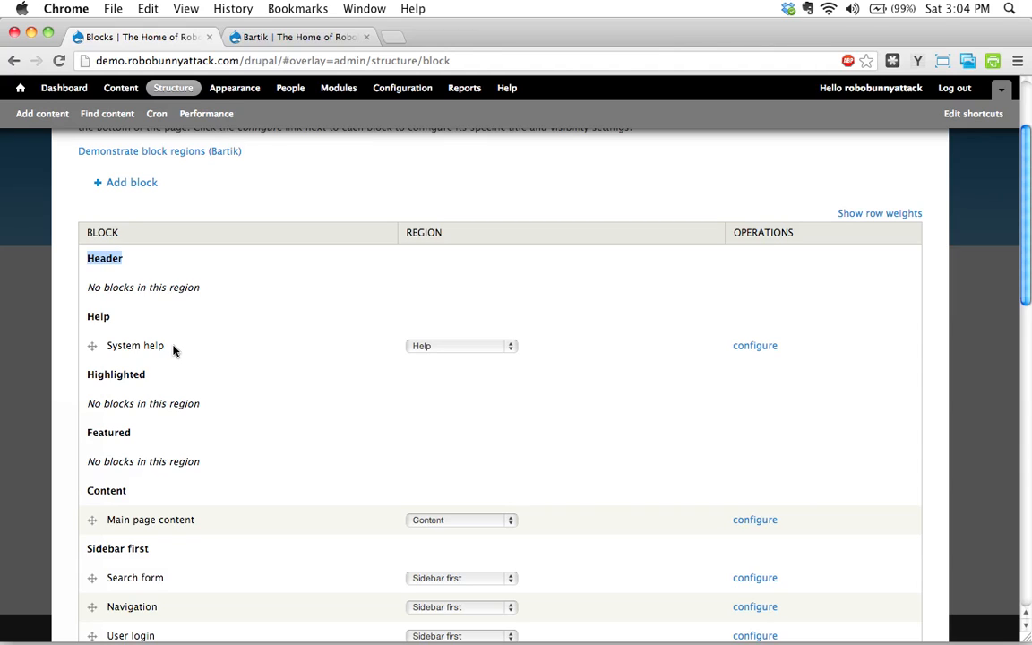
pyautogui.moveTo(157, 362)
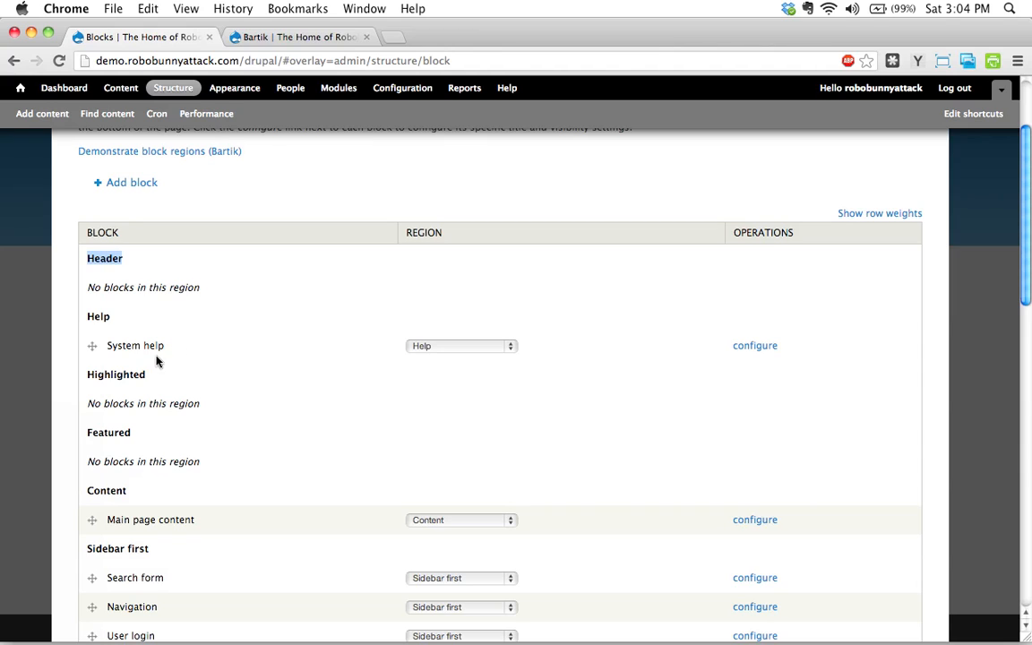
pyautogui.moveTo(126, 452)
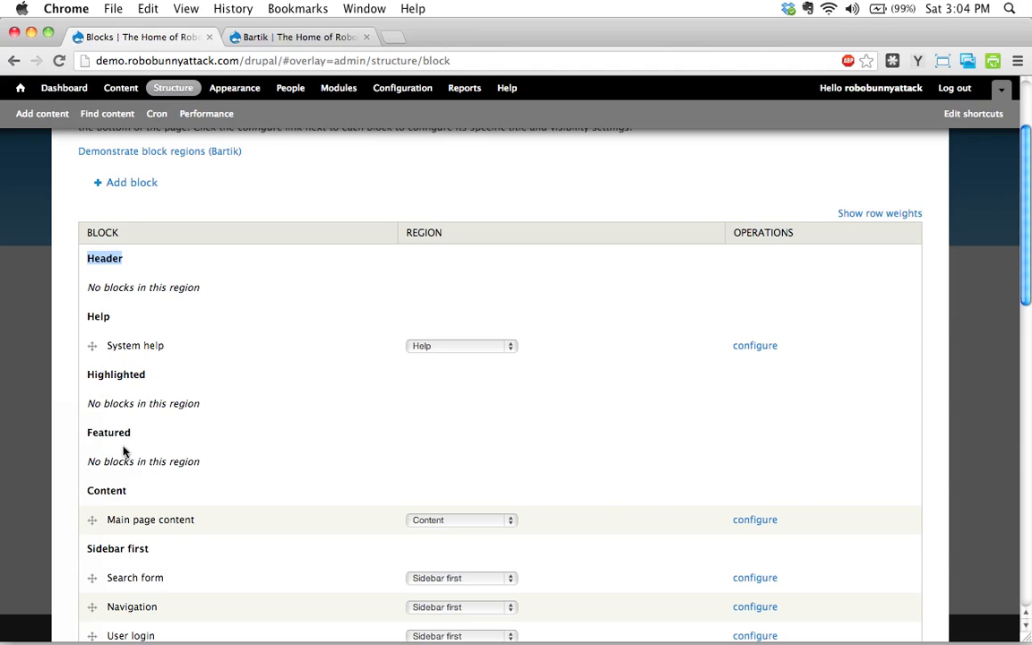
pyautogui.moveTo(333, 25)
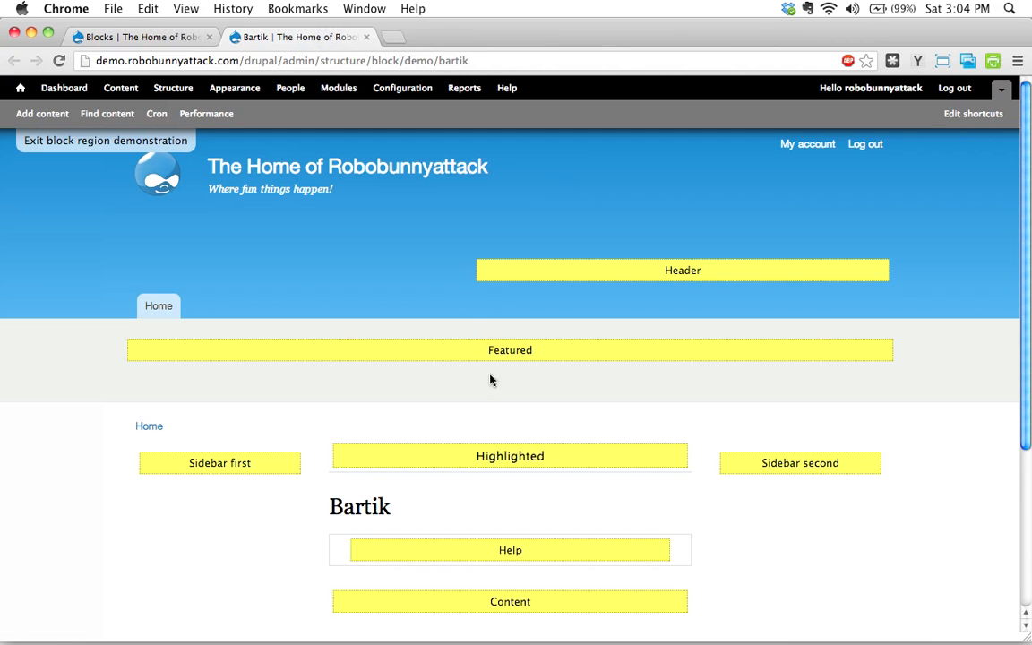
pyautogui.moveTo(277, 374)
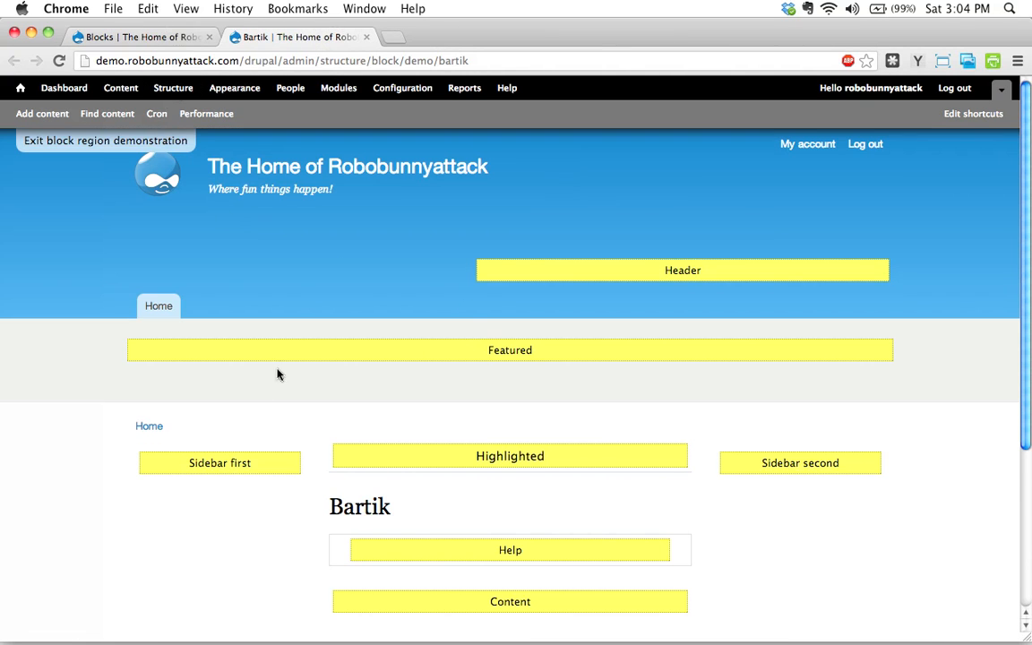
pyautogui.moveTo(293, 186)
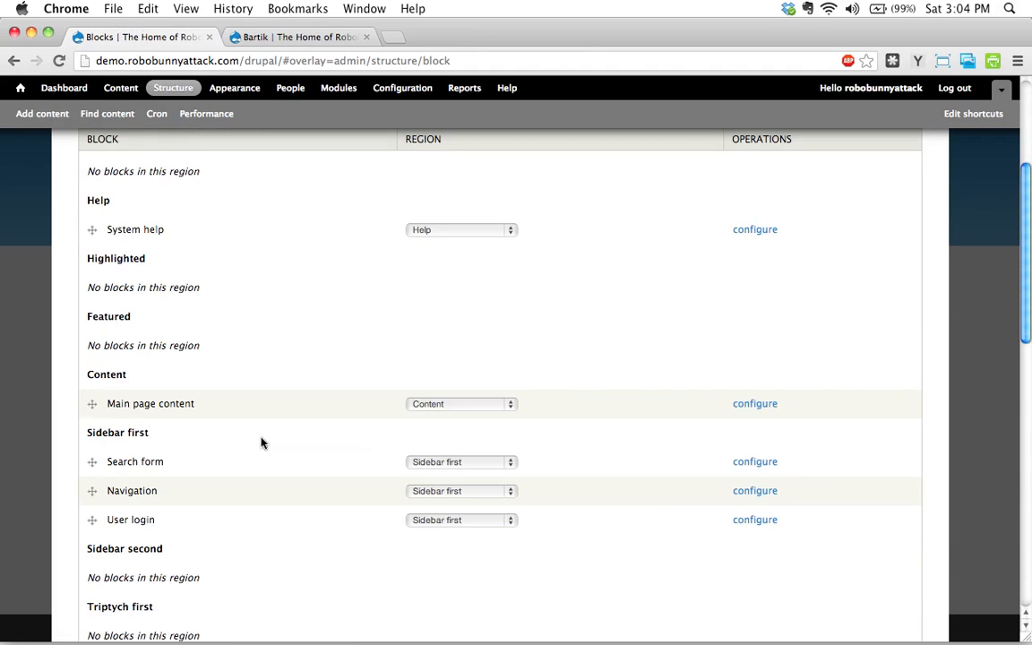
pyautogui.scroll(-3)
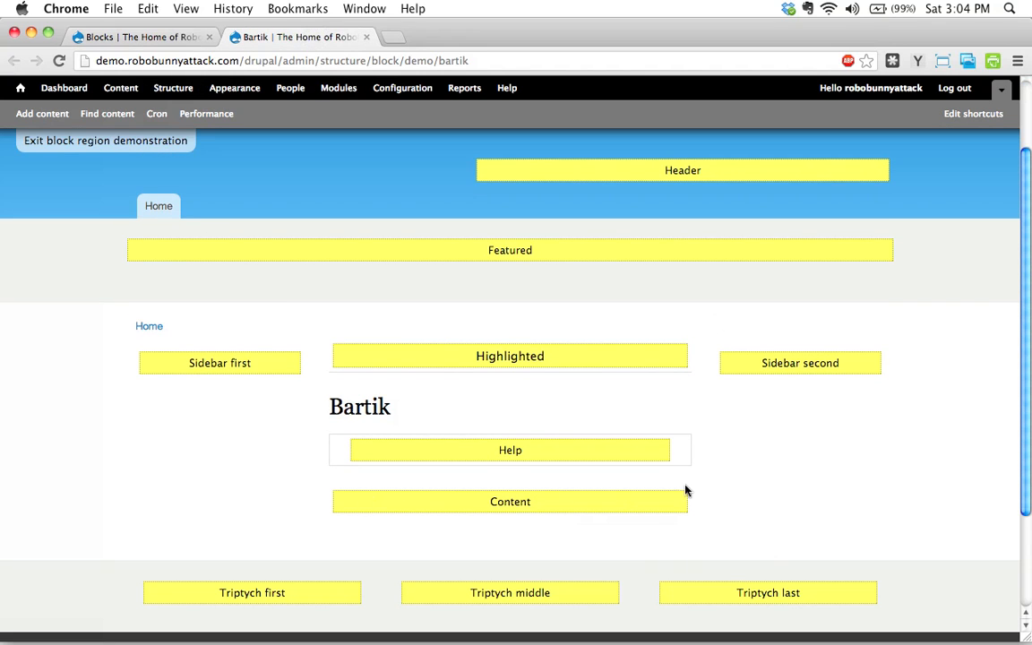
pyautogui.moveTo(286, 228)
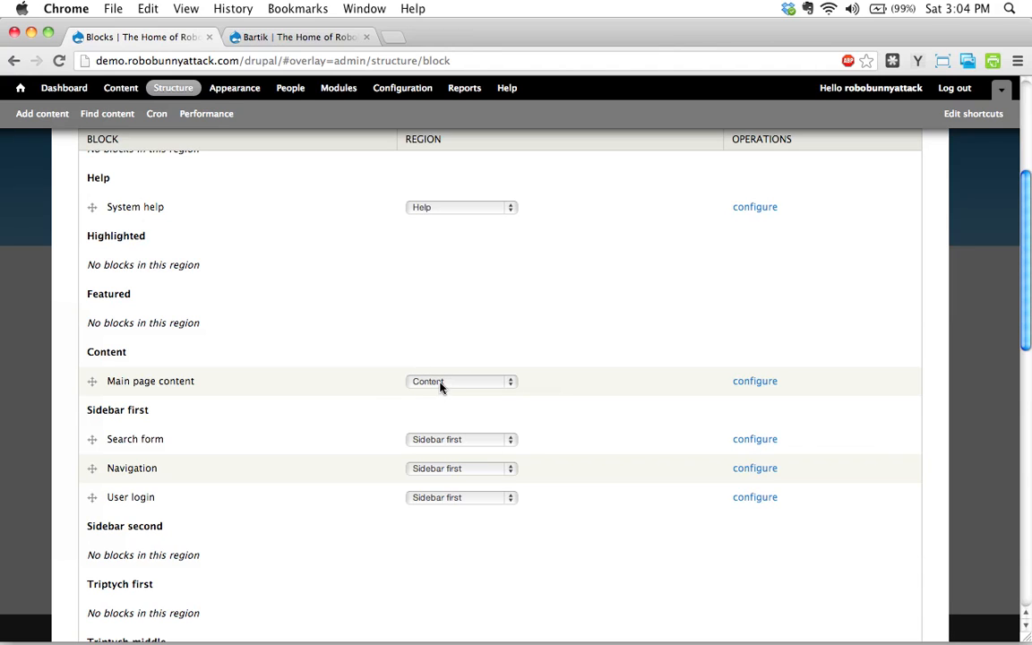
pyautogui.moveTo(369, 371)
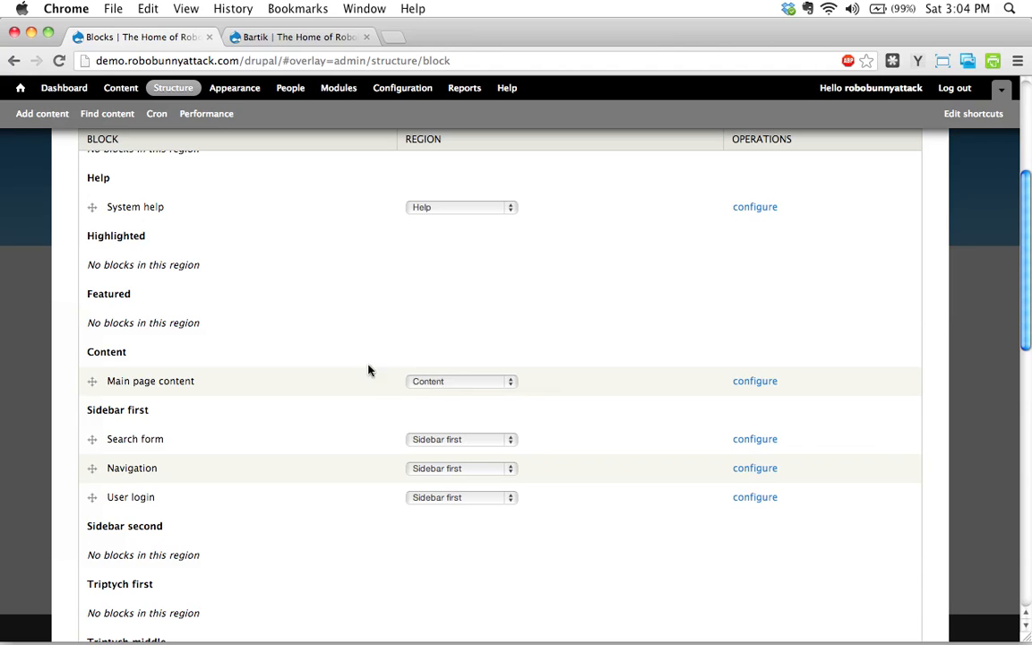
pyautogui.moveTo(213, 380)
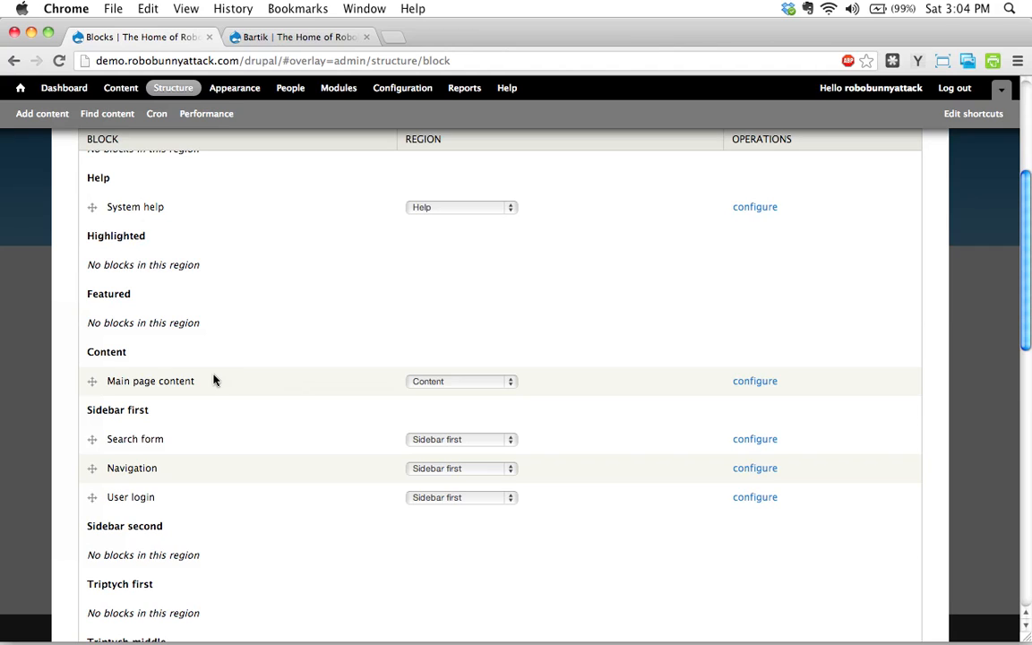
pyautogui.moveTo(215, 379)
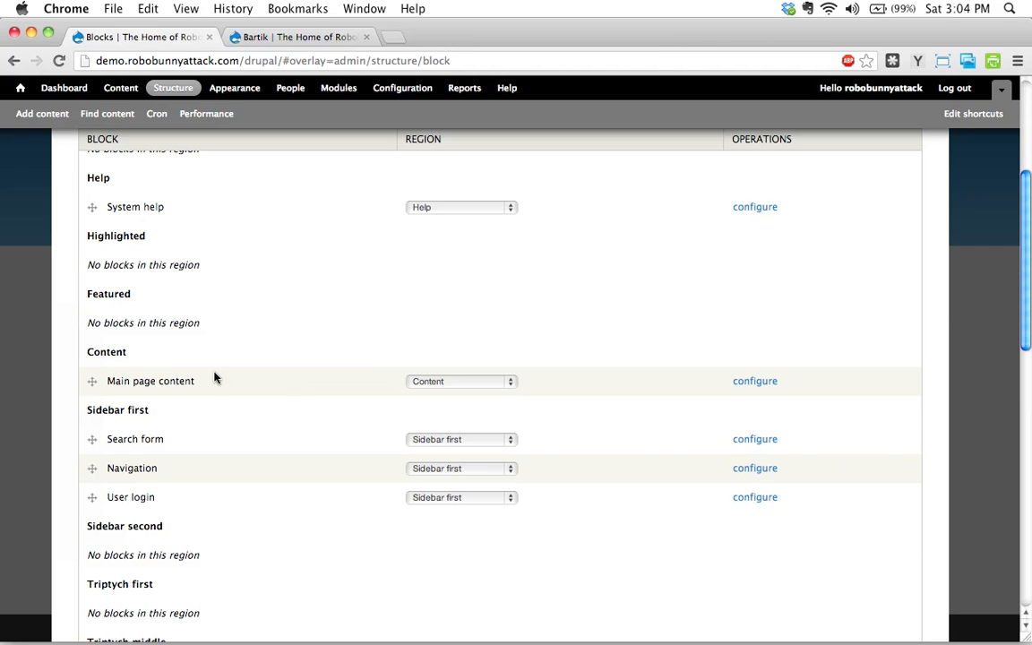
pyautogui.moveTo(235, 369)
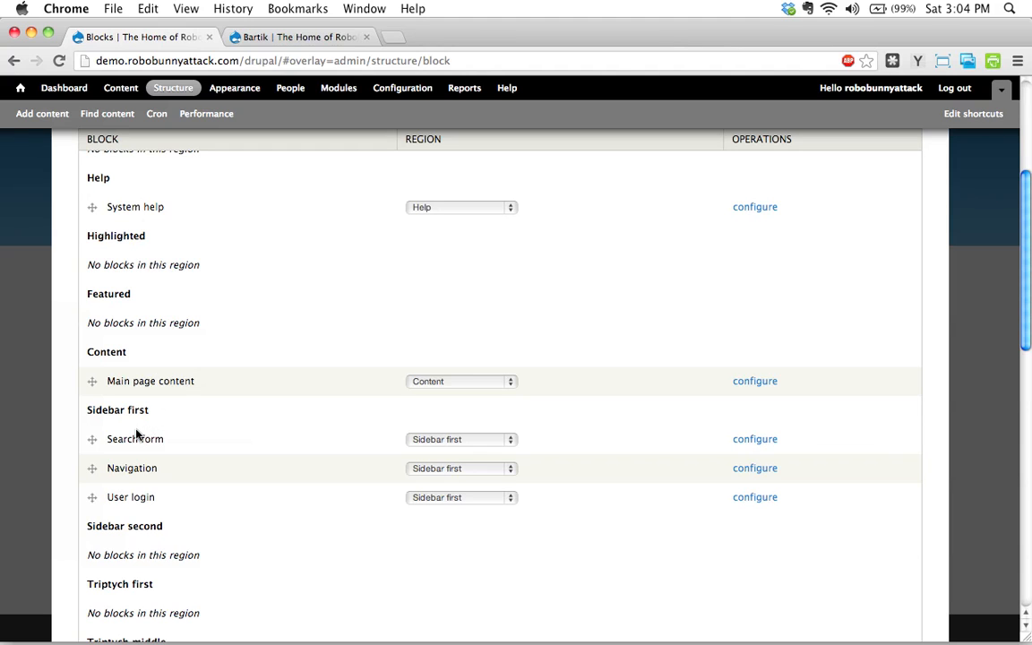
pyautogui.doubleClick(104, 409)
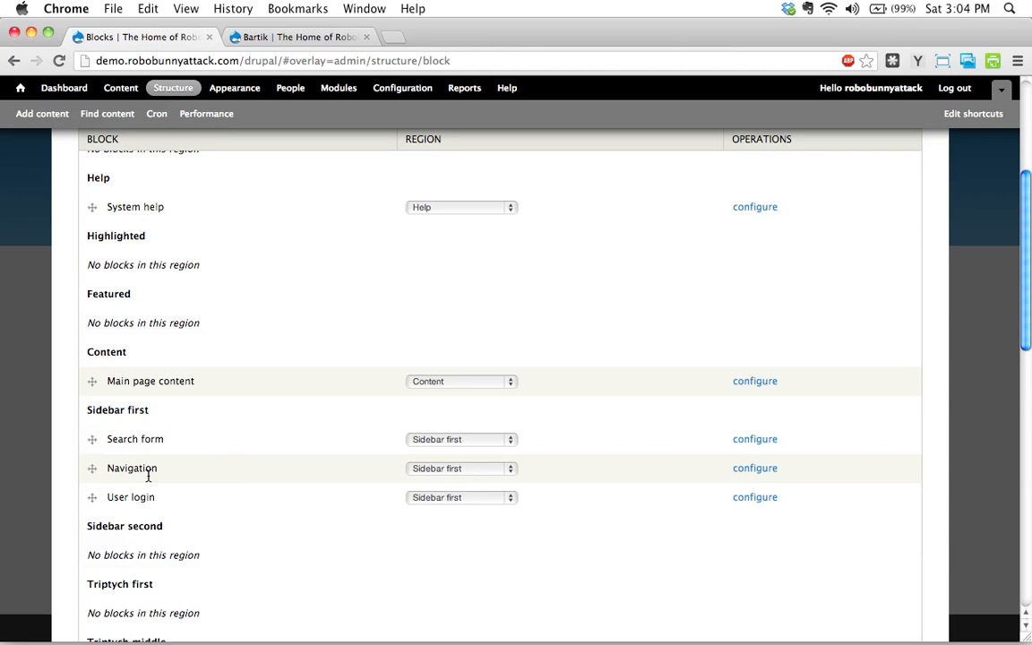
pyautogui.moveTo(426, 612)
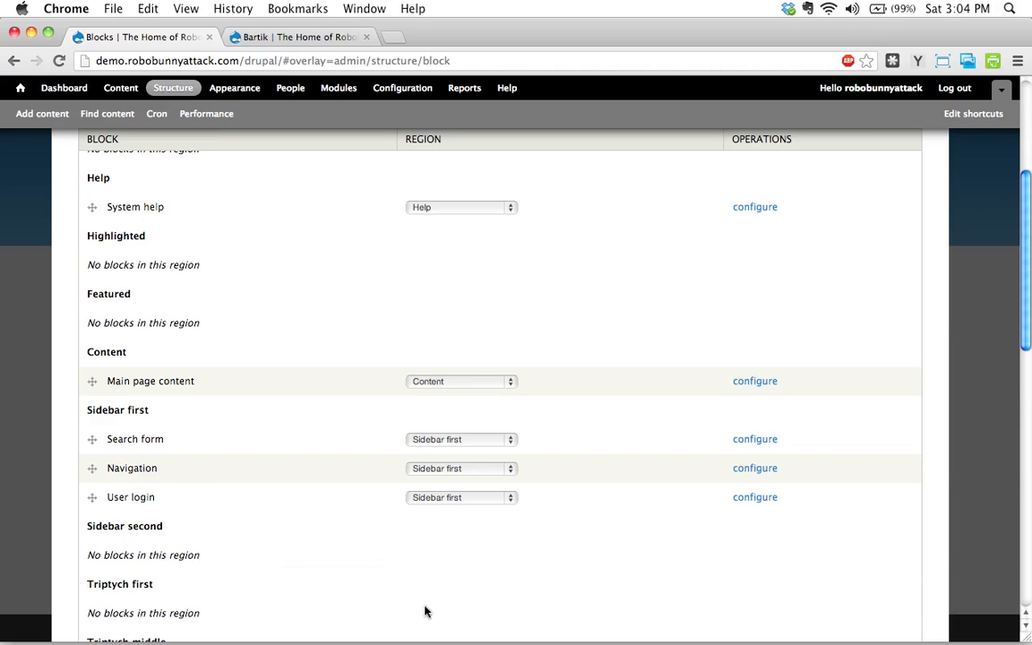
pyautogui.moveTo(20, 88)
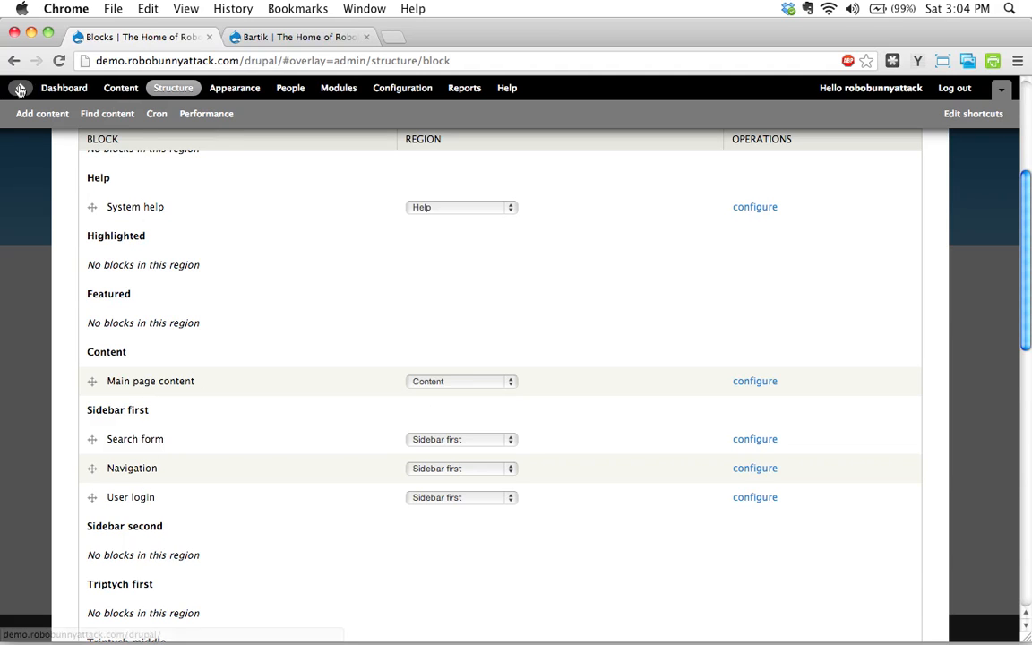
pyautogui.click(392, 36)
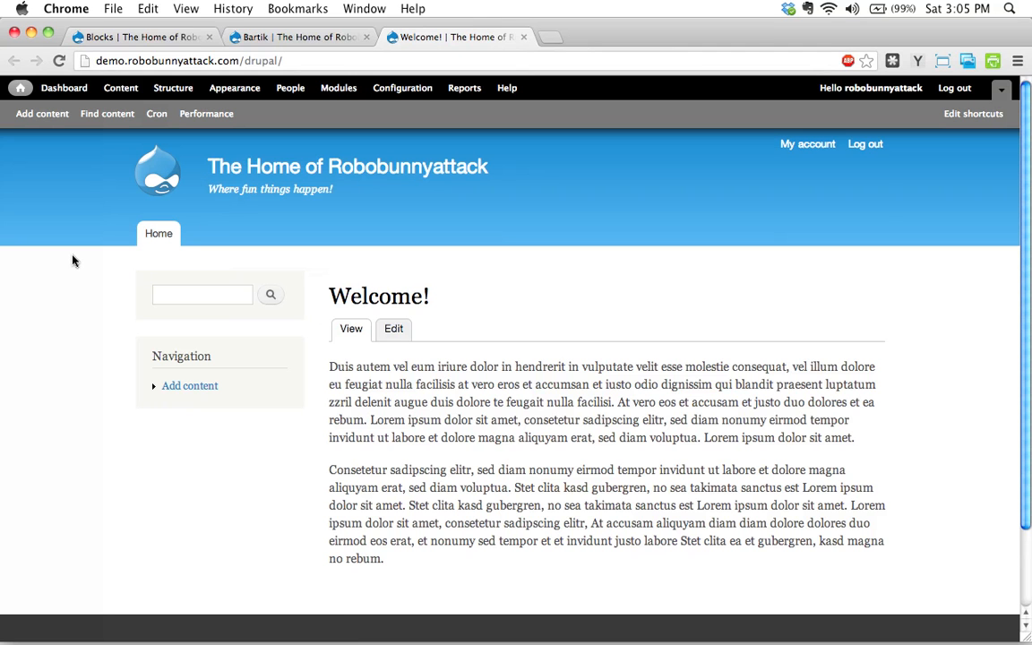
pyautogui.moveTo(0, 265)
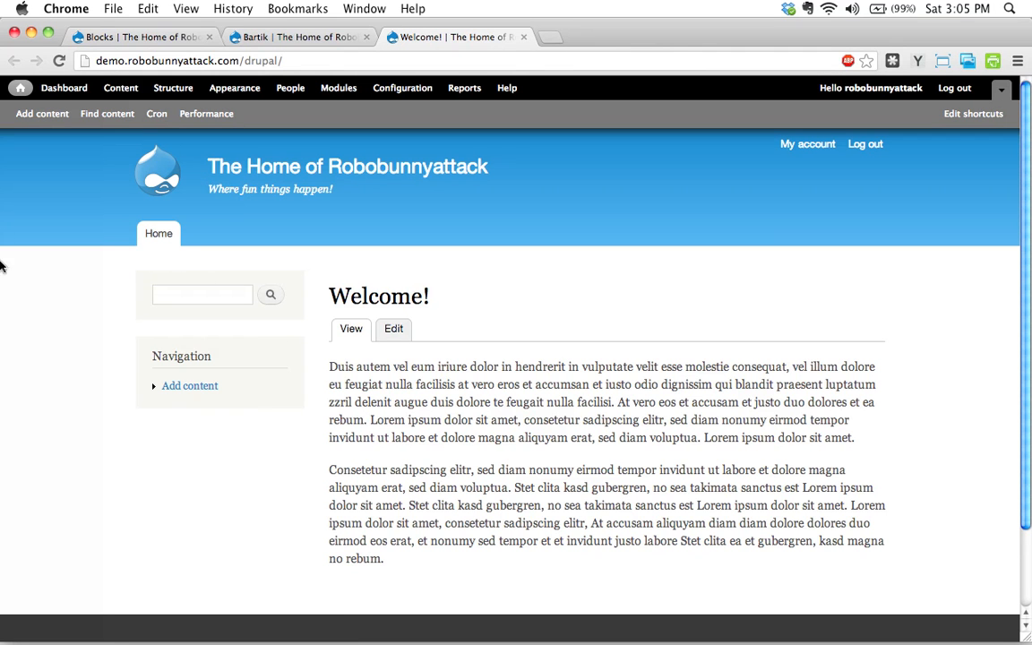
pyautogui.click(172, 86)
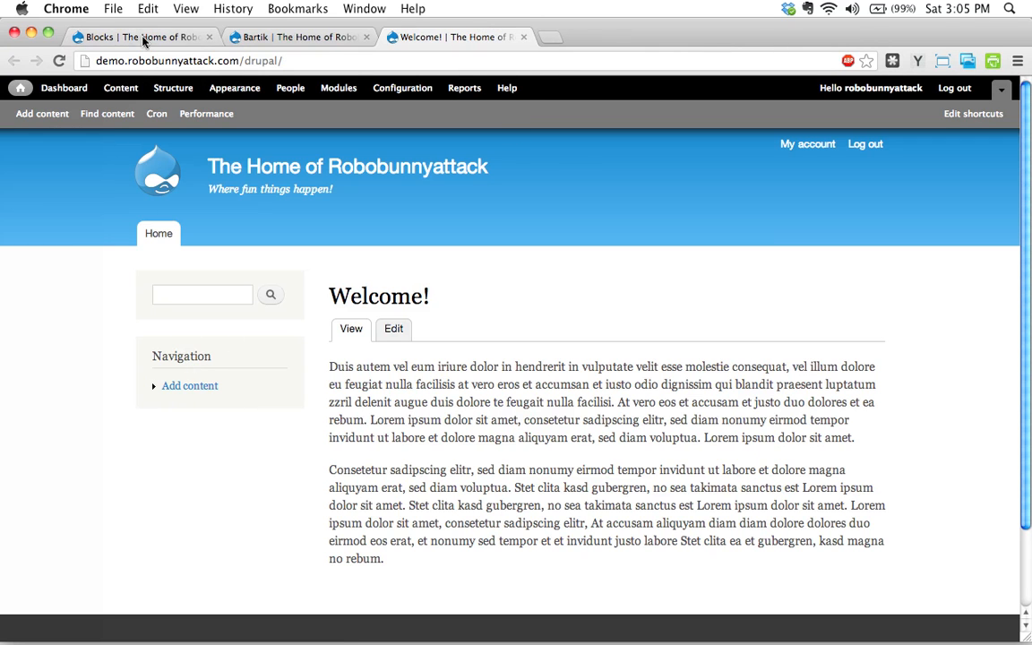
pyautogui.click(172, 86)
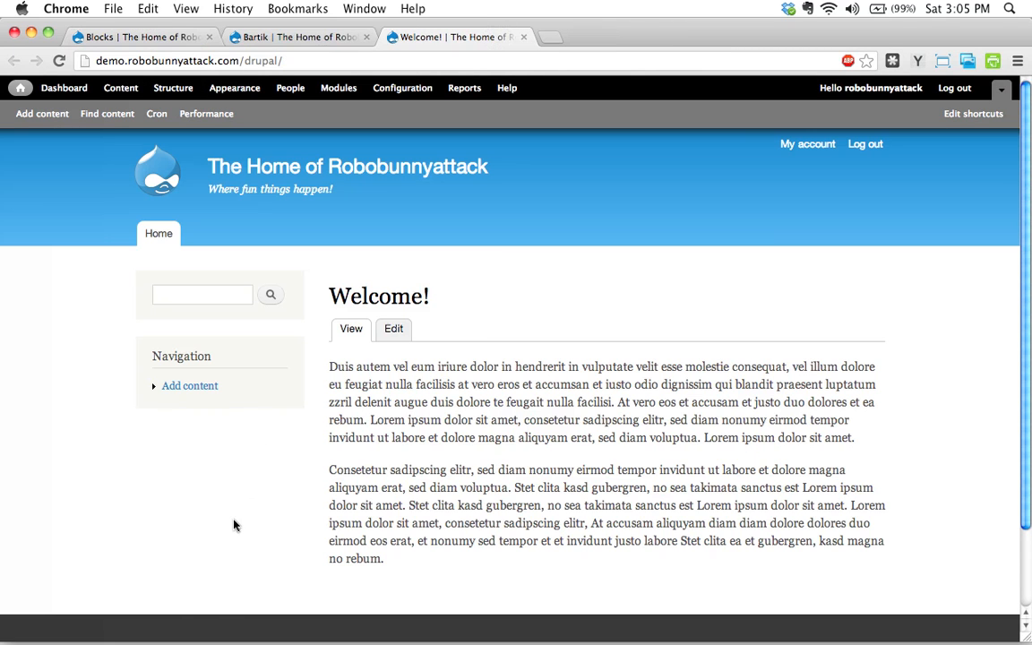
pyautogui.moveTo(206, 507)
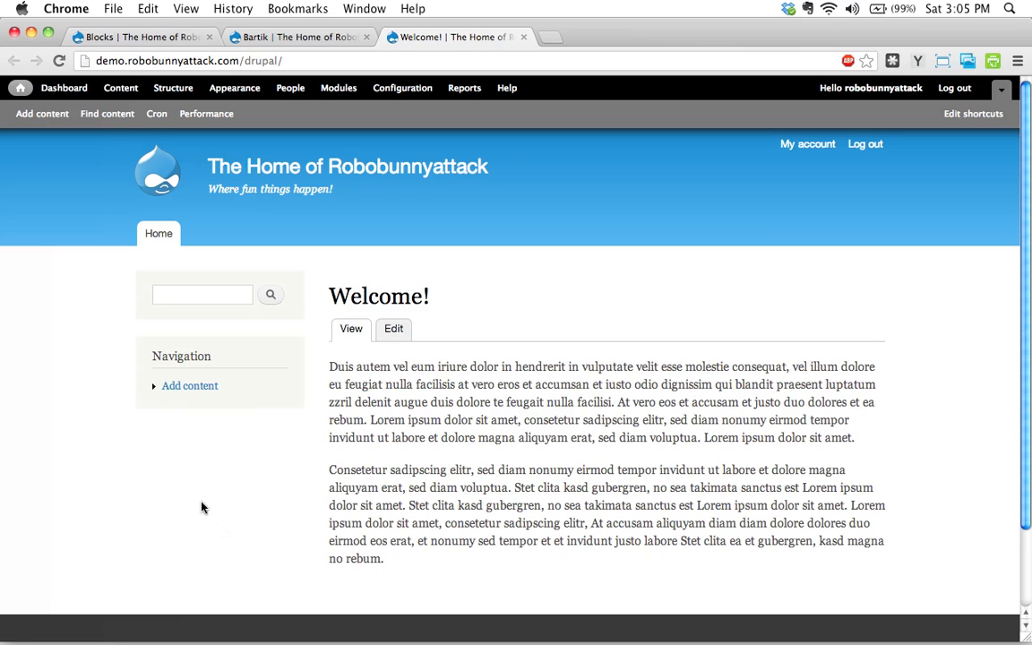
pyautogui.moveTo(200, 265)
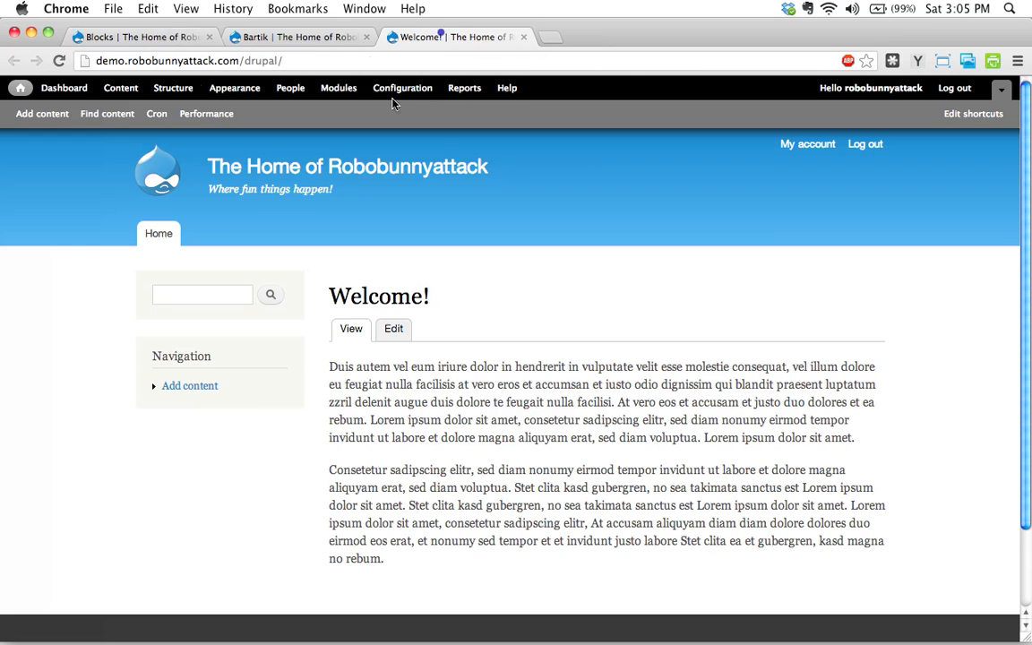
# Save blocks with Navigation placed above Search form in Sidebar first
pyautogui.click(172, 86)
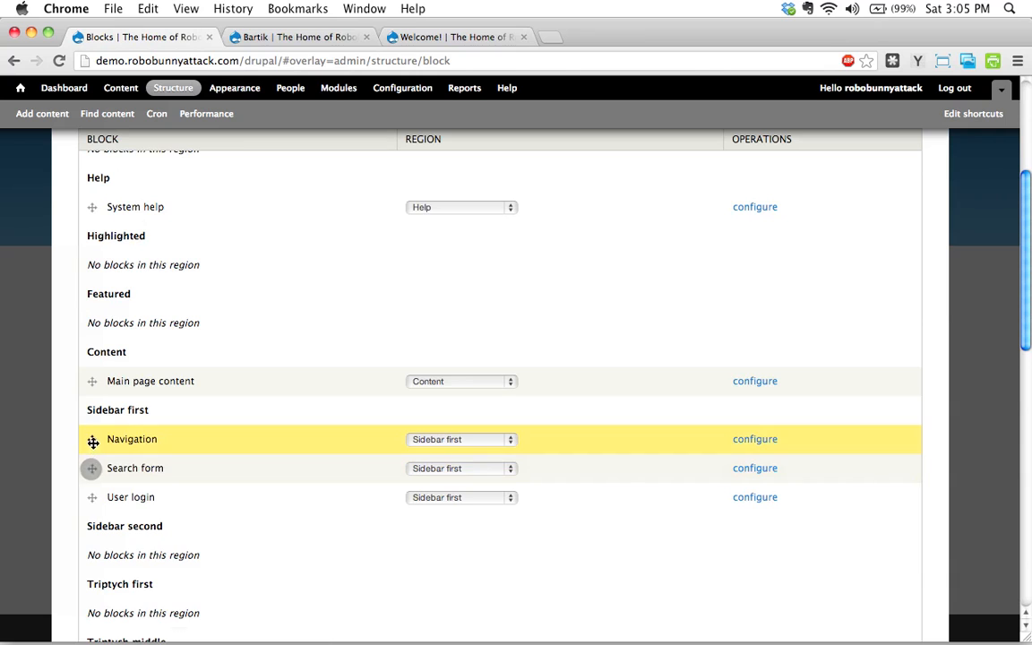
pyautogui.scroll(-3)
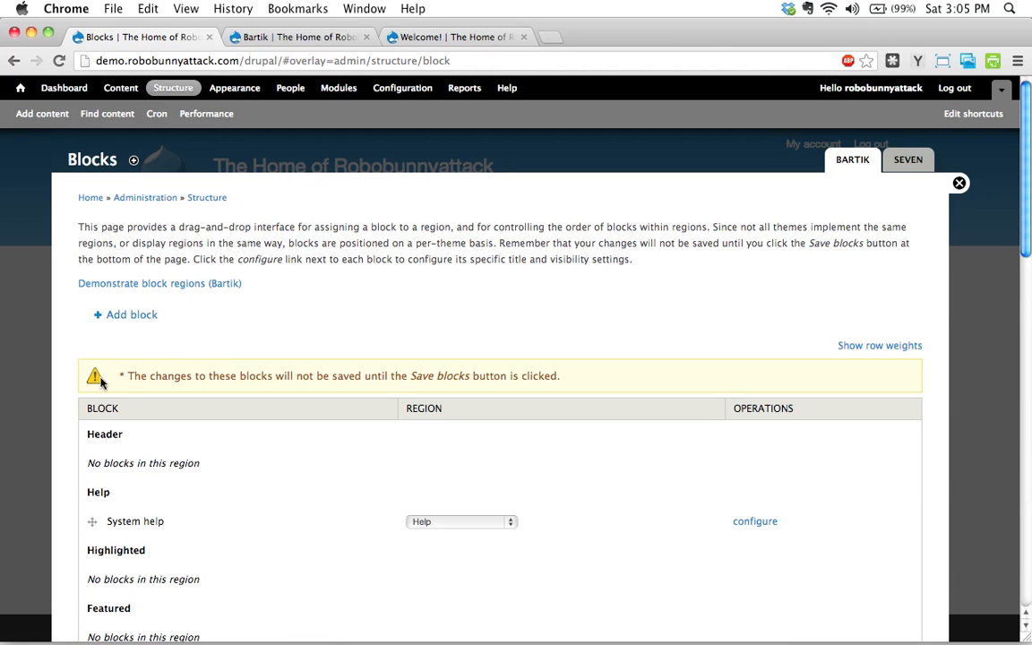
pyautogui.moveTo(190, 378)
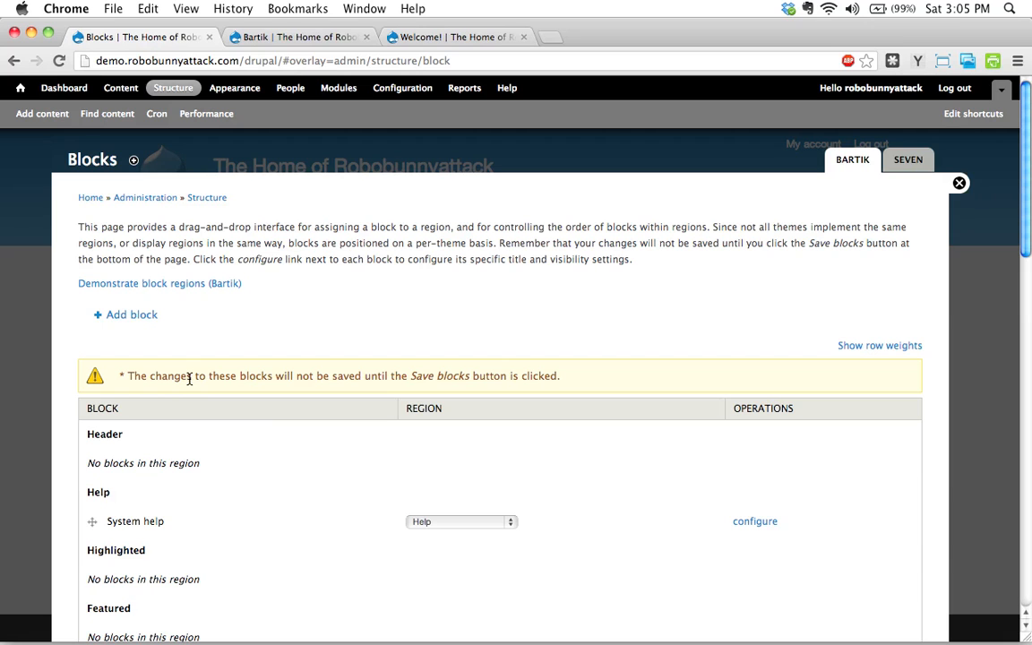
pyautogui.moveTo(421, 376)
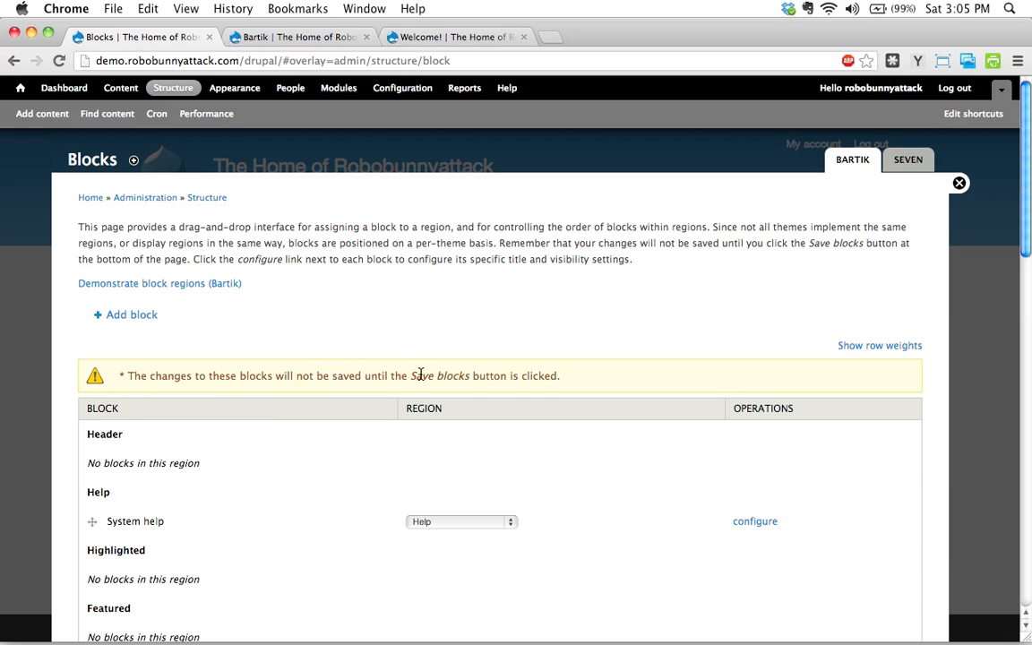
pyautogui.scroll(-3)
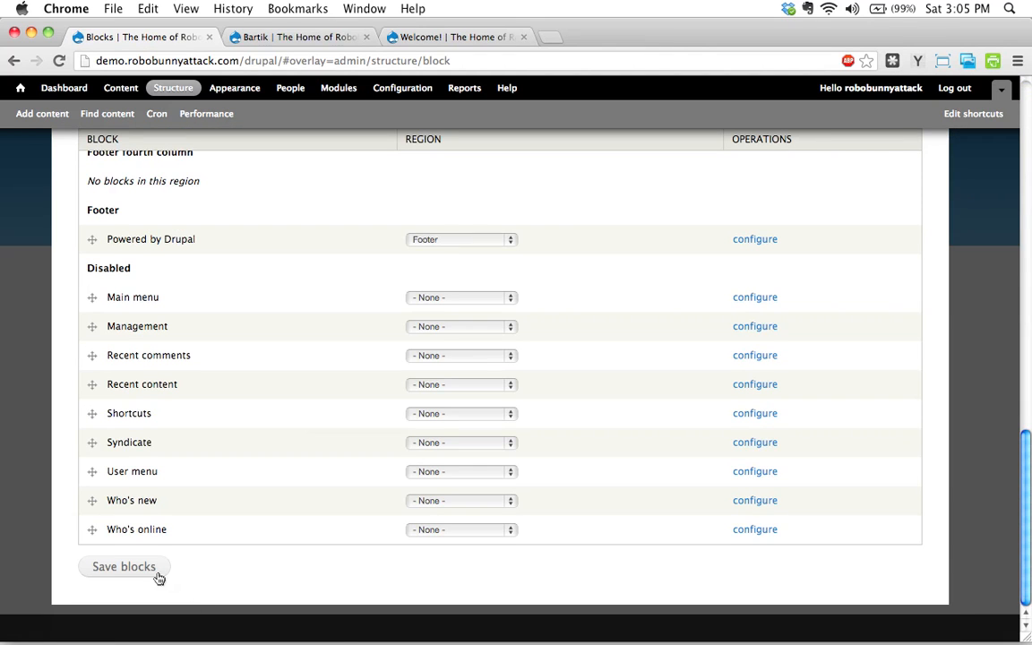
pyautogui.click(123, 566)
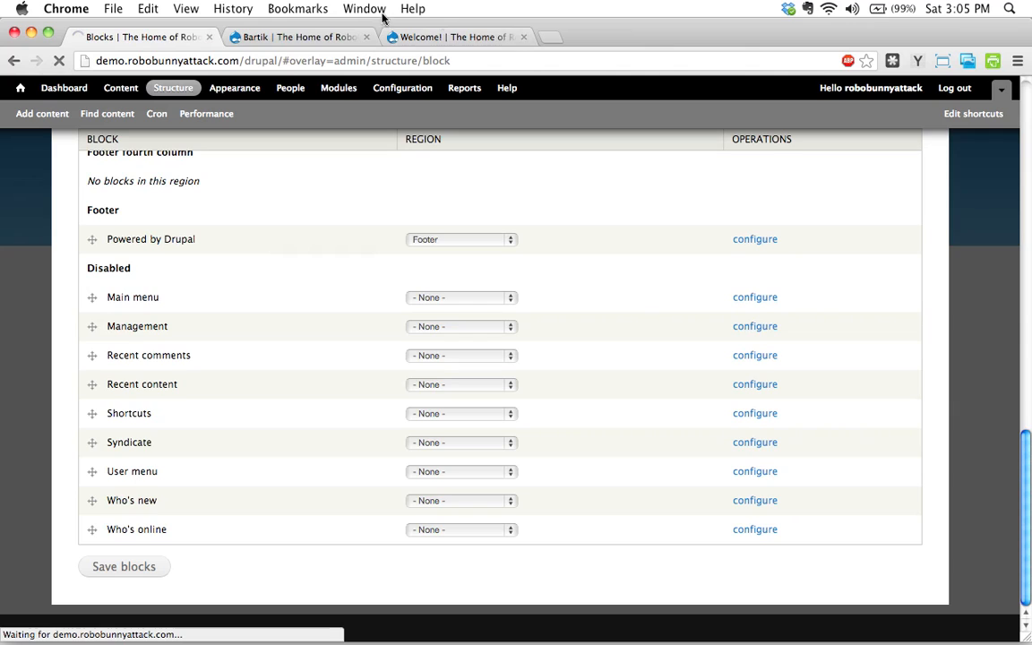
pyautogui.moveTo(474, 36)
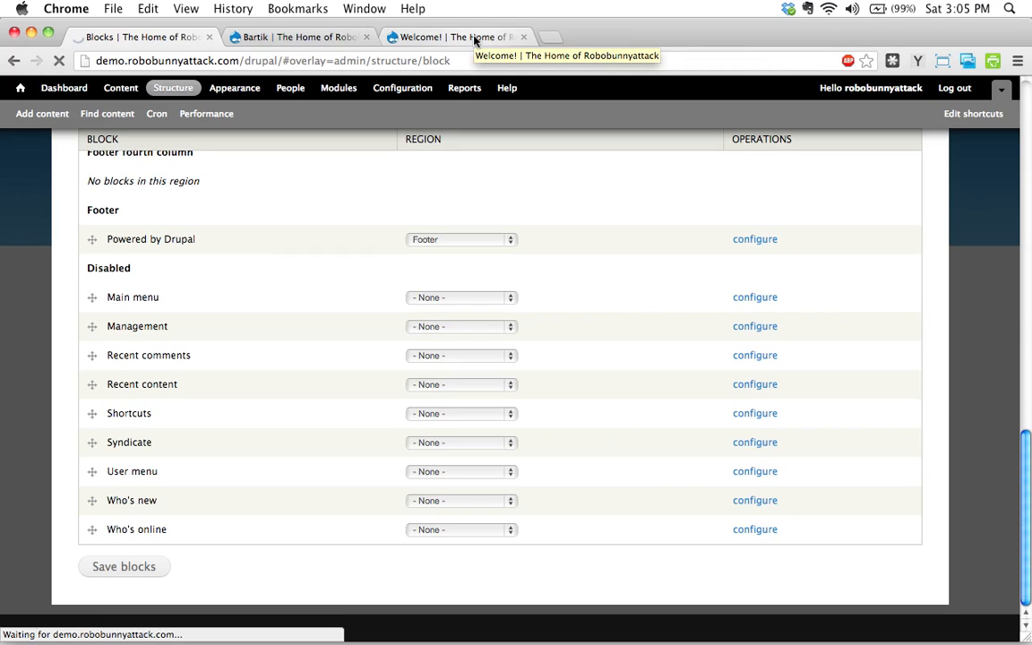
pyautogui.click(124, 566)
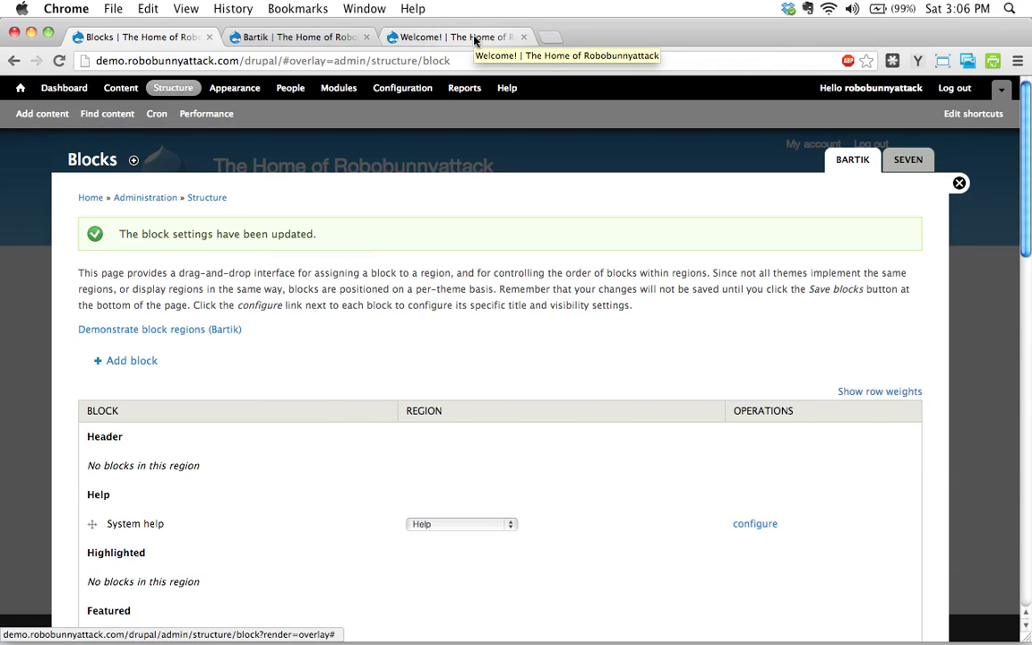
# Switch to the front page tab to see Navigation above the search box
pyautogui.click(457, 36)
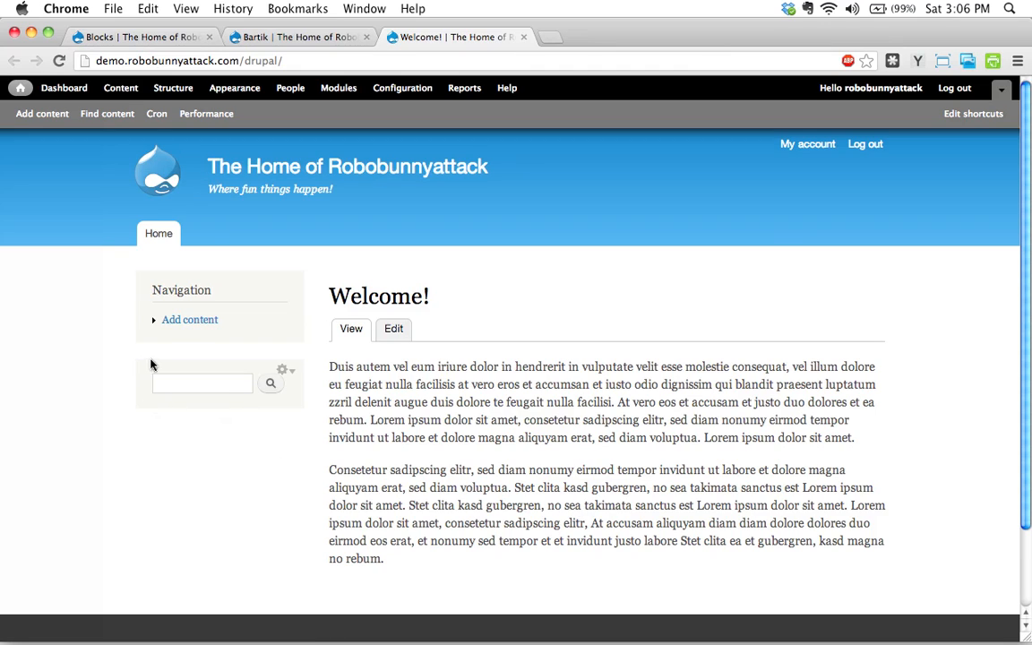
pyautogui.moveTo(168, 432)
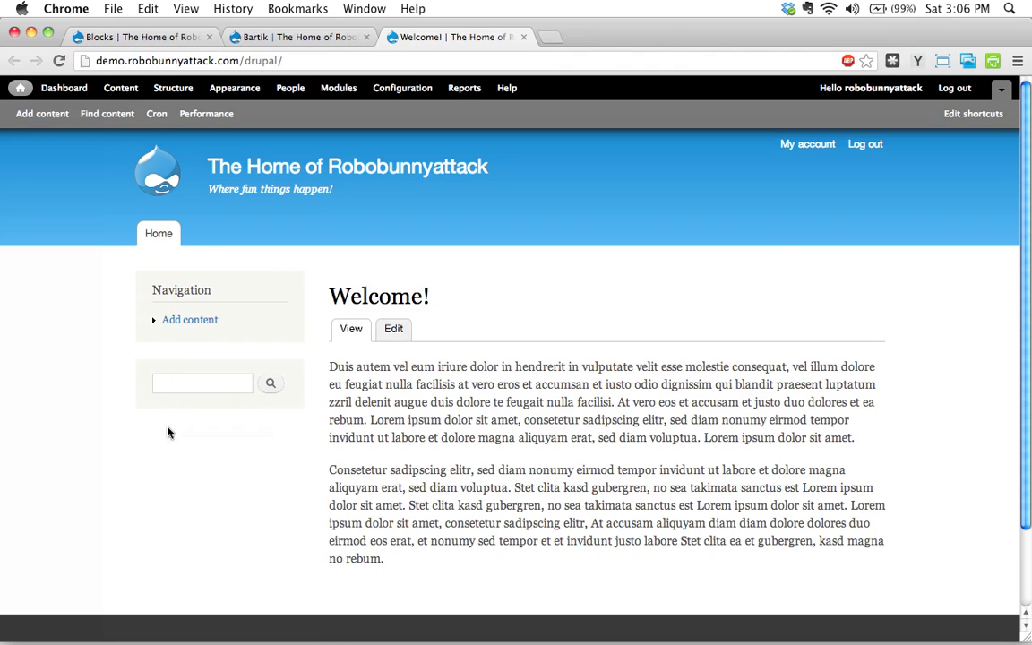
pyautogui.moveTo(242, 387)
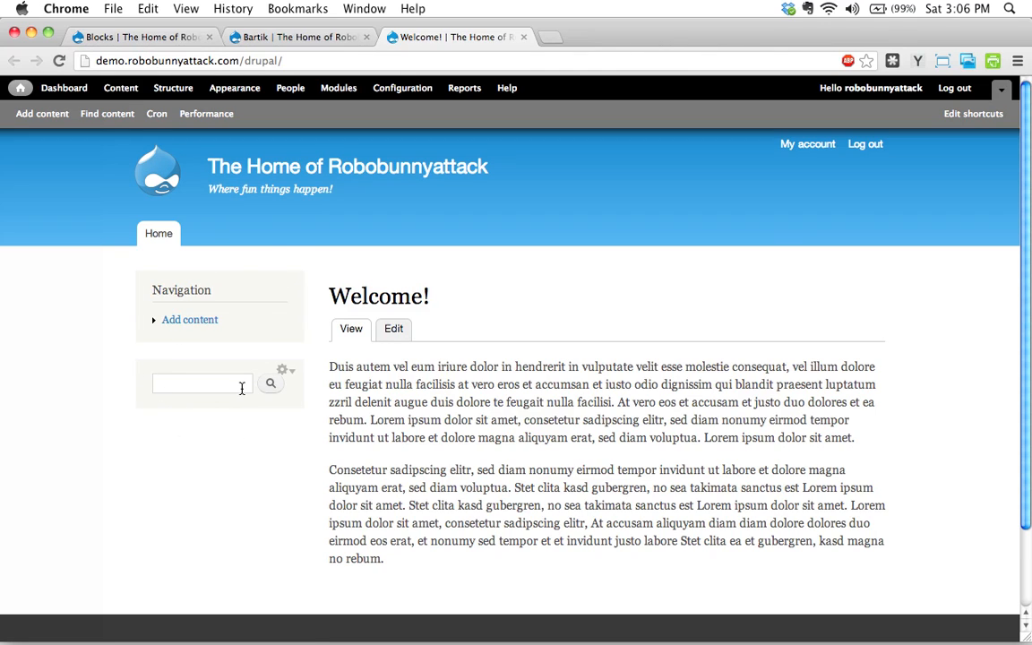
pyautogui.moveTo(88, 423)
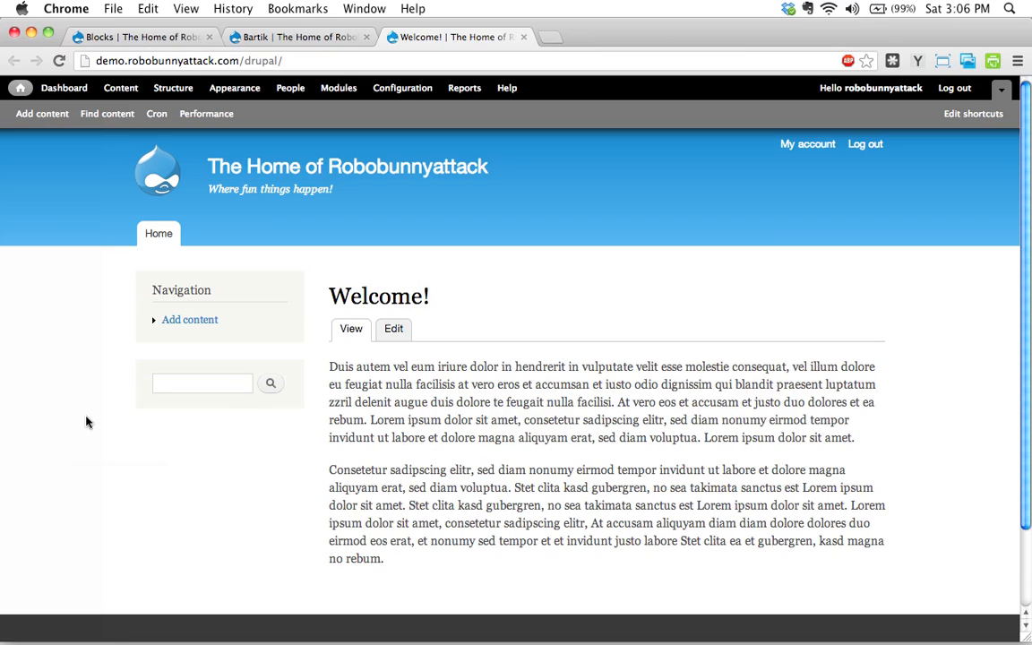
pyautogui.moveTo(2, 264)
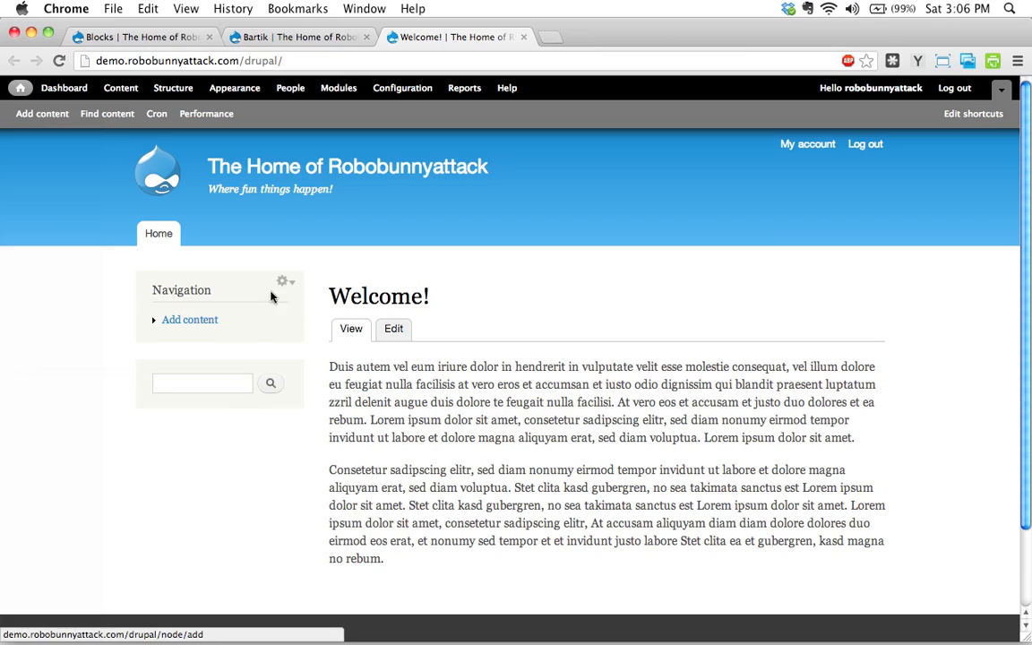
pyautogui.moveTo(254, 315)
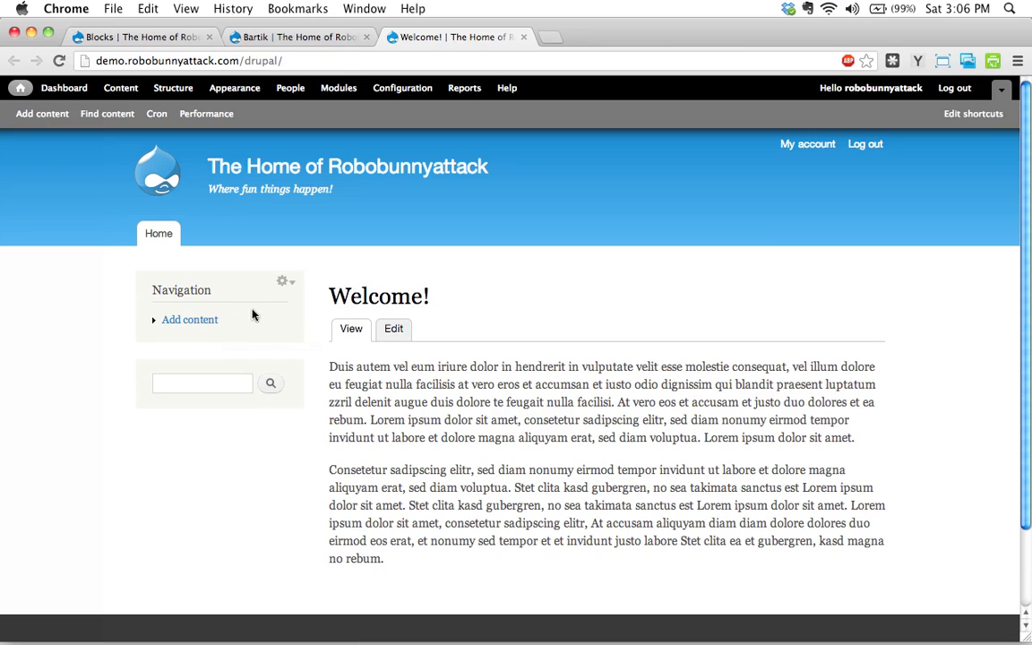
pyautogui.moveTo(260, 308)
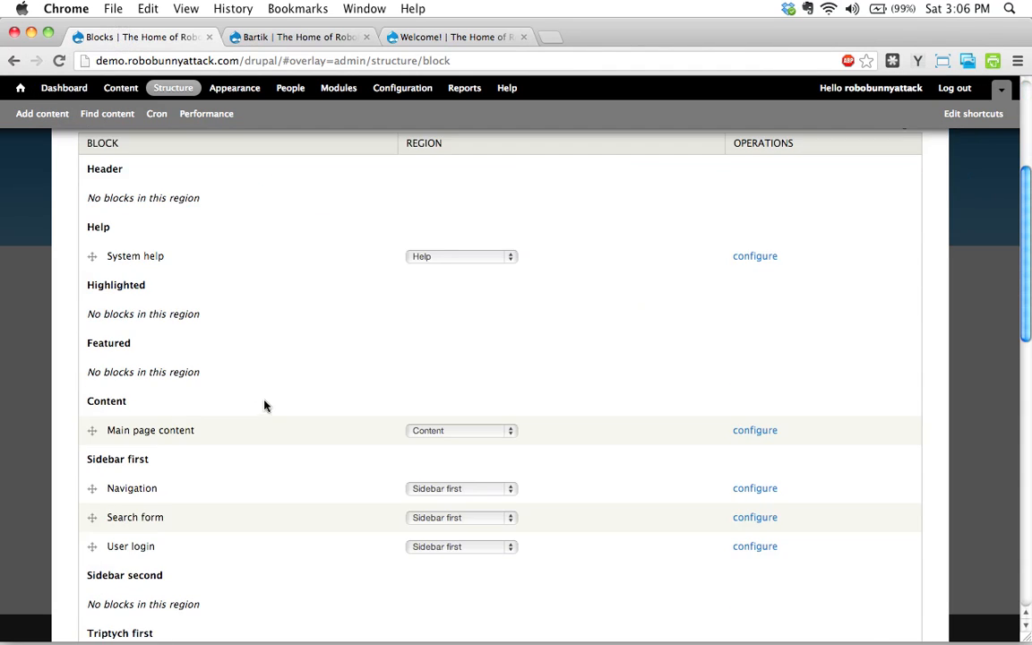
pyautogui.moveTo(409, 484)
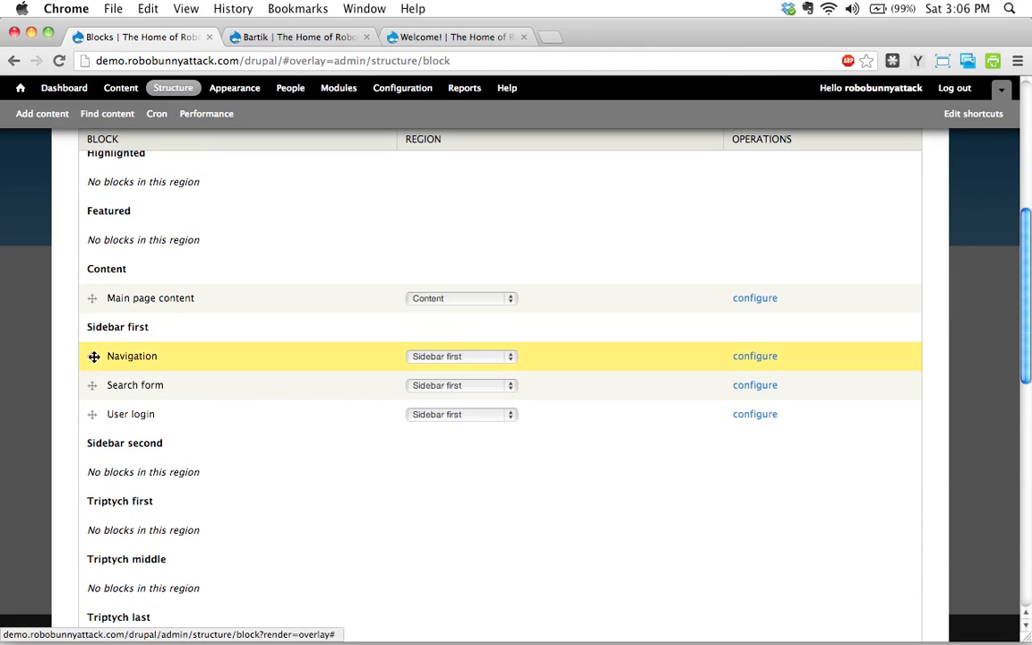
# Scroll the block list to review Sidebar first and the Navigation block's position
pyautogui.scroll(-3)
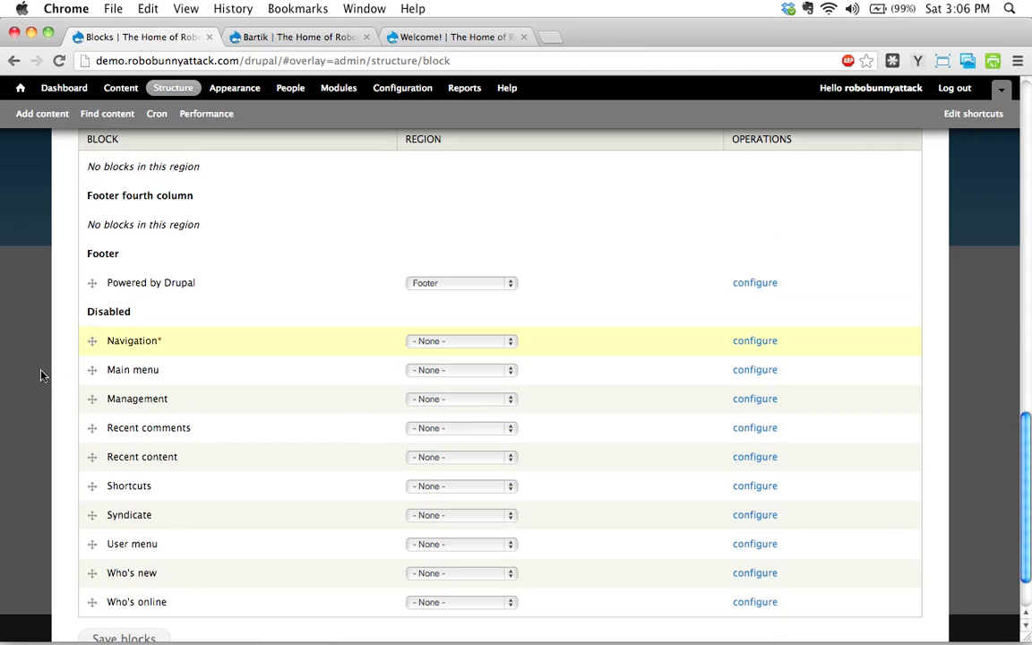
pyautogui.scroll(3)
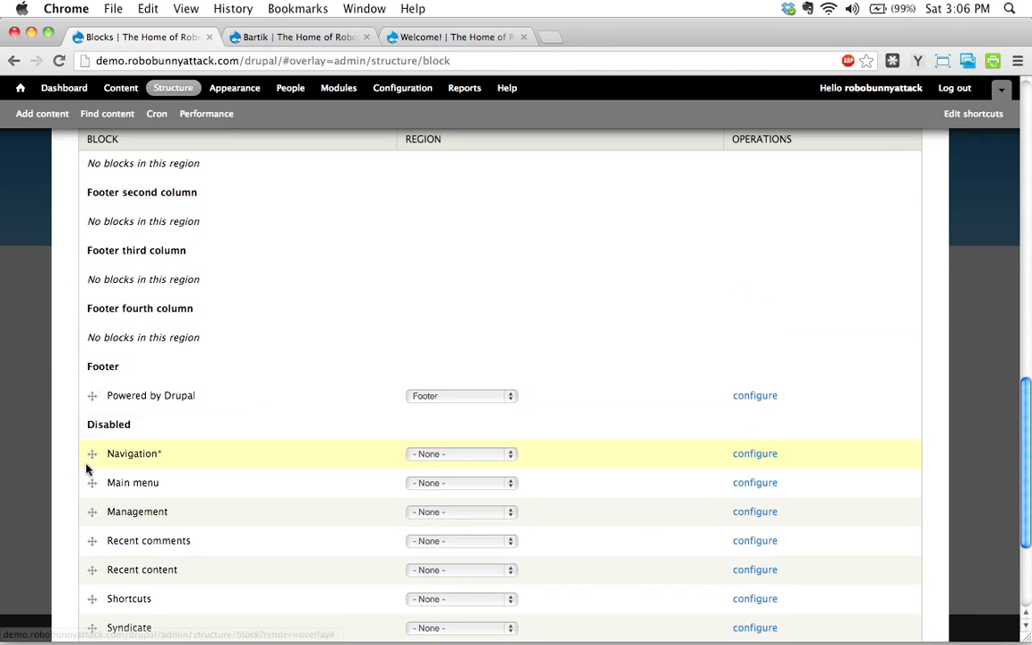
pyautogui.moveTo(93, 457)
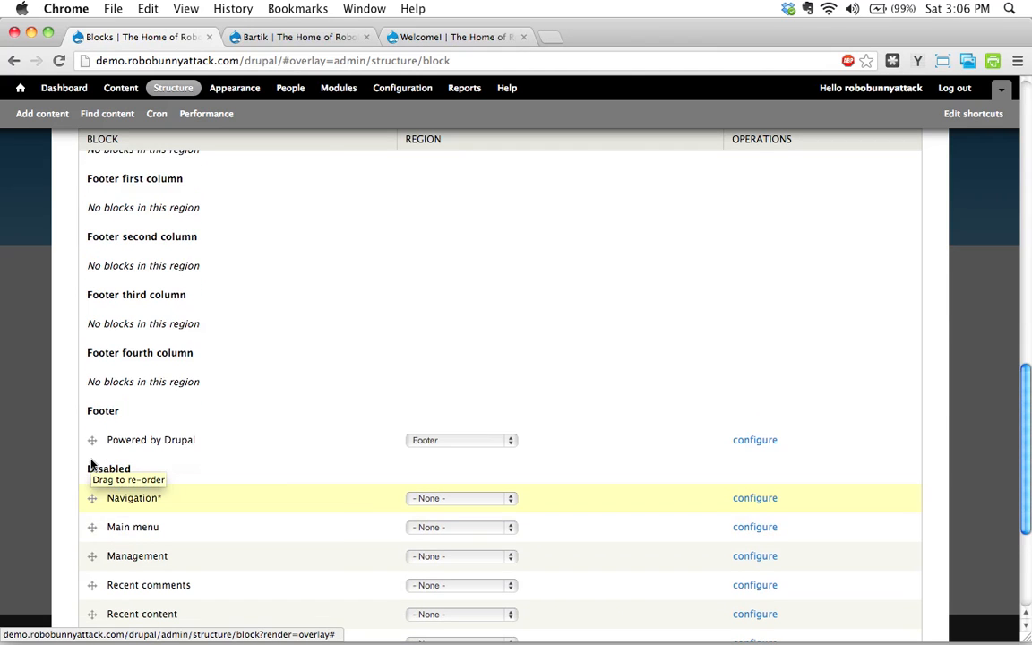
pyautogui.moveTo(91, 501)
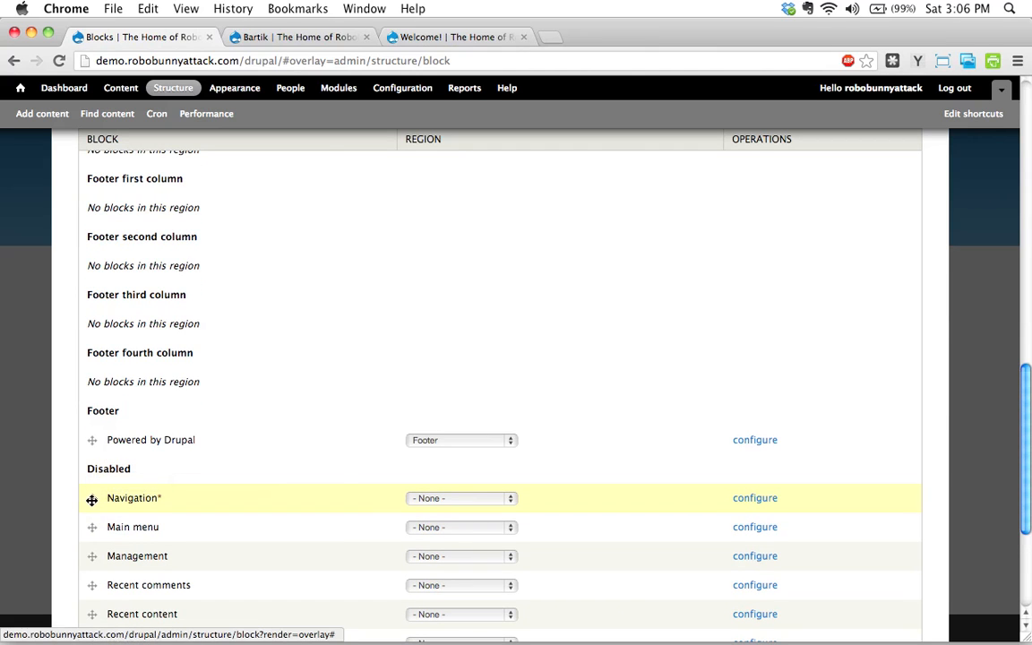
pyautogui.moveTo(93, 498)
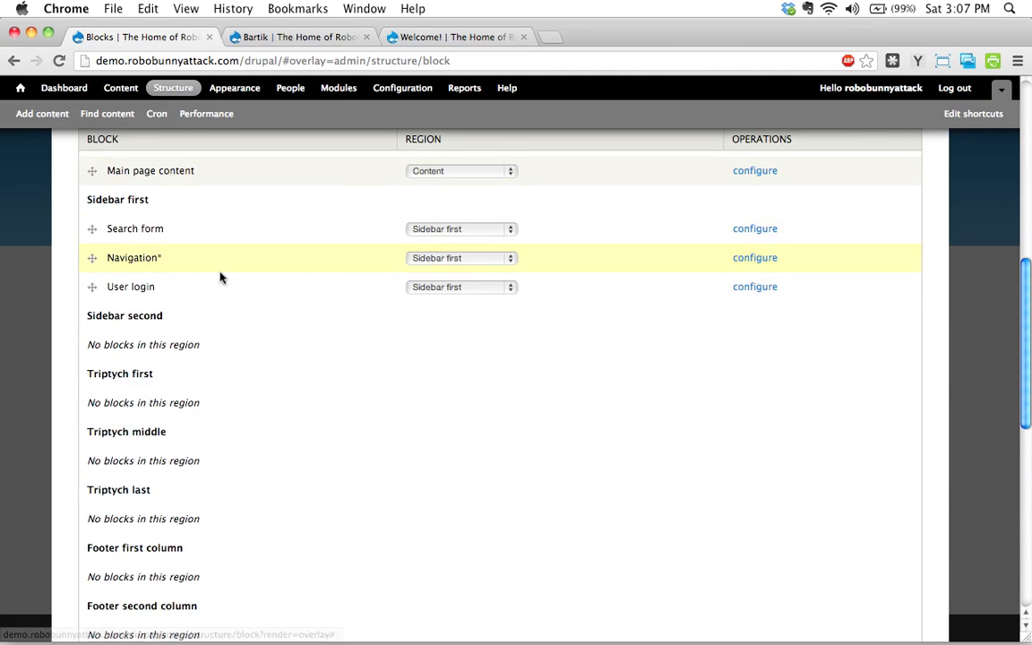
# Move Navigation out of Sidebar first into Disabled and save blocks
pyautogui.moveTo(93, 258); pyautogui.dragTo(94, 223)
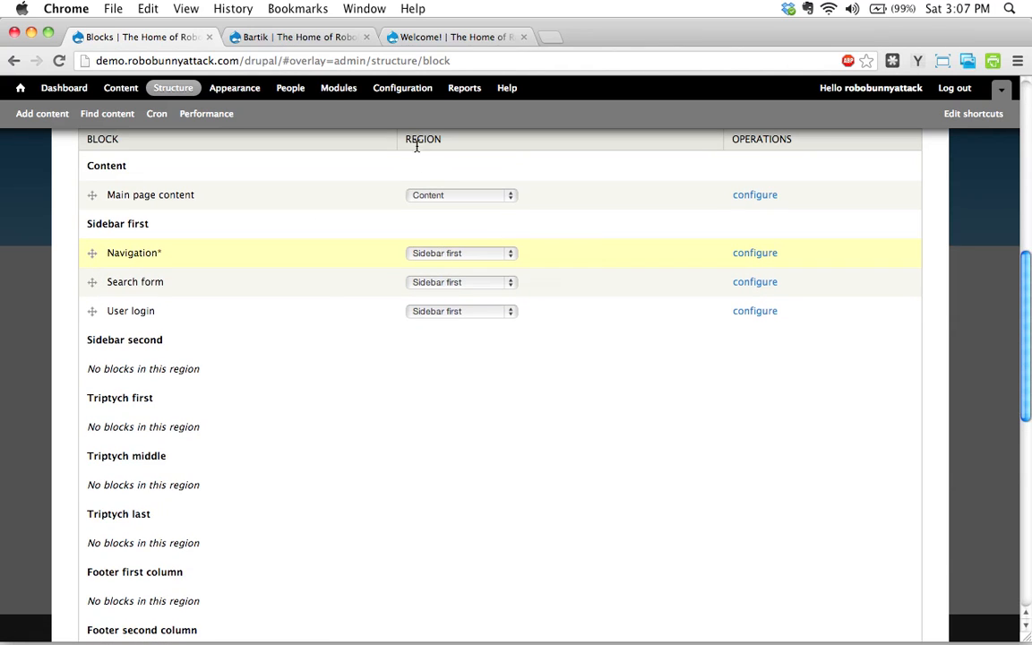
pyautogui.click(462, 253)
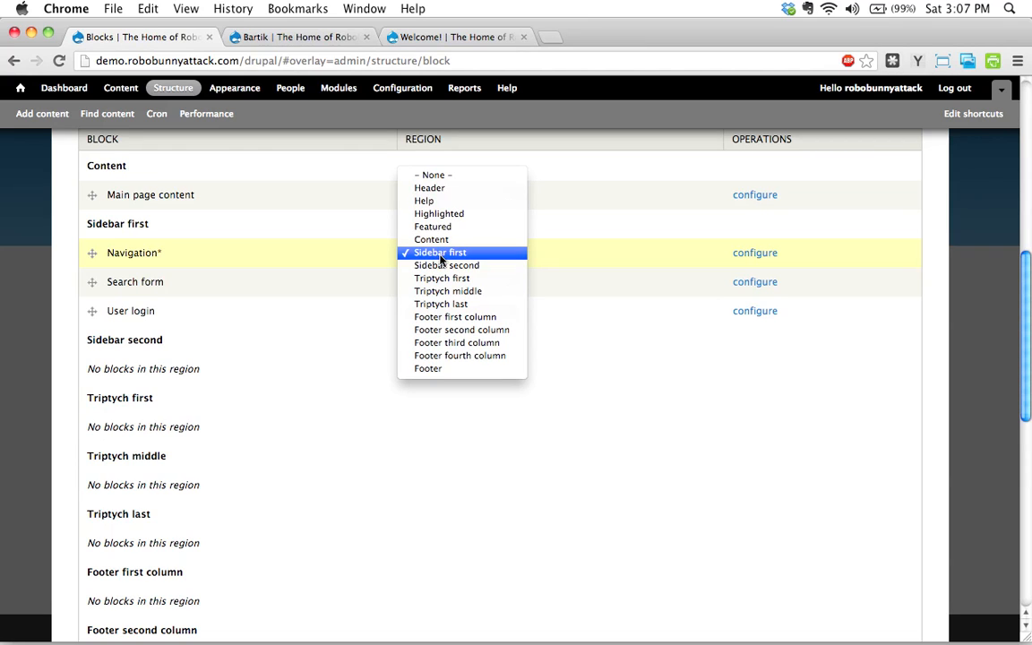
pyautogui.moveTo(448, 175)
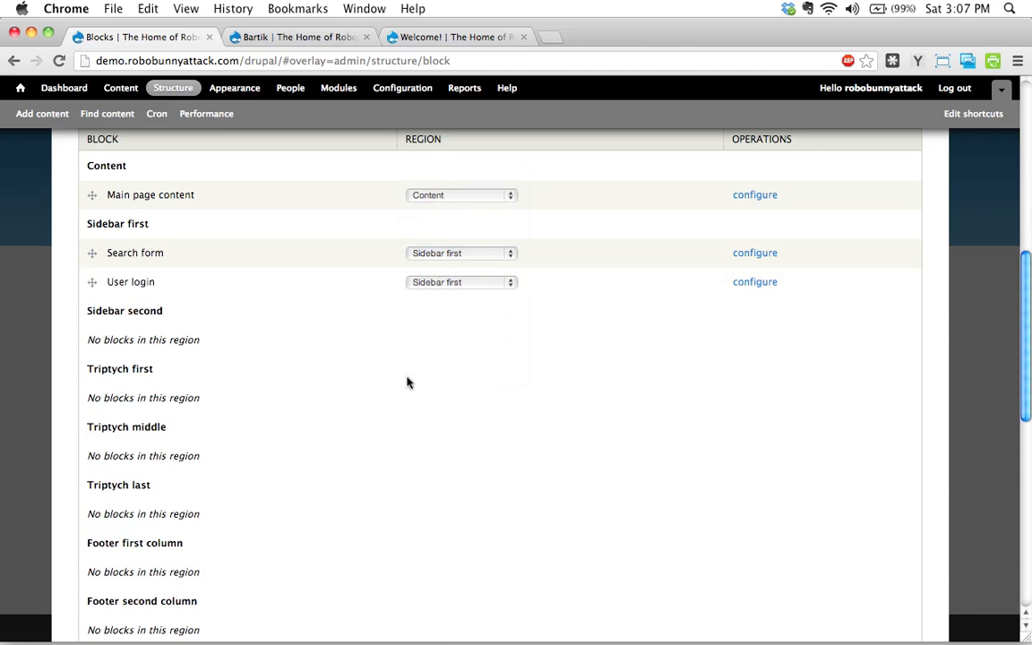
pyautogui.scroll(-3)
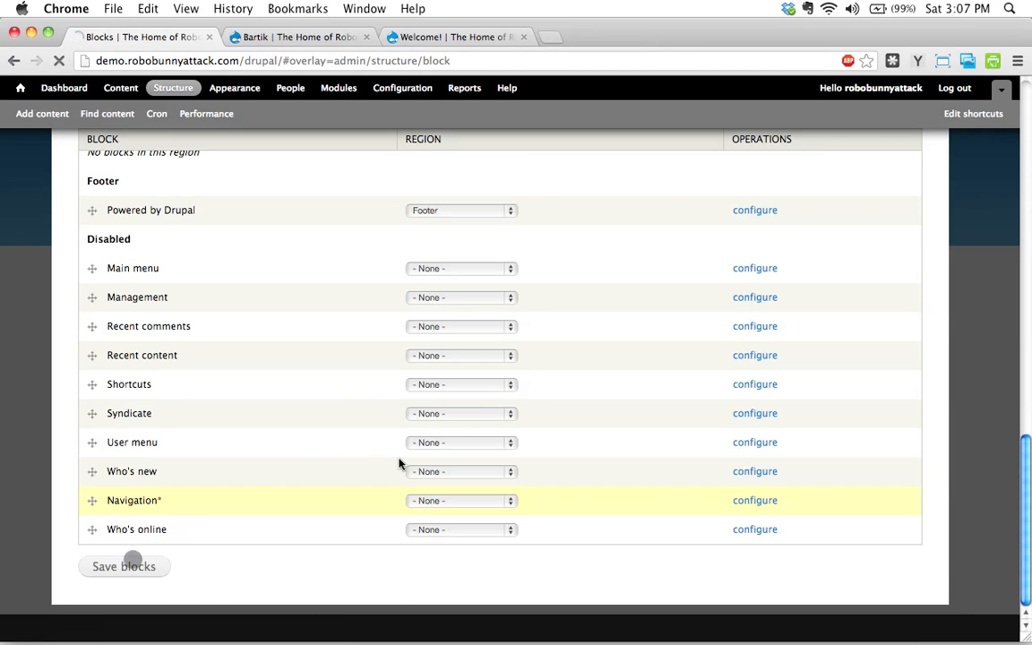
pyautogui.click(124, 566)
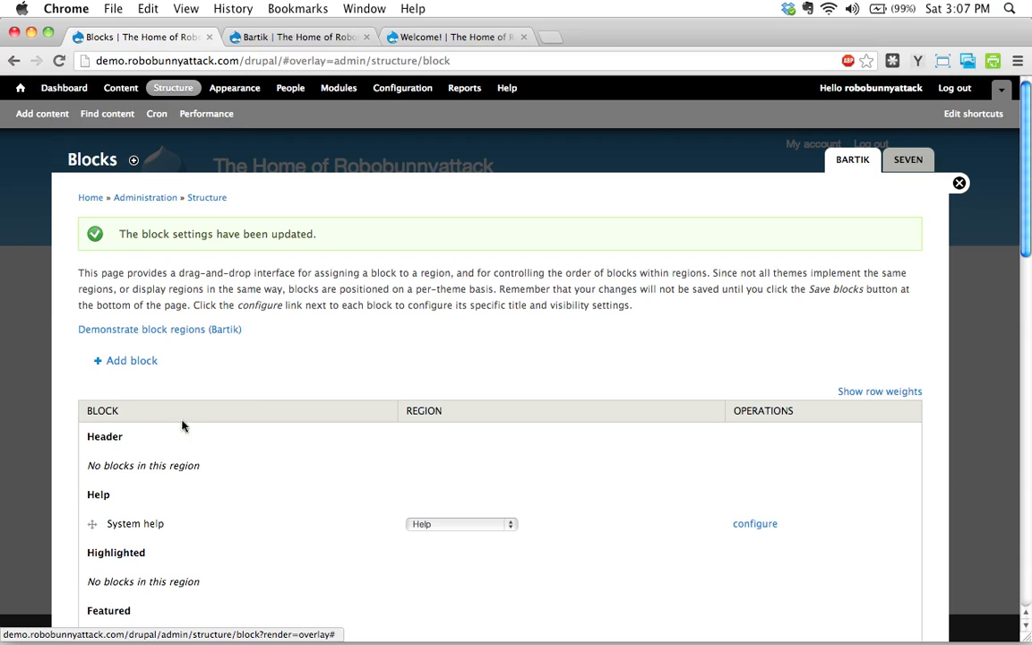
# Review the Disabled and Footer sections, then bring up the front page
pyautogui.scroll(-3)
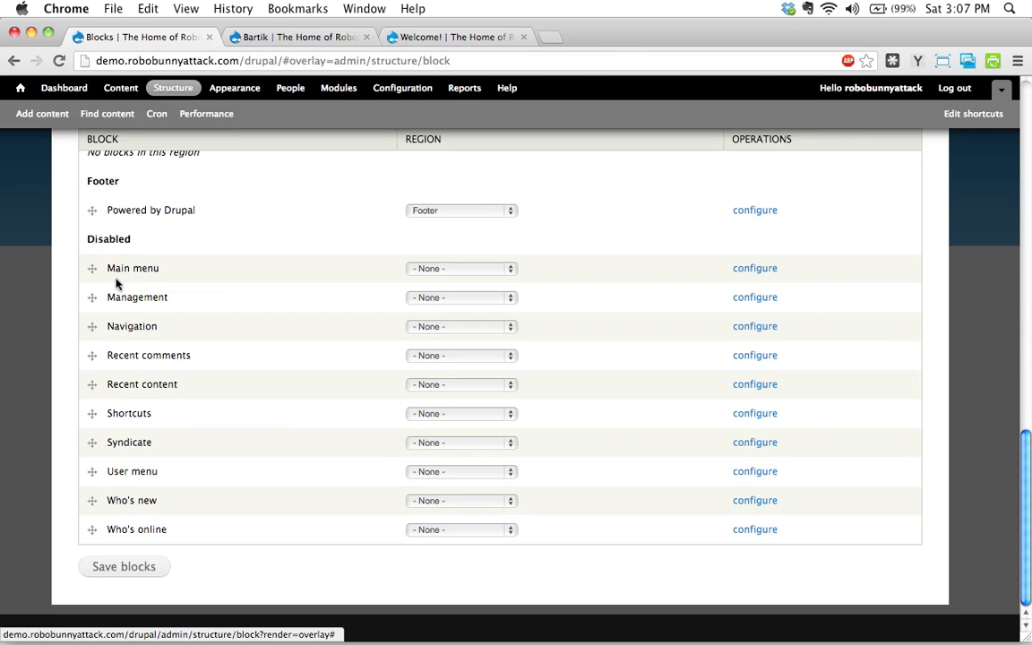
pyautogui.moveTo(97, 242)
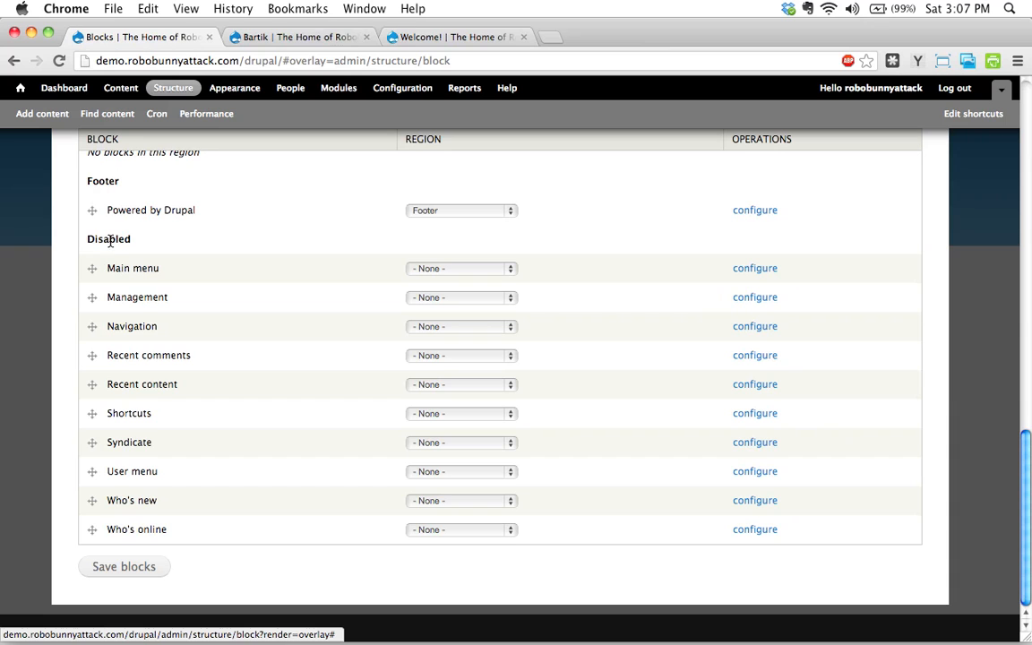
pyautogui.click(457, 36)
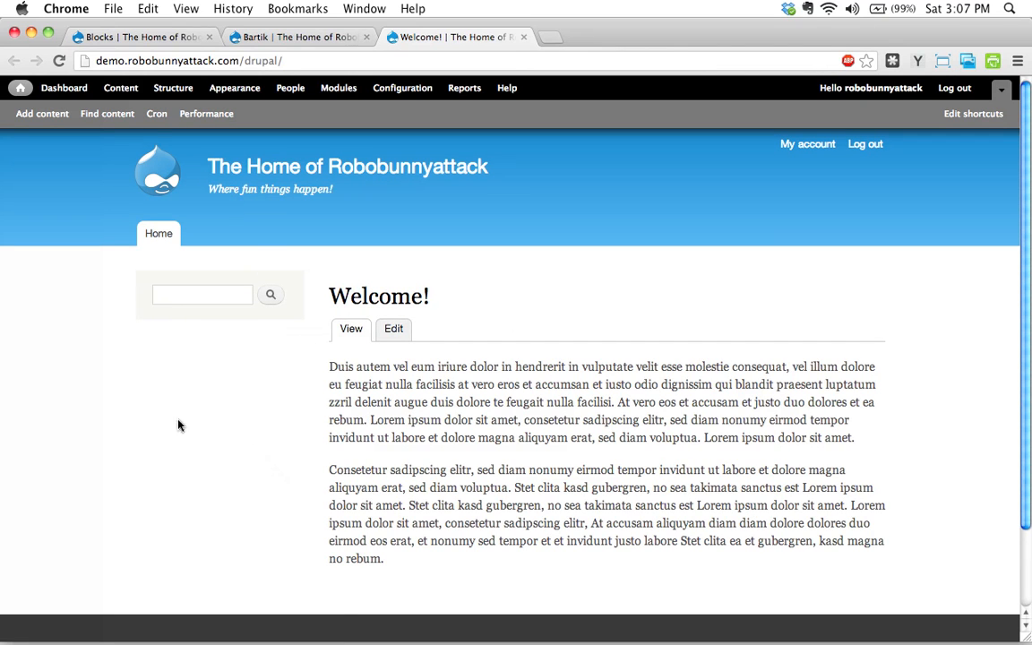
pyautogui.moveTo(301, 269)
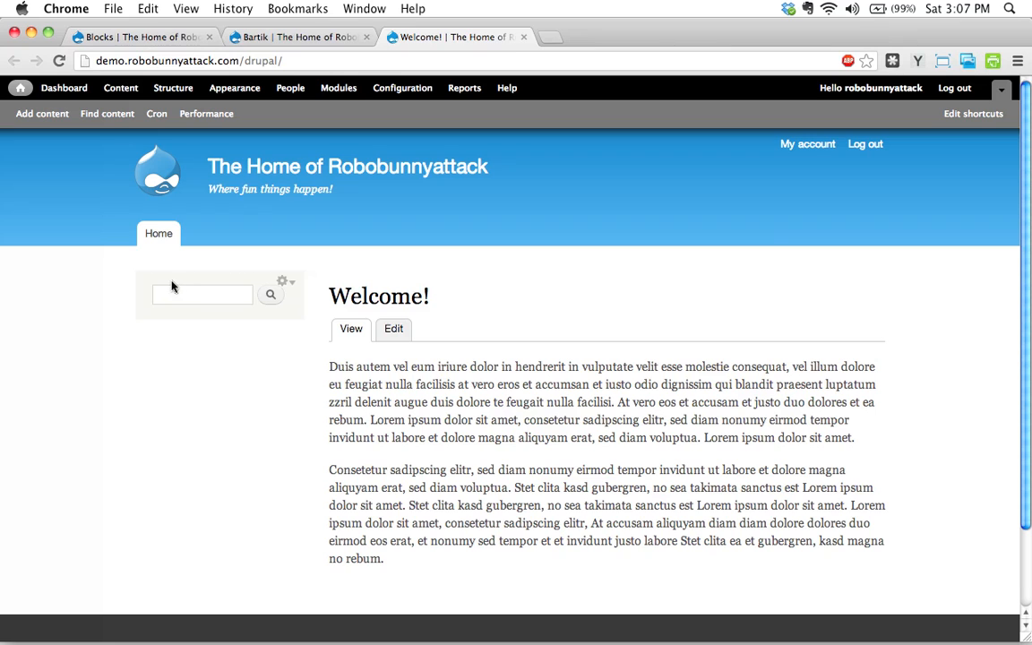
pyautogui.moveTo(284, 283)
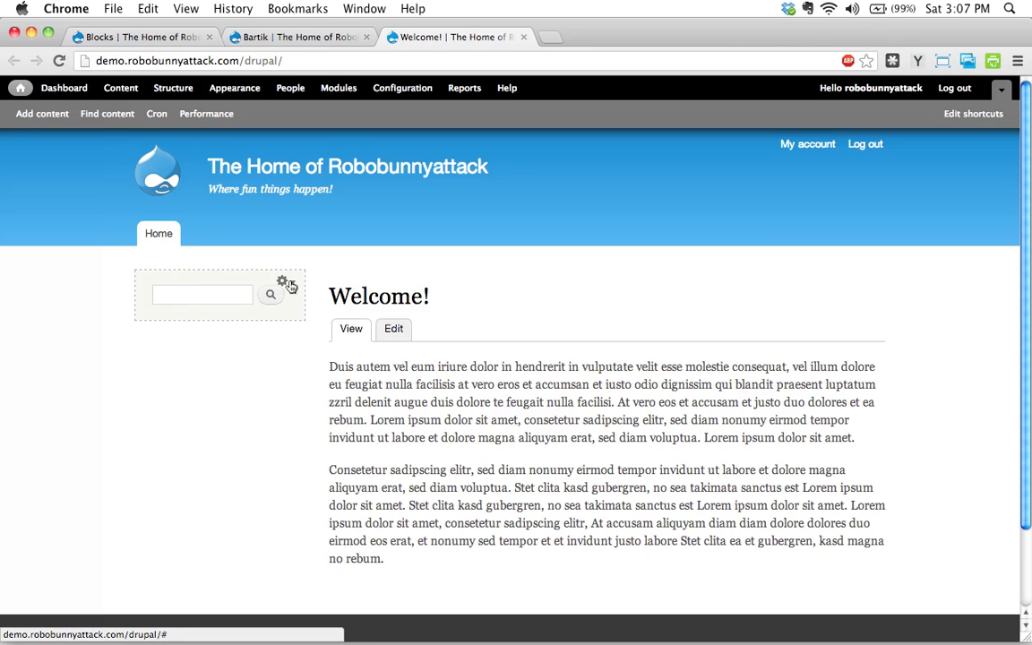
pyautogui.moveTo(223, 624)
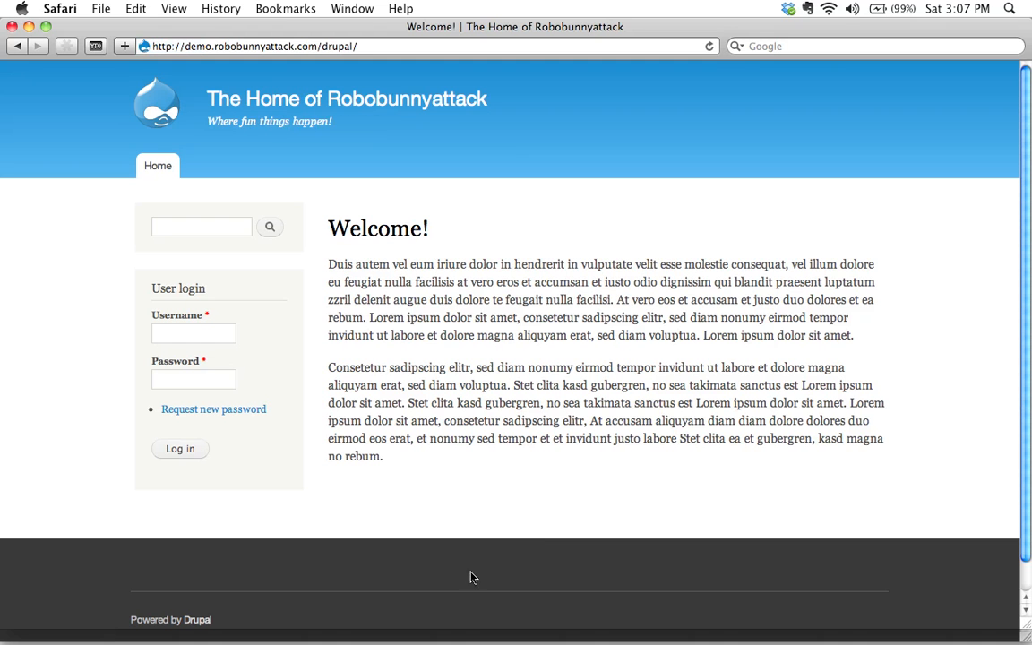
pyautogui.moveTo(287, 211)
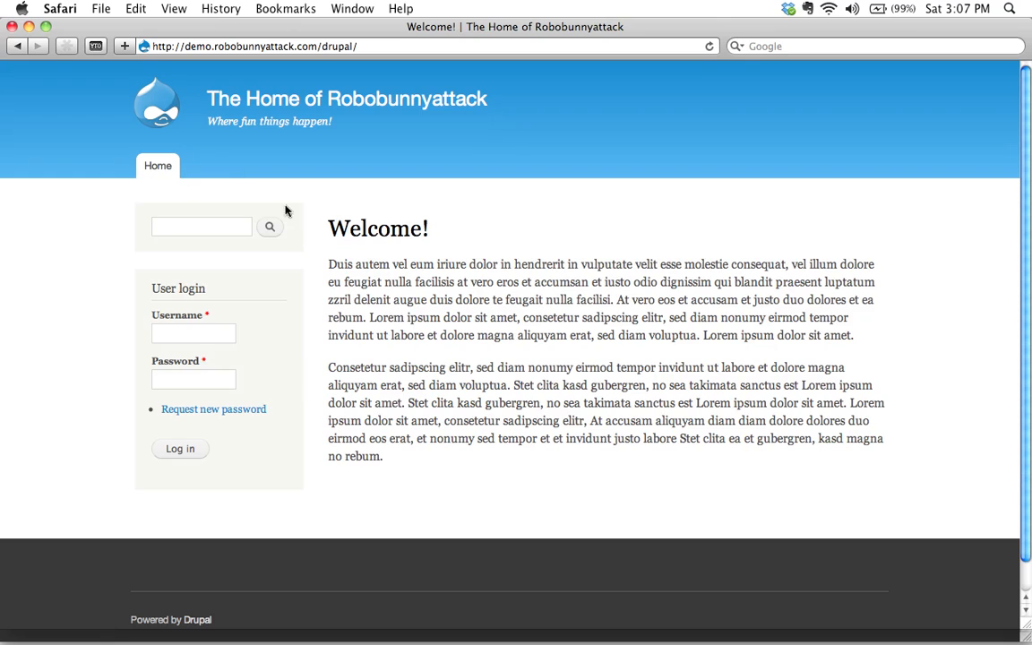
pyautogui.moveTo(272, 301)
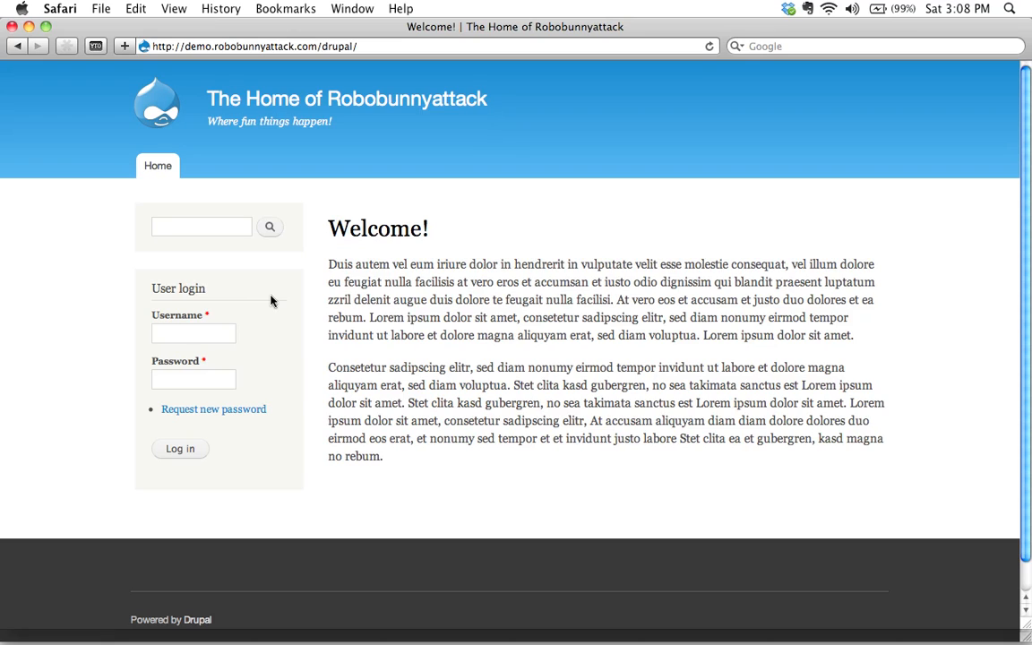
pyautogui.moveTo(294, 154)
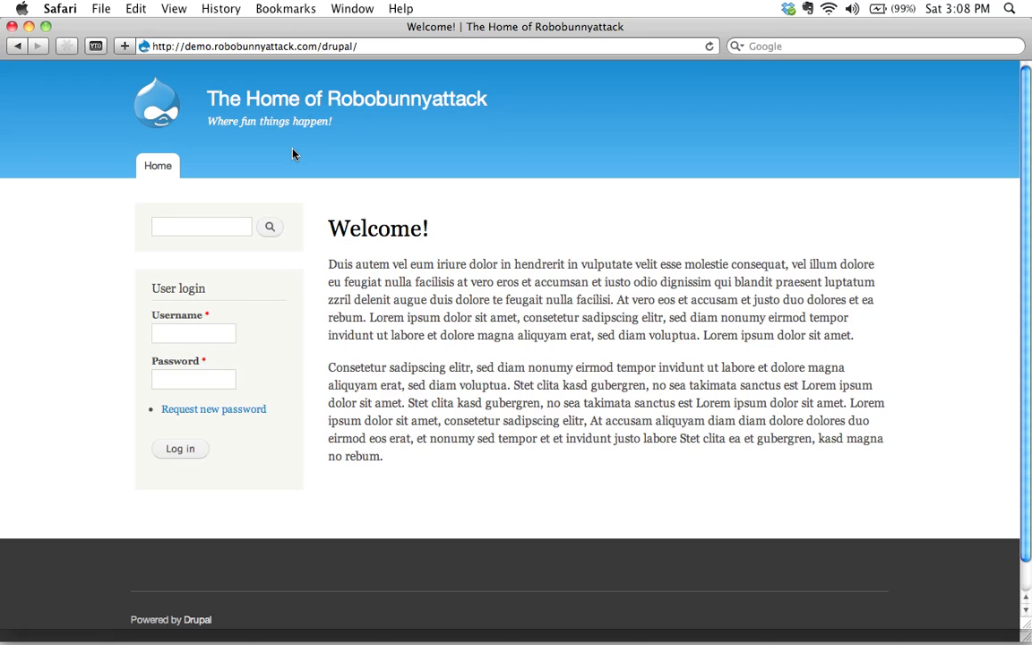
pyautogui.moveTo(287, 335)
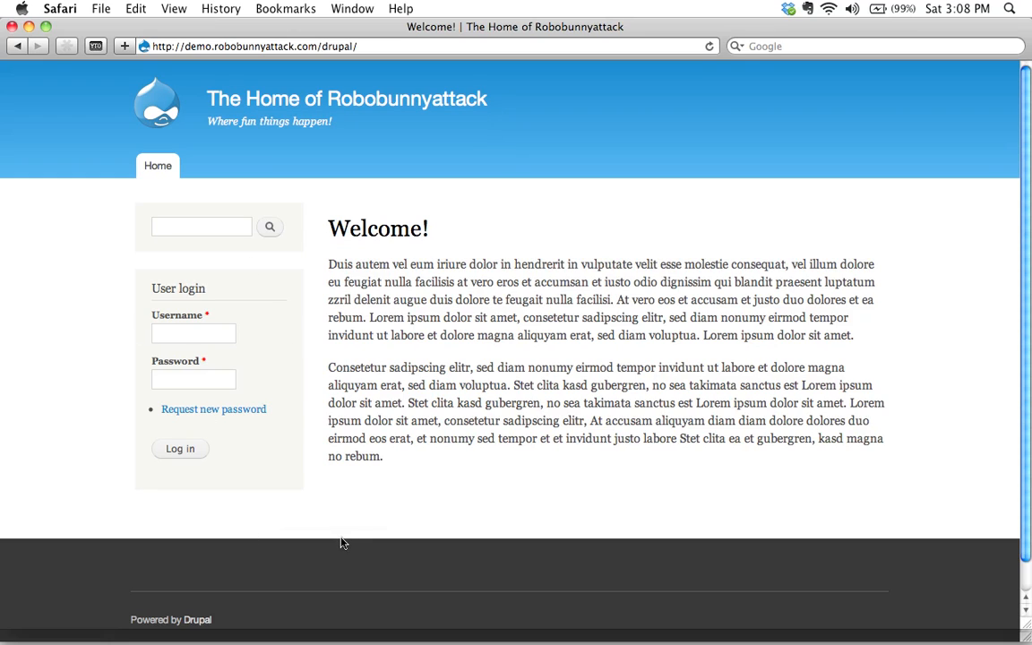
pyautogui.moveTo(296, 396)
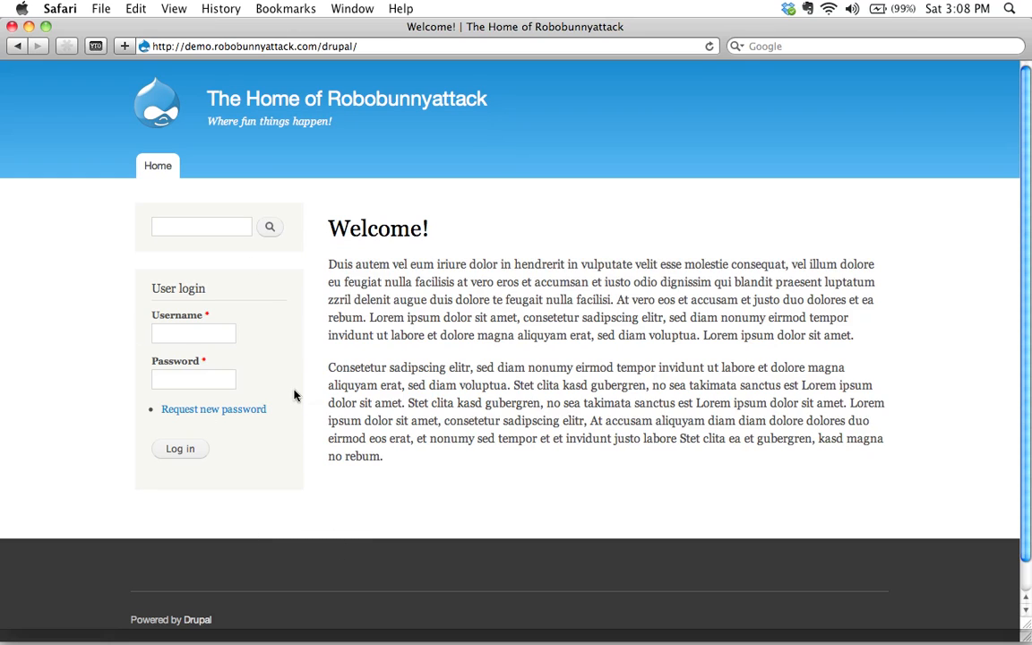
pyautogui.moveTo(305, 273)
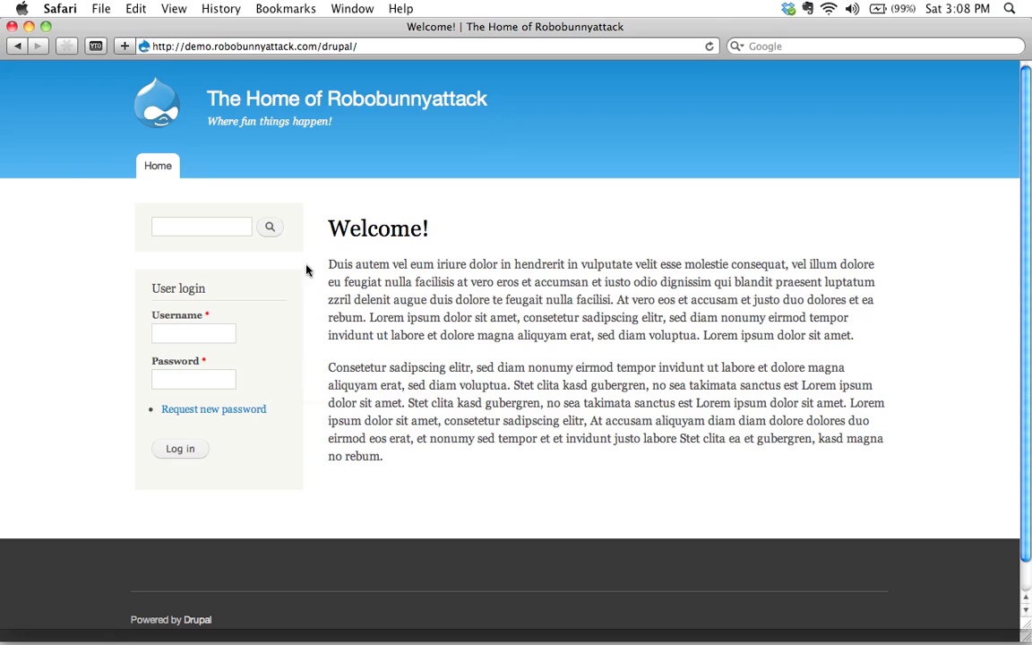
pyautogui.moveTo(298, 280)
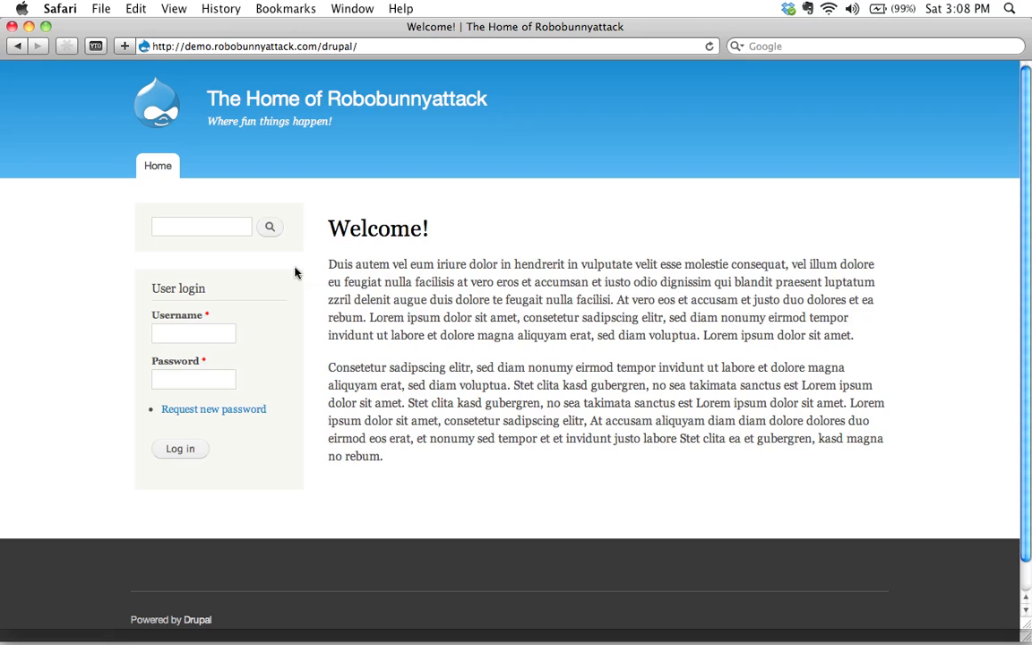
pyautogui.moveTo(376, 34)
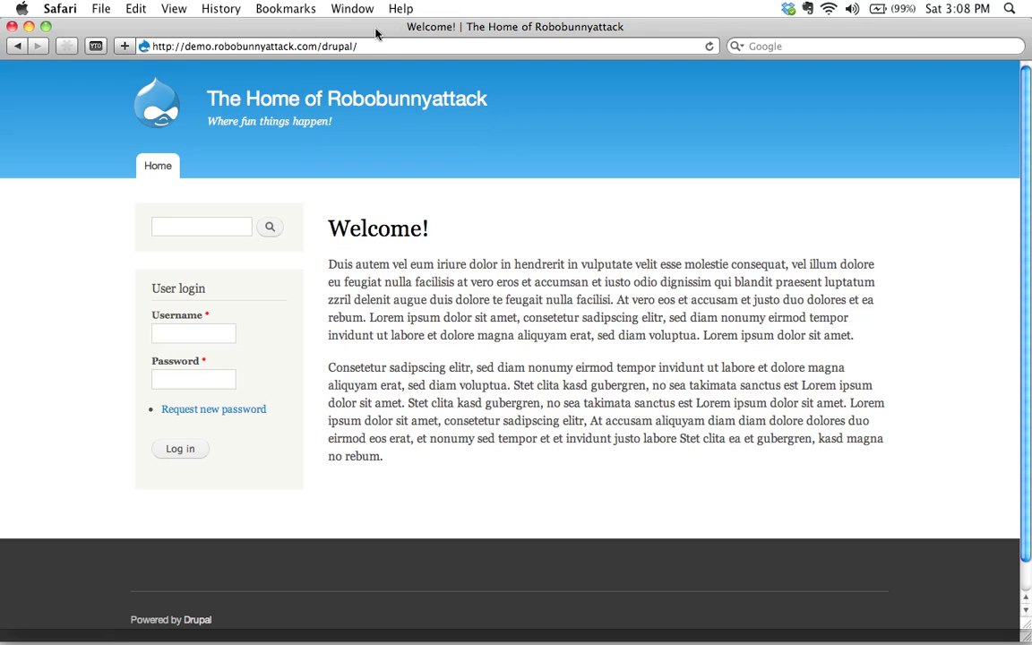
# Return as admin to Structure > Blocks and scroll to Sidebar first
pyautogui.click(358, 46)
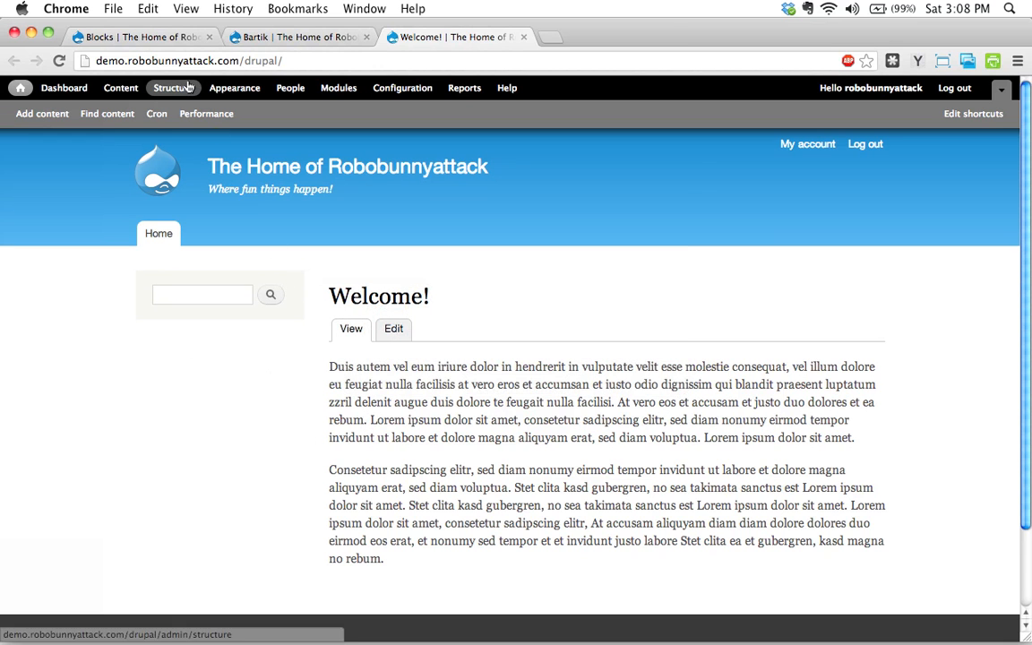
pyautogui.click(172, 86)
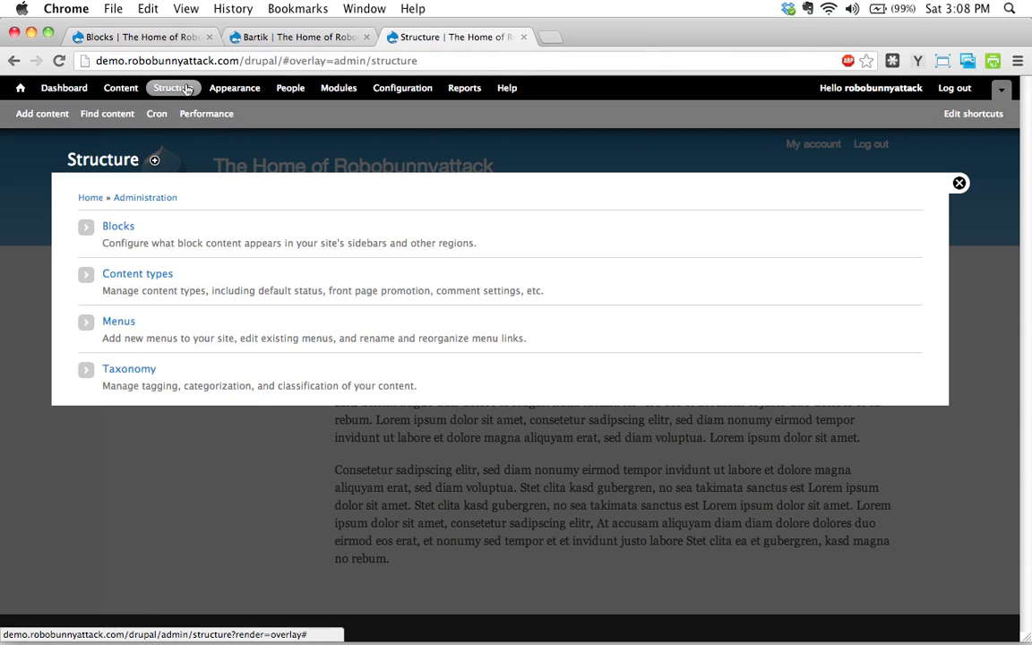
pyautogui.click(118, 226)
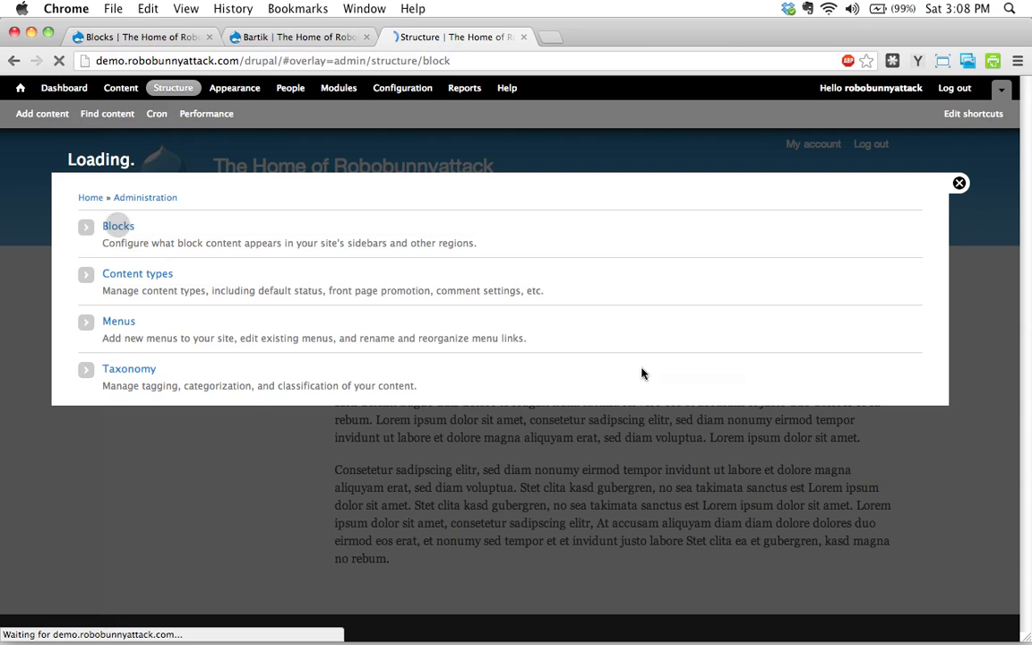
pyautogui.click(118, 226)
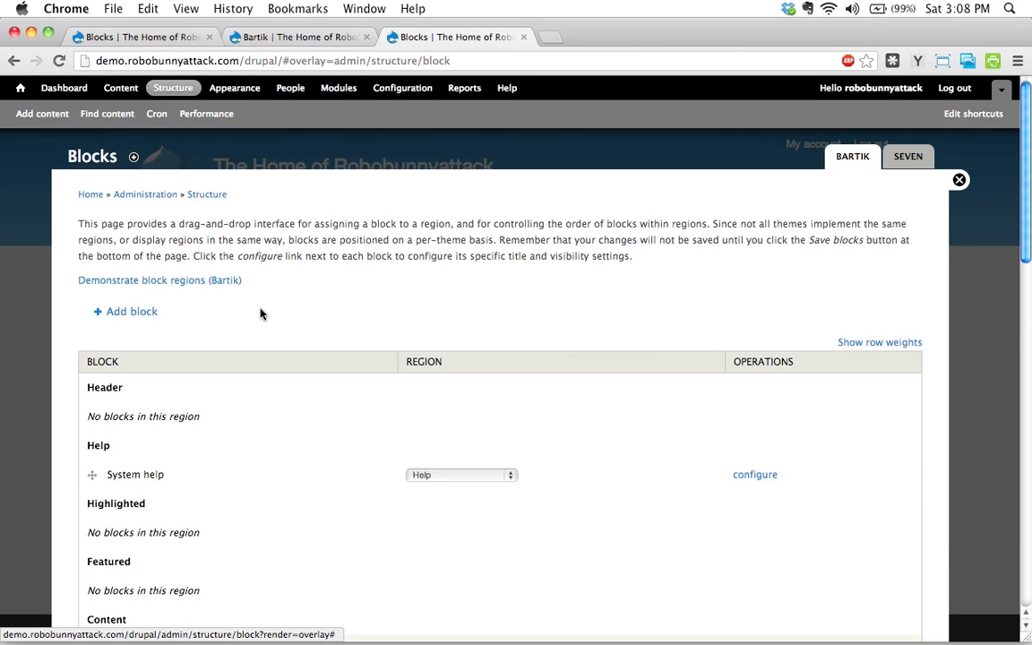
pyautogui.scroll(-3)
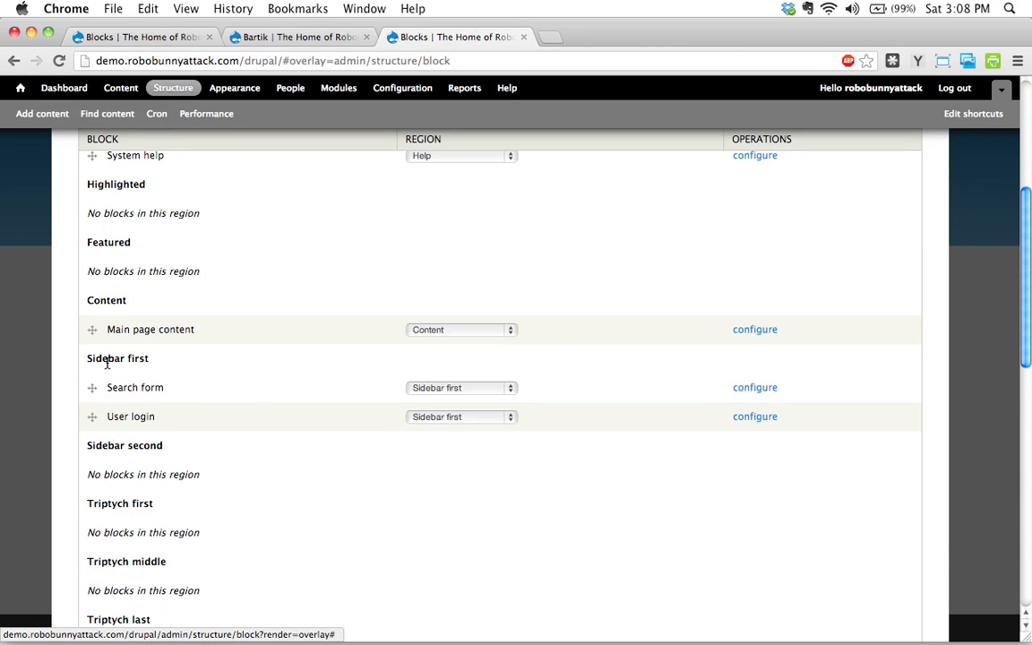
# Set the User login block's region to - None - so it becomes disabled
pyautogui.click(461, 330)
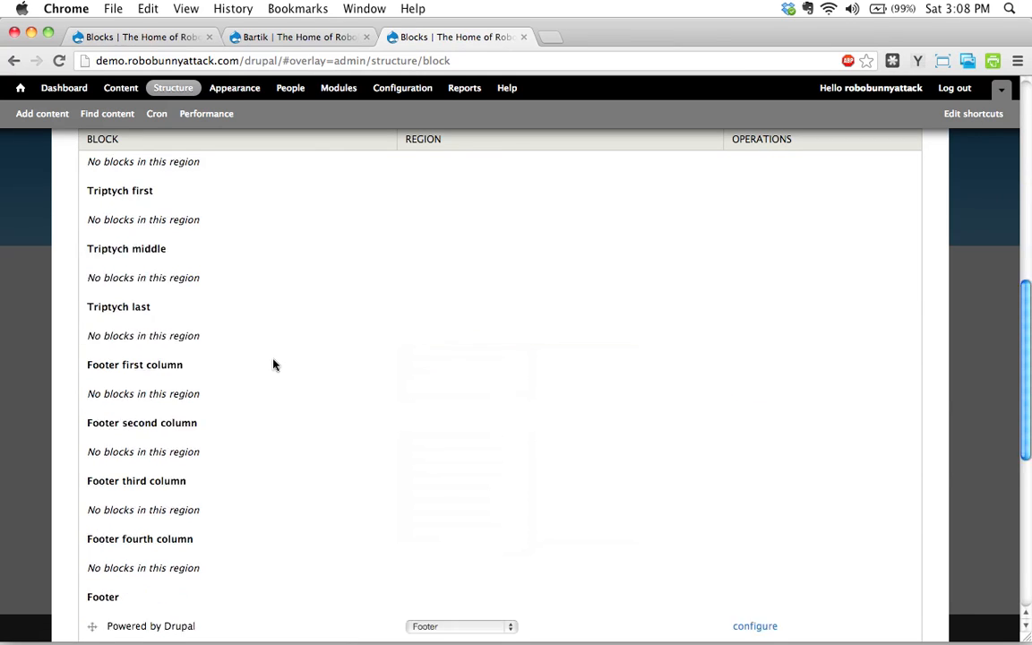
pyautogui.scroll(-3)
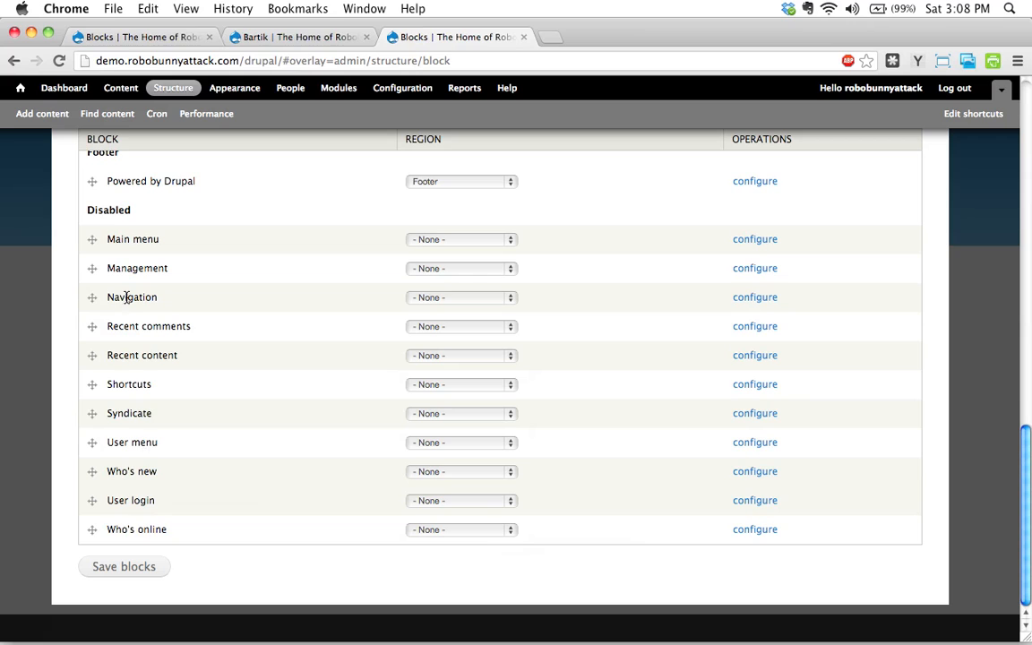
pyautogui.moveTo(122, 222)
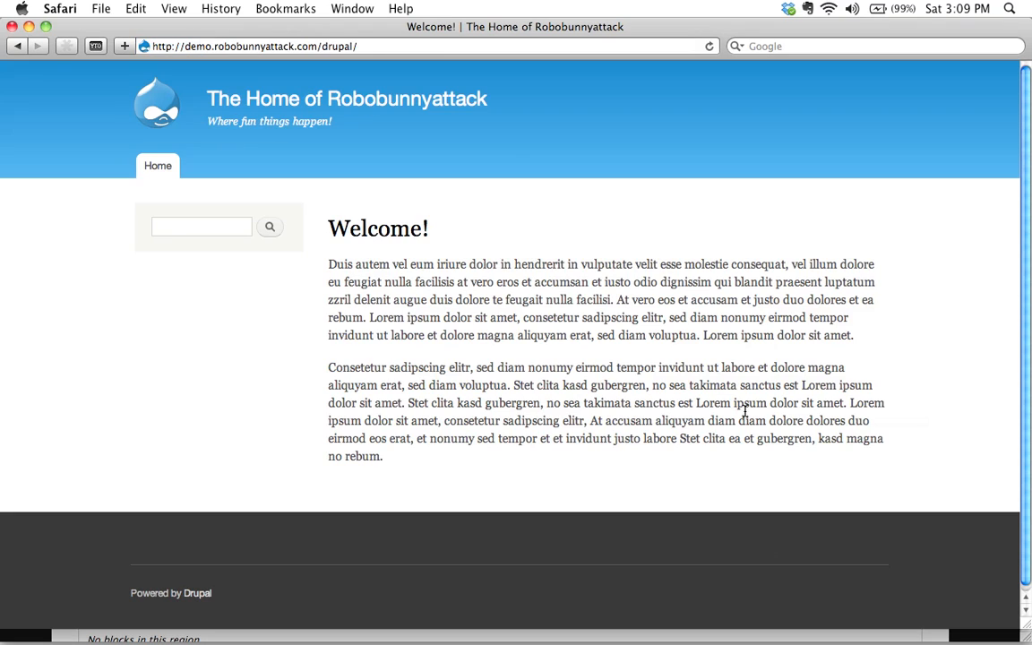
pyautogui.moveTo(451, 341)
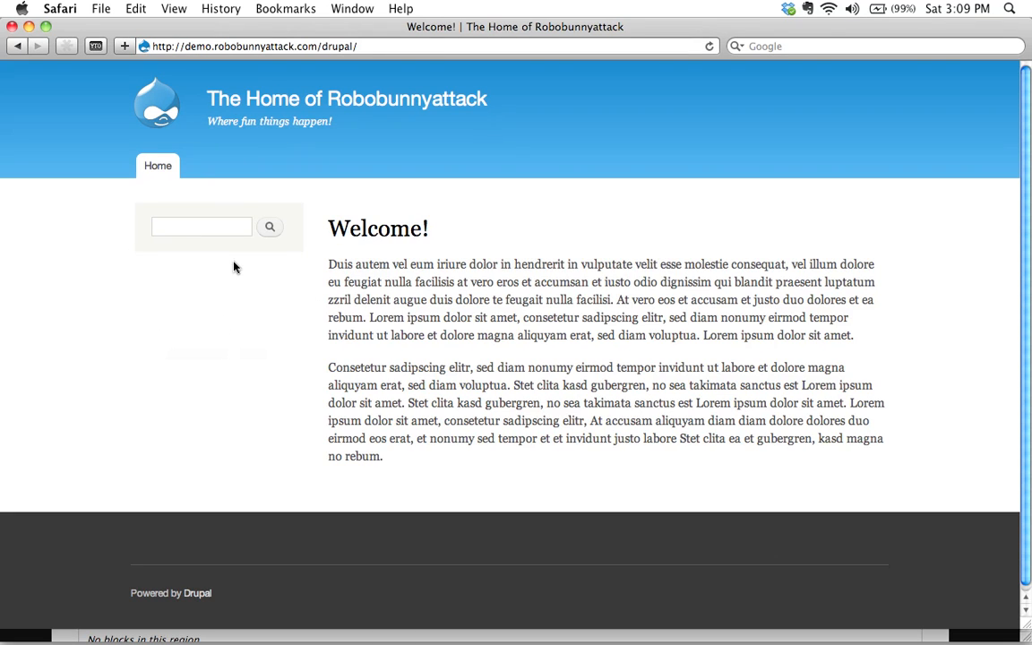
# Visit the /user login page as a visitor and focus the Password field
pyautogui.click(373, 46)
pyautogui.write('user')
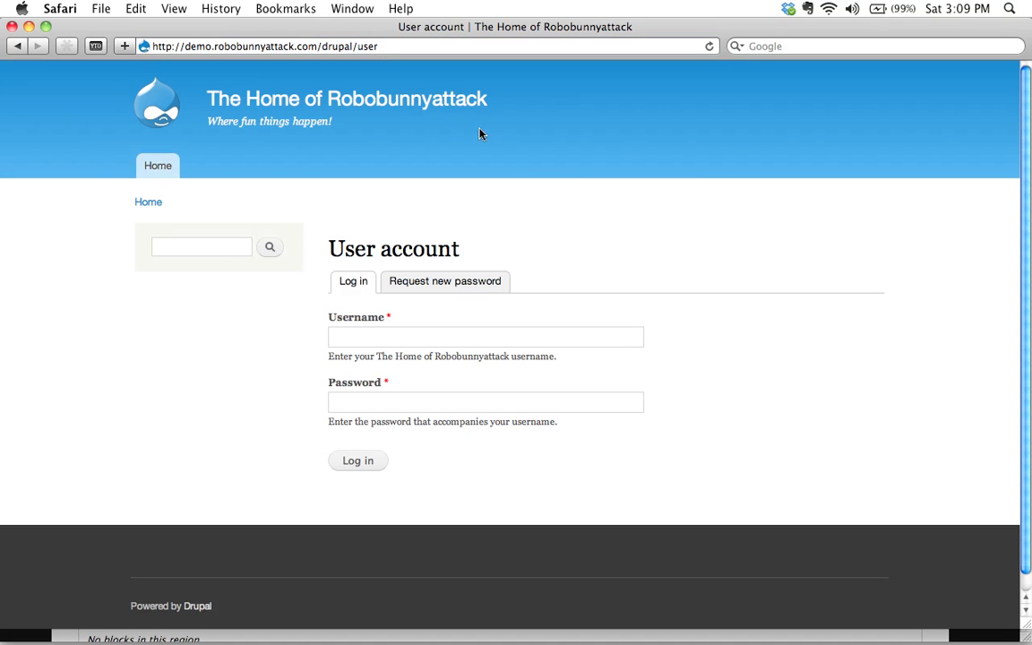
pyautogui.click(483, 401)
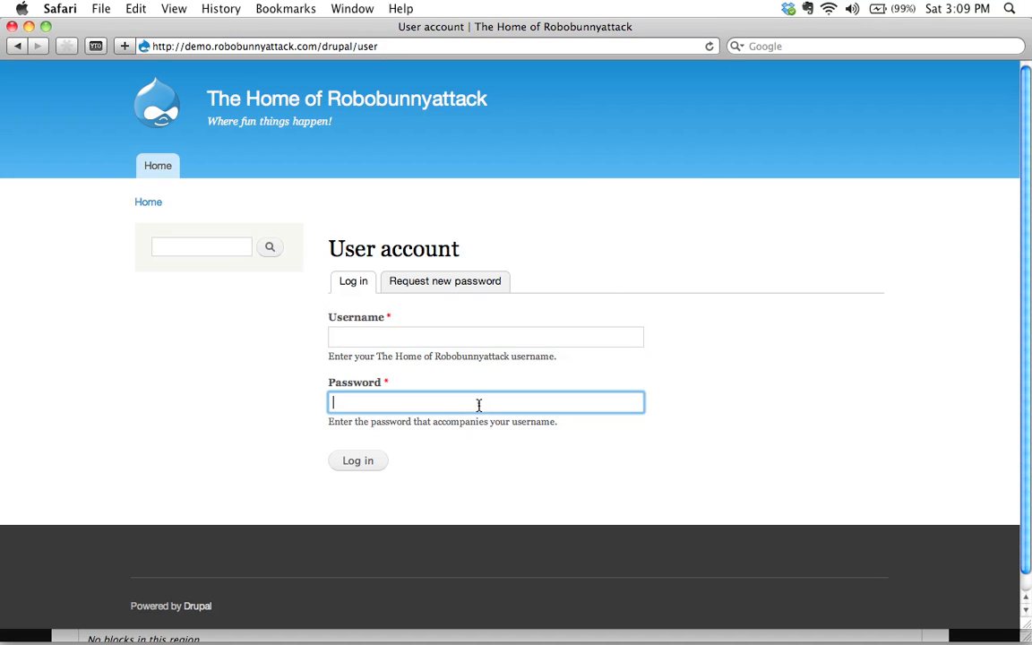
pyautogui.moveTo(788, 505)
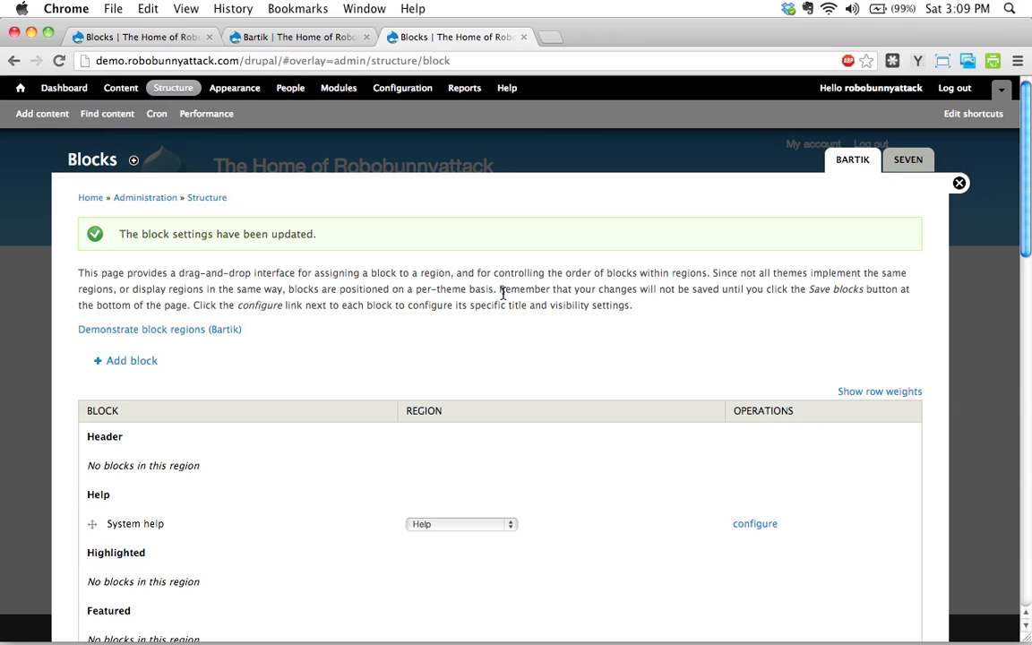
pyautogui.moveTo(305, 249)
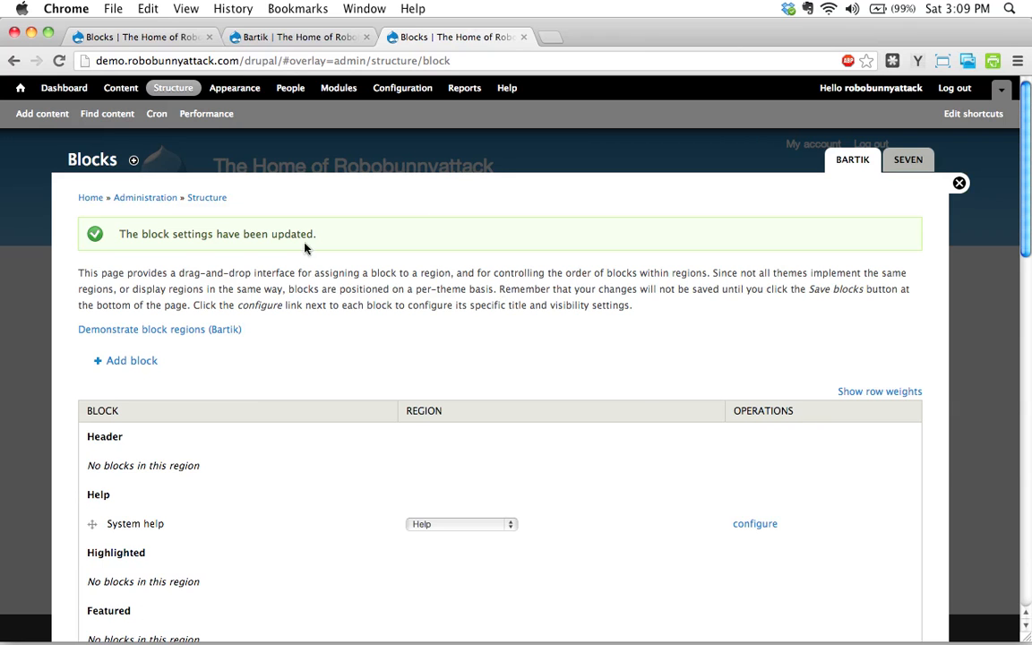
# Scroll to the Footer region and open the Region dropdown for Powered by Drupal
pyautogui.scroll(-3)
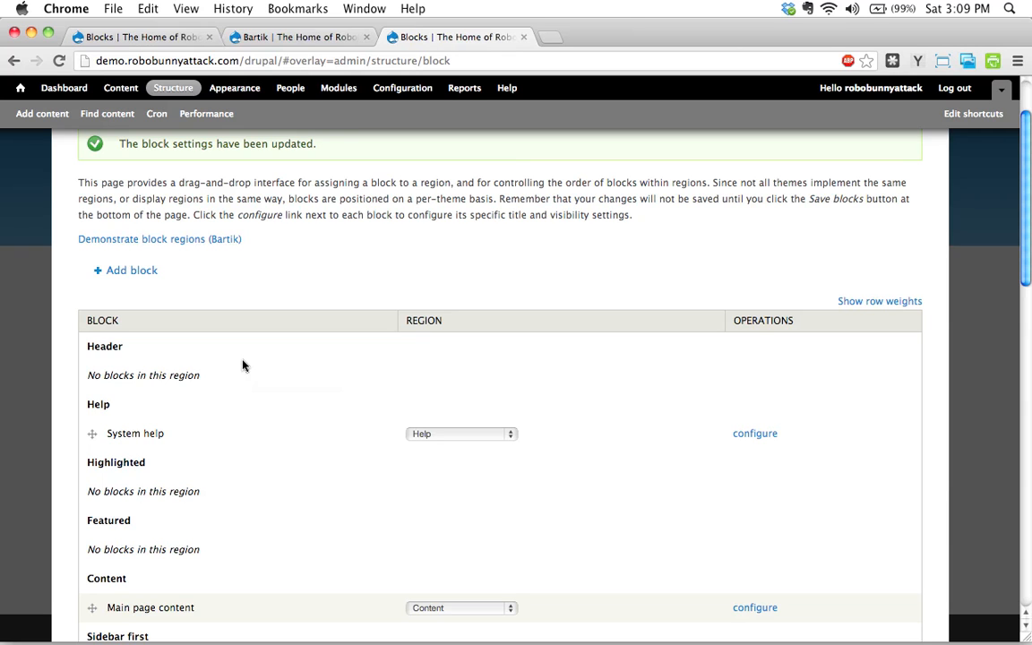
pyautogui.moveTo(172, 364)
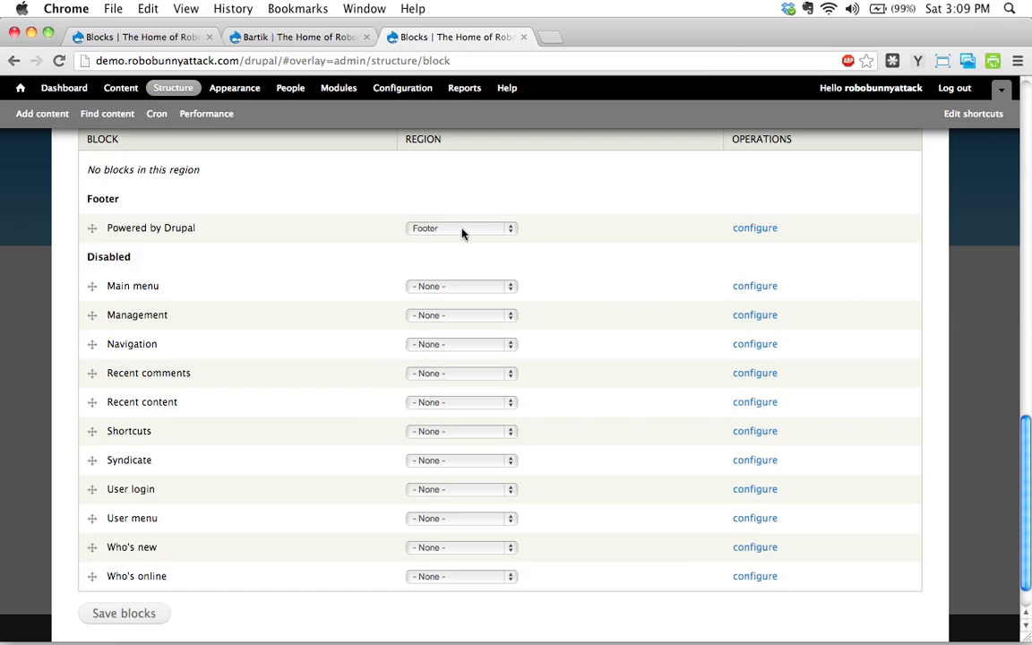
pyautogui.click(462, 228)
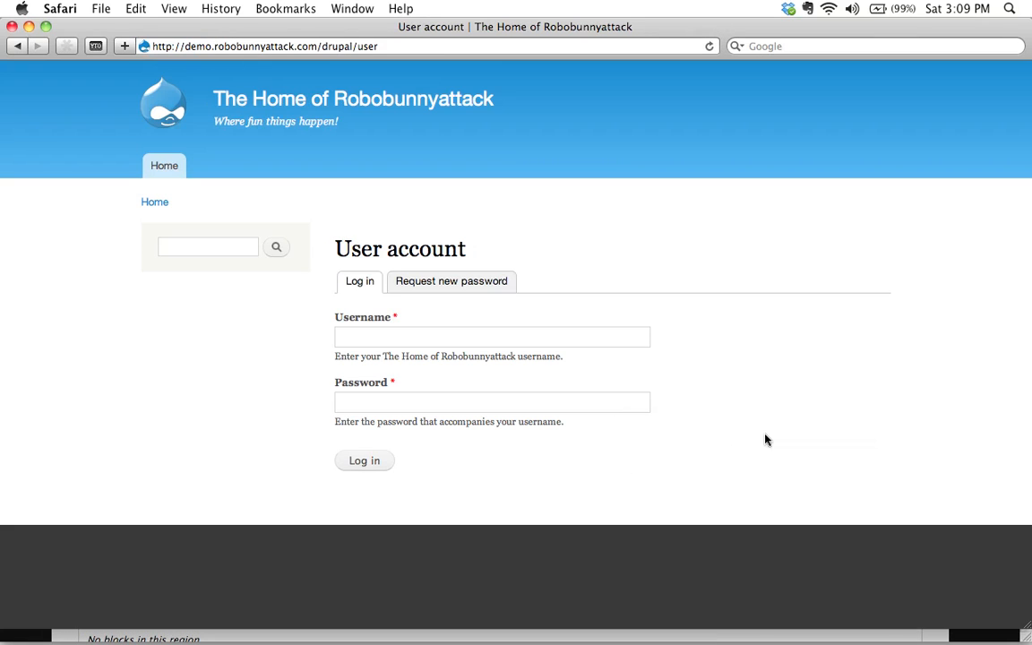
pyautogui.moveTo(279, 315)
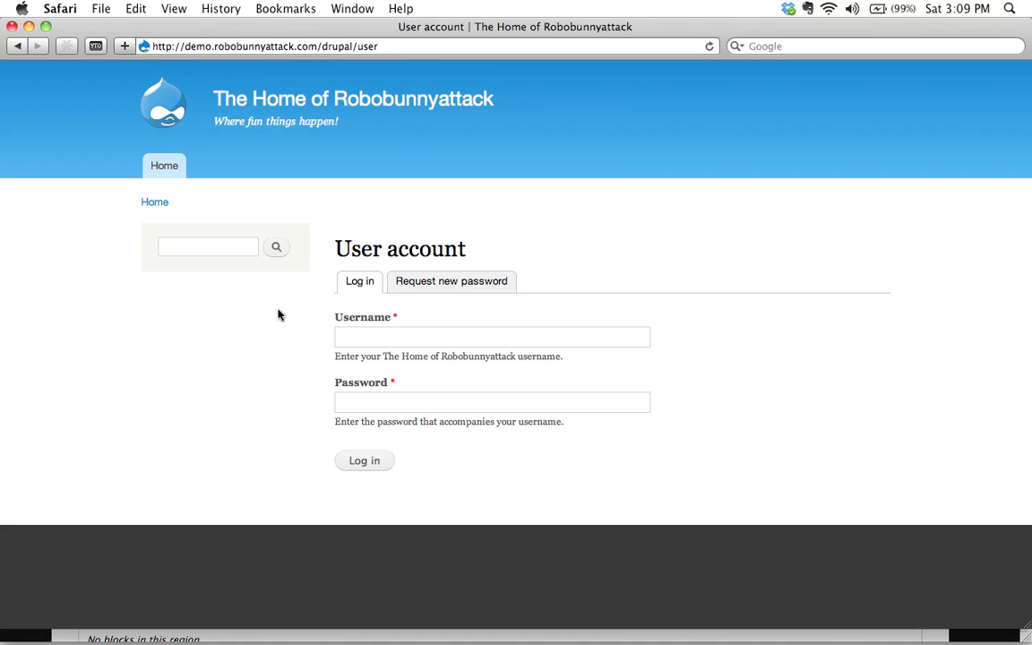
pyautogui.moveTo(232, 115)
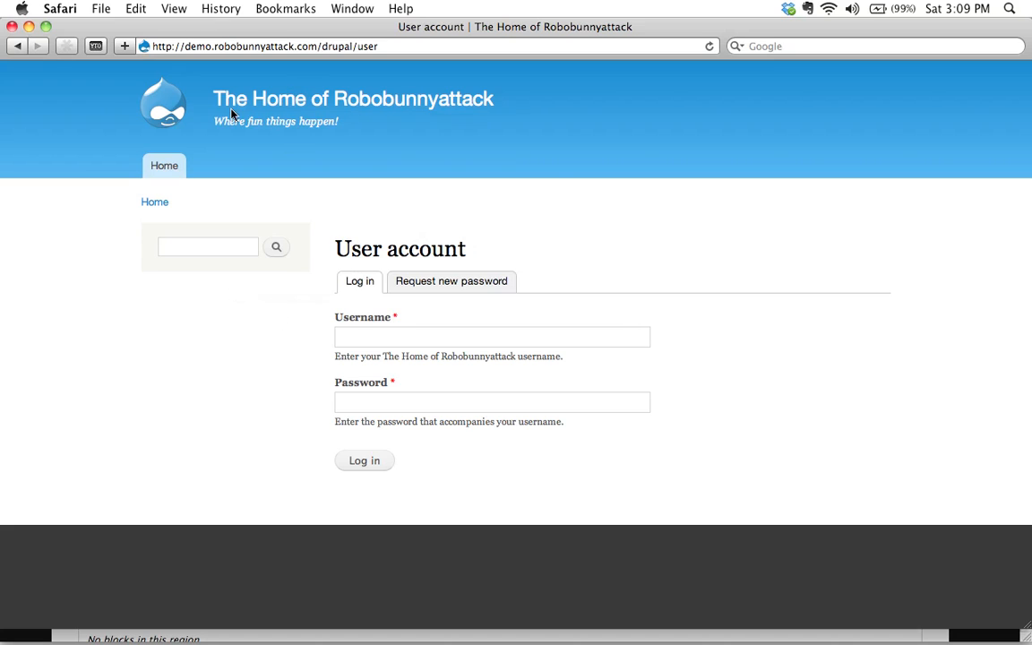
pyautogui.moveTo(227, 32)
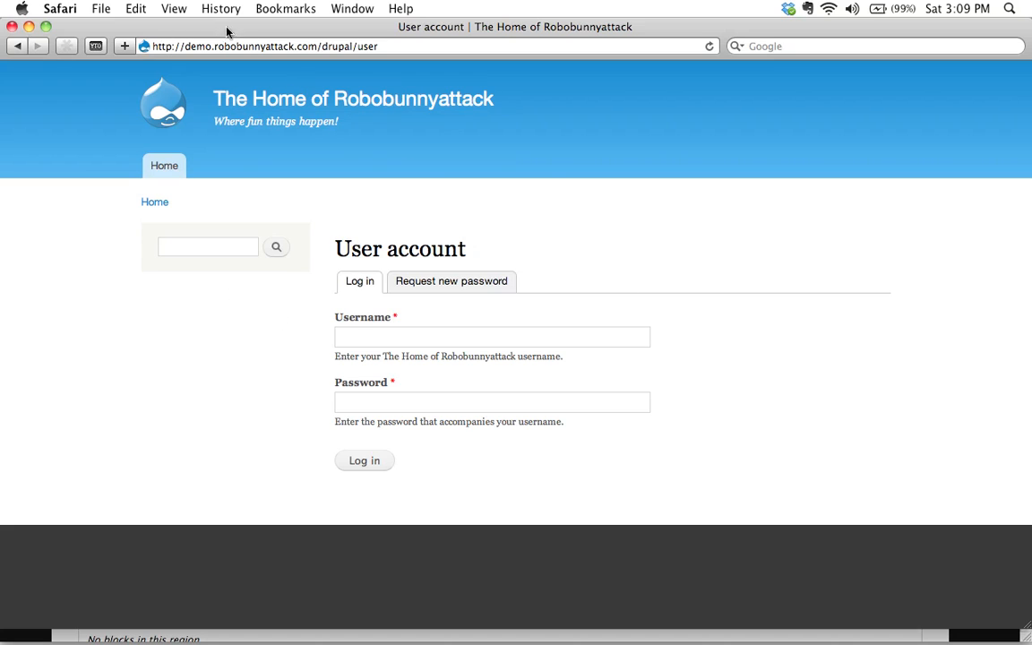
pyautogui.moveTo(555, 358)
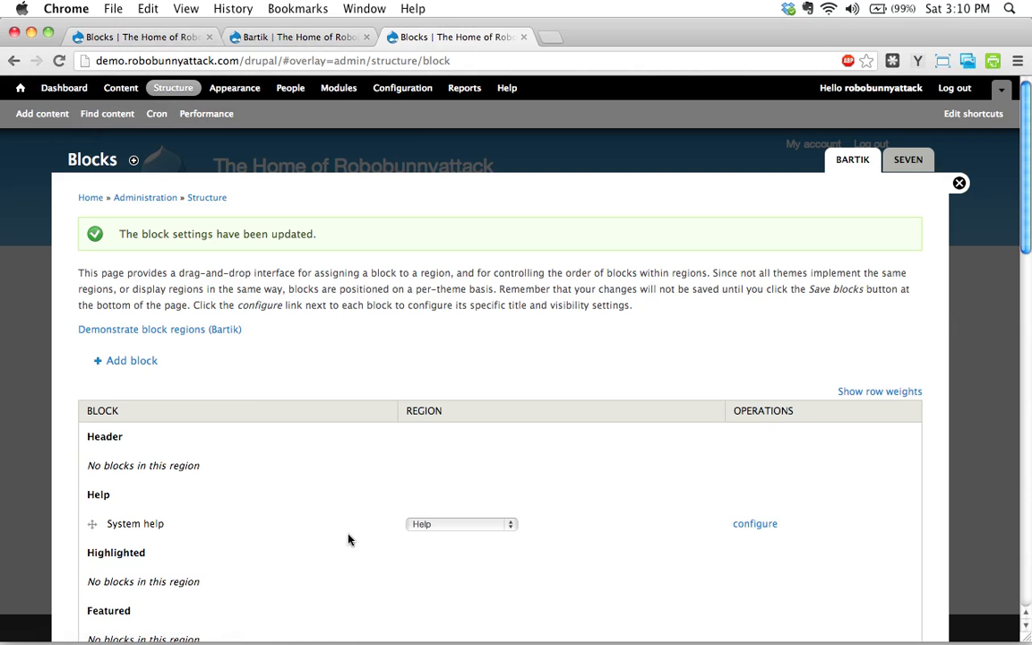
pyautogui.moveTo(260, 398)
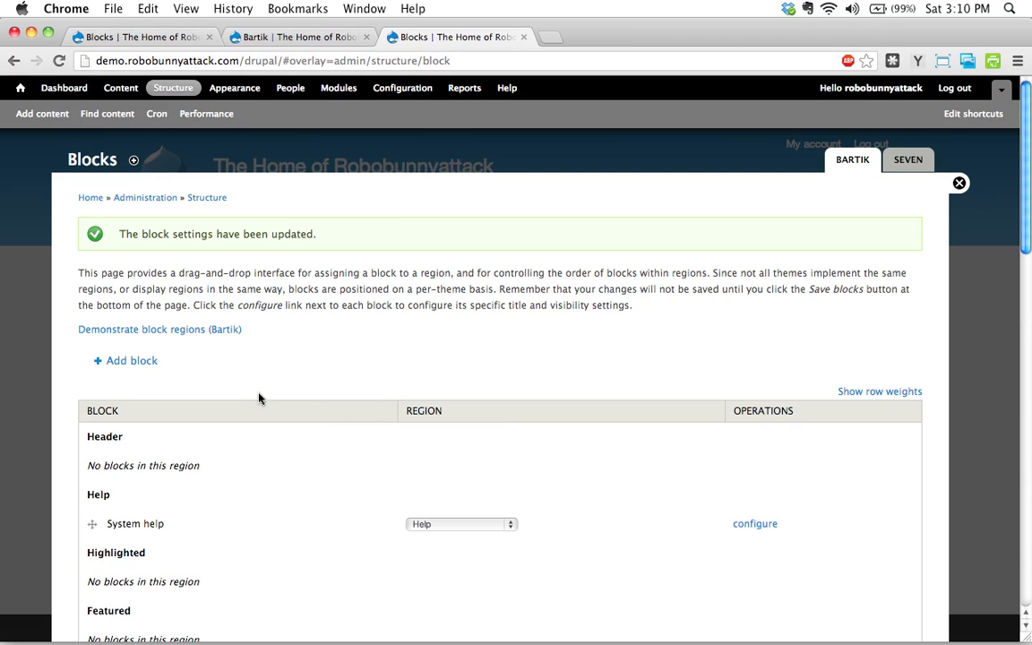
pyautogui.scroll(-3)
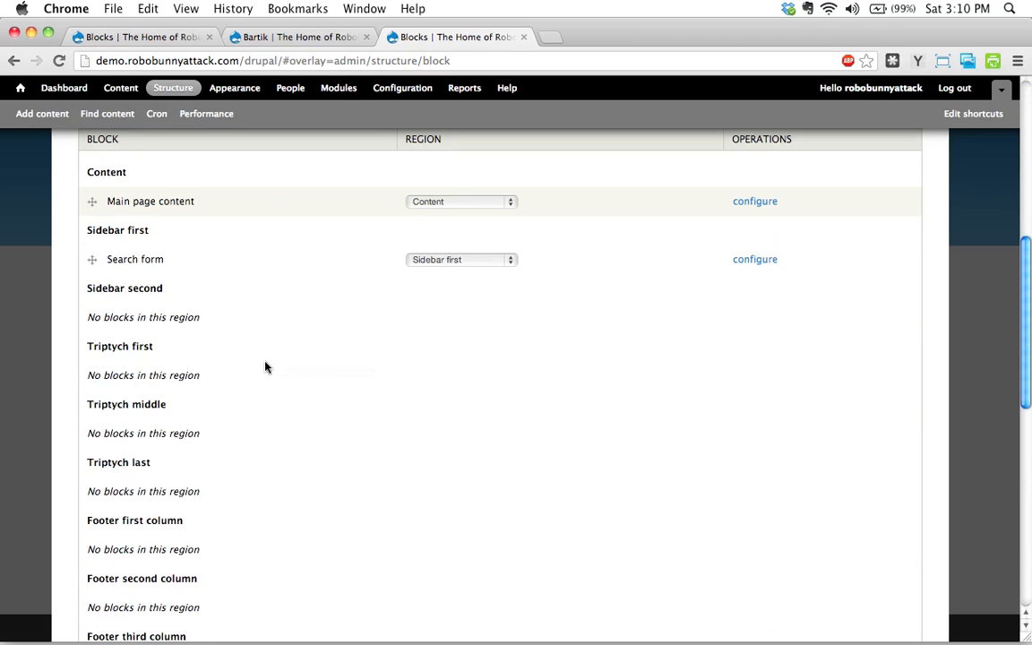
pyautogui.scroll(-3)
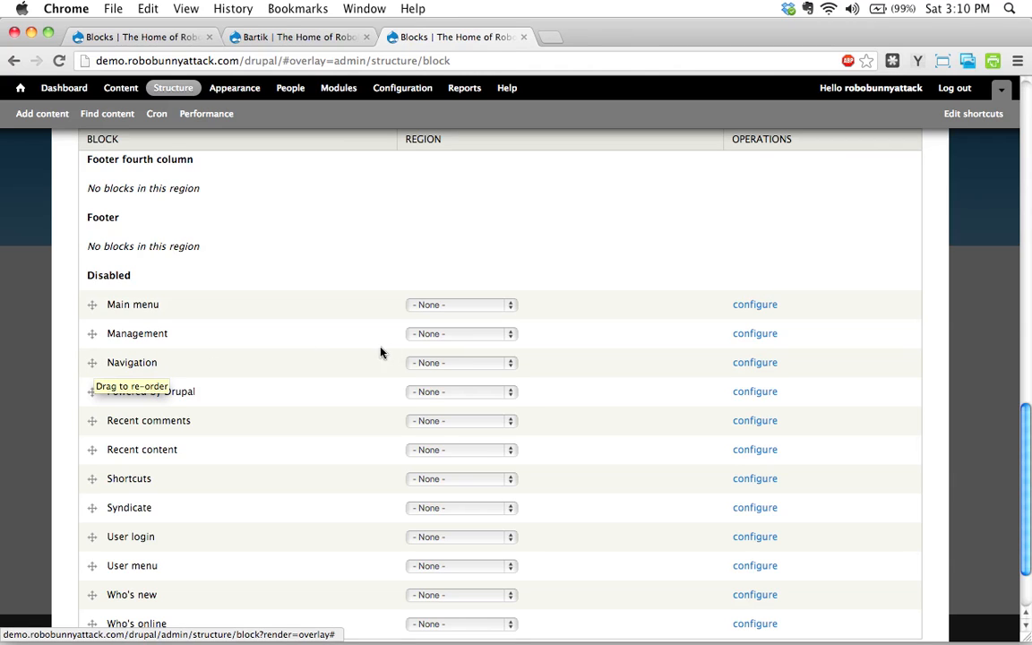
pyautogui.click(462, 362)
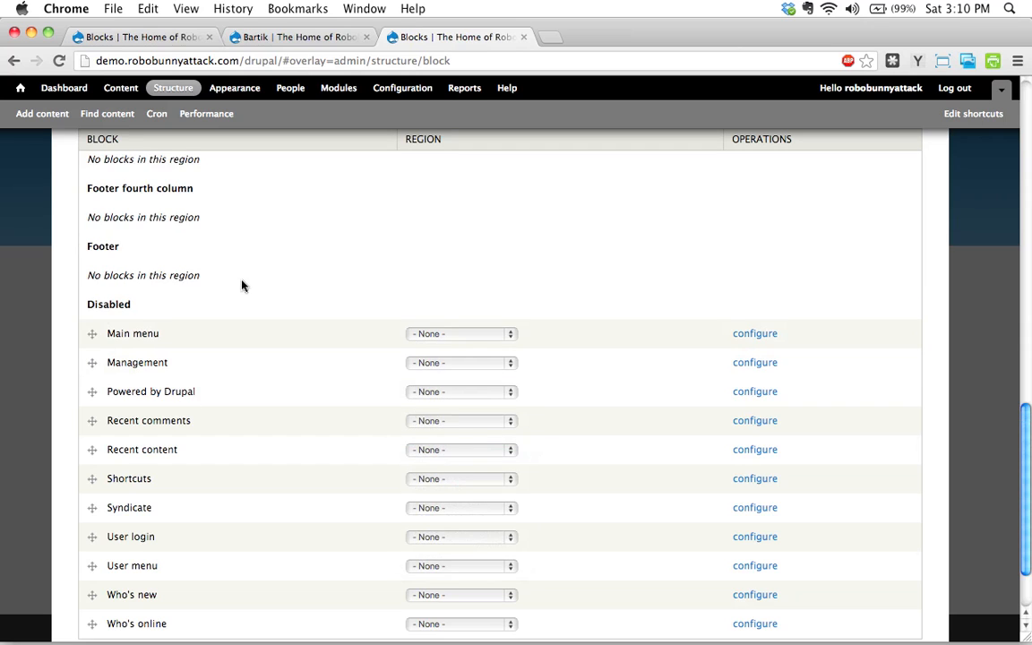
pyautogui.scroll(3)
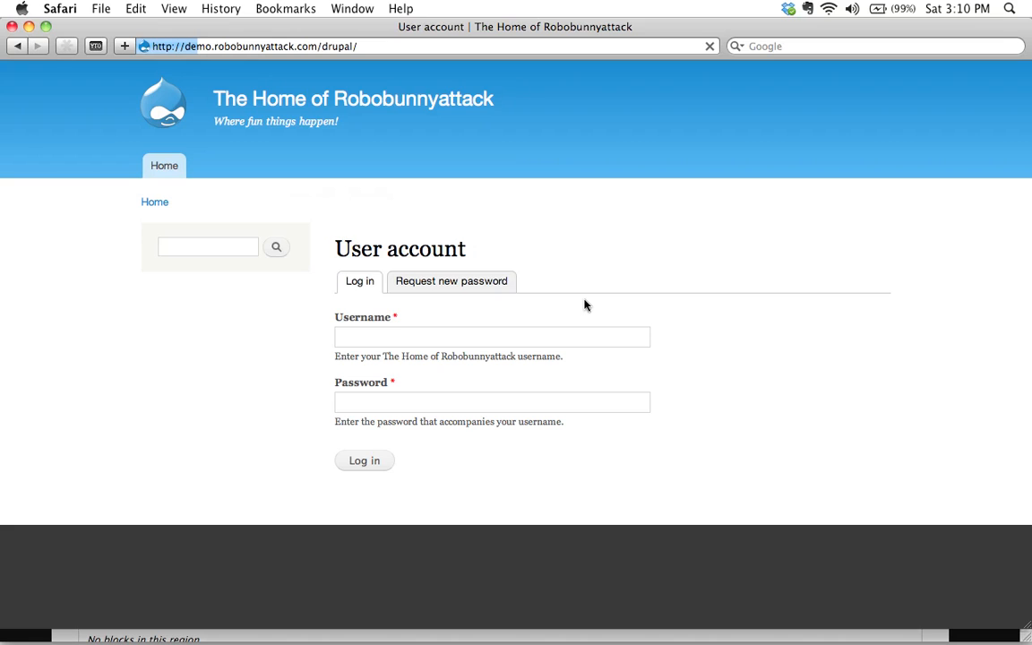
pyautogui.moveTo(590, 312)
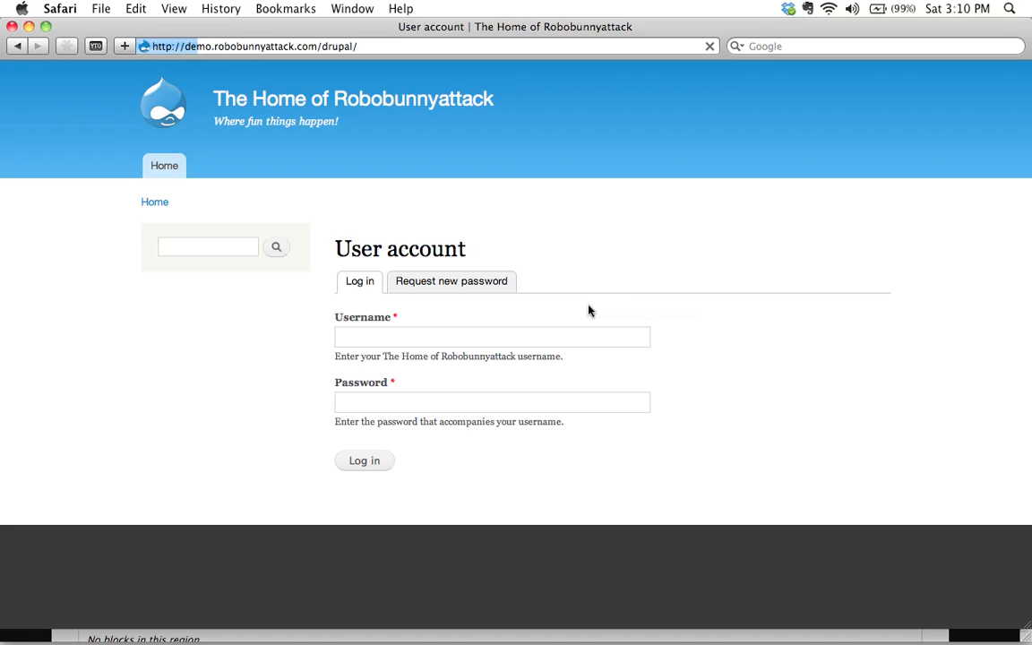
pyautogui.moveTo(550, 254)
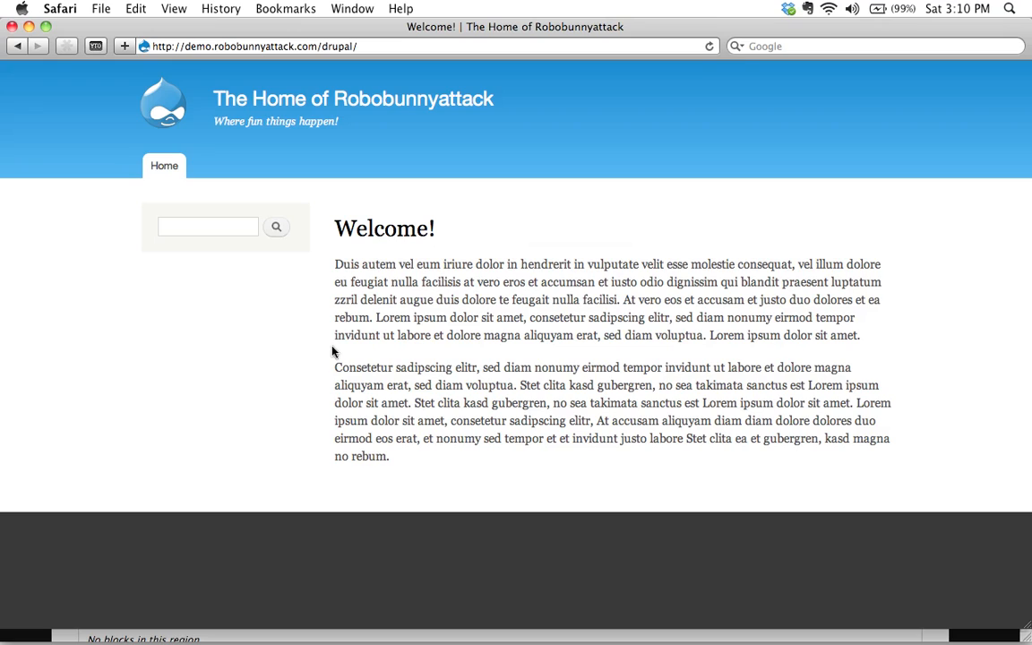
pyautogui.moveTo(319, 265)
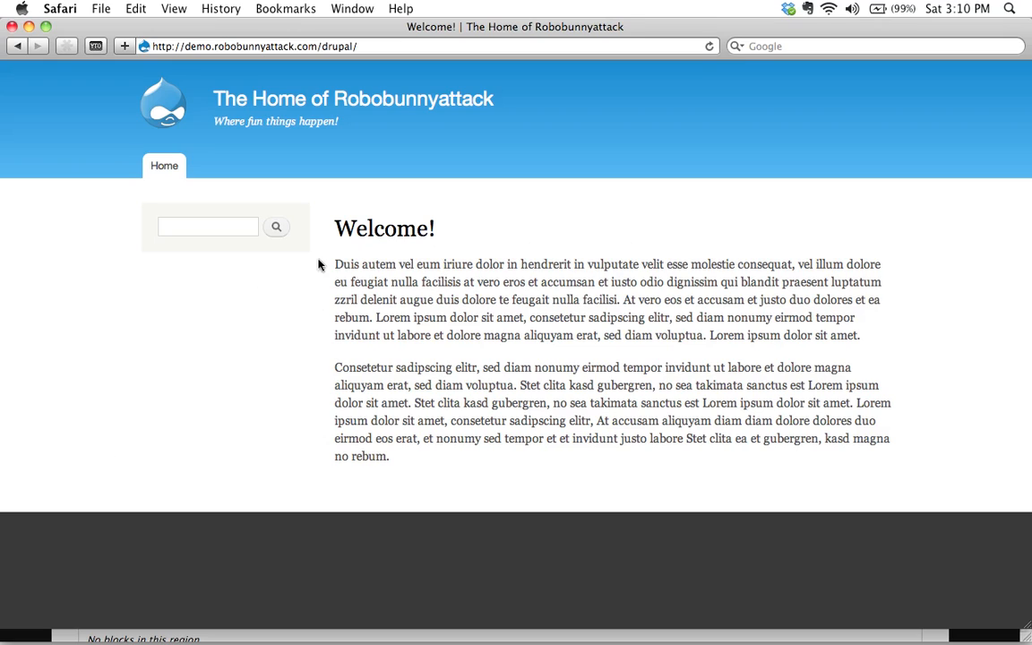
pyautogui.moveTo(261, 300)
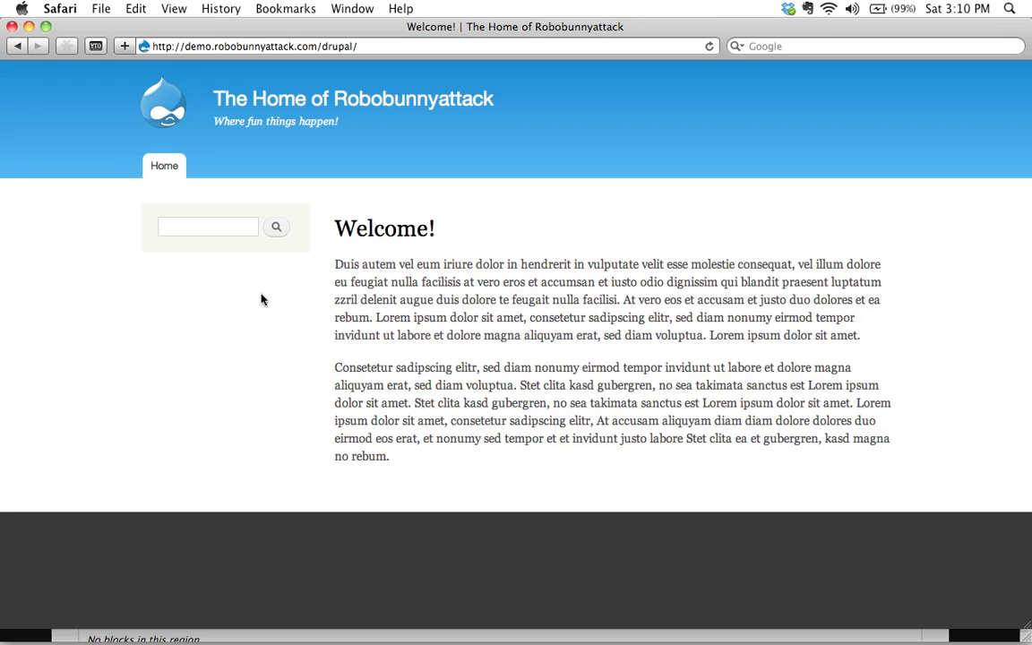
pyautogui.moveTo(389, 240)
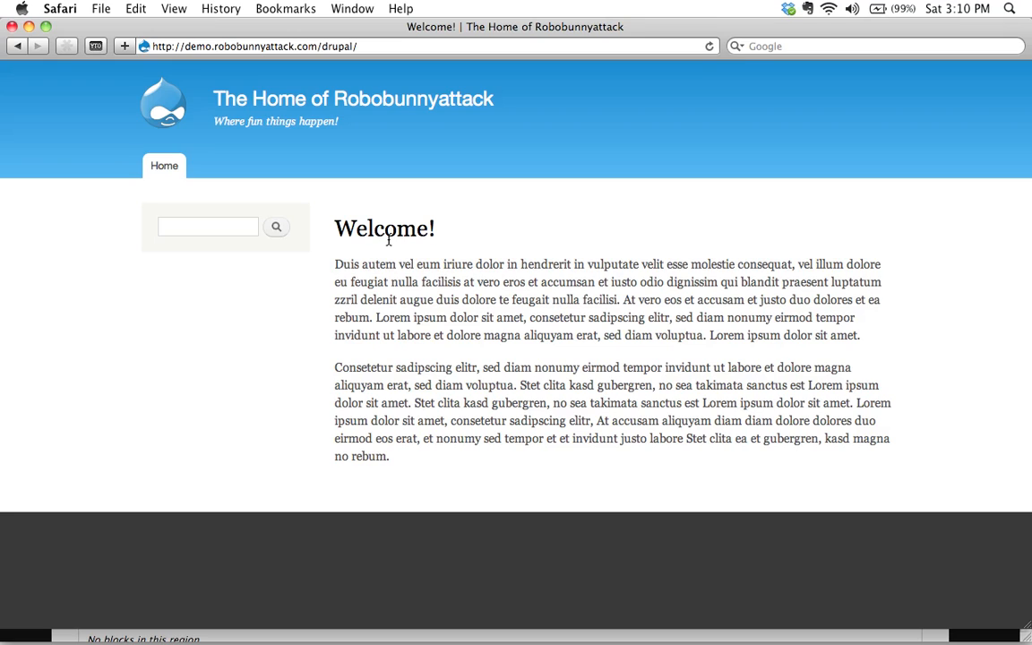
pyautogui.moveTo(254, 283)
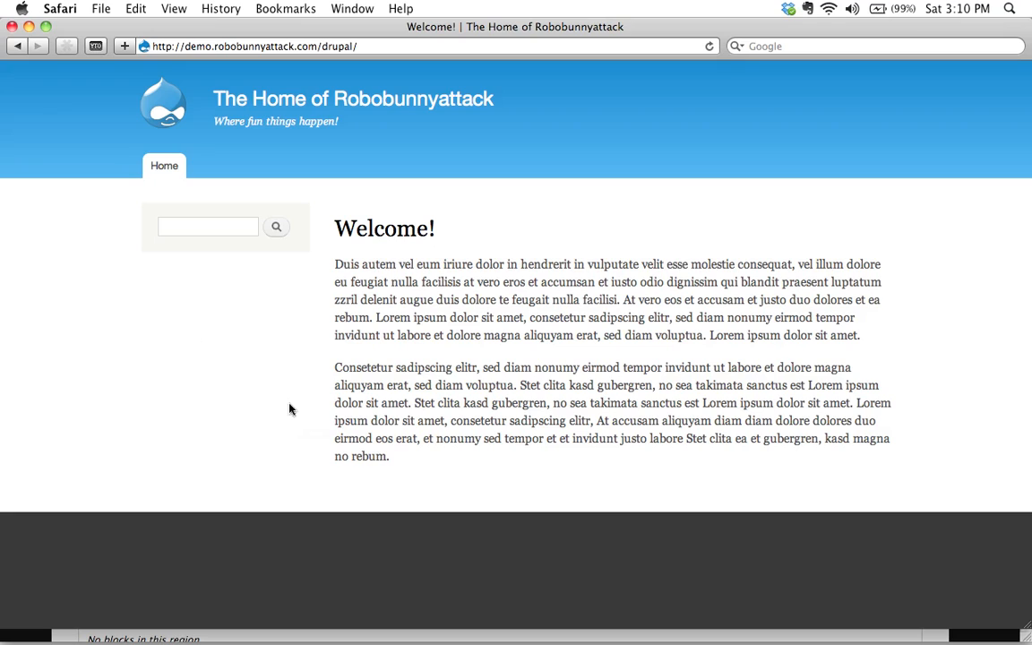
pyautogui.moveTo(254, 356)
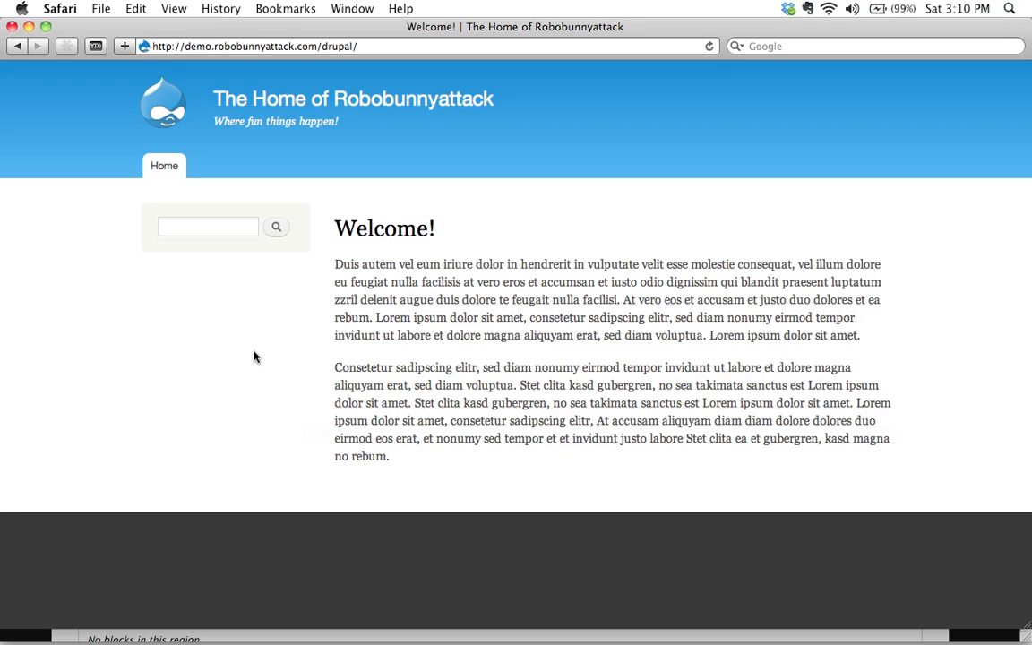
pyautogui.moveTo(247, 350)
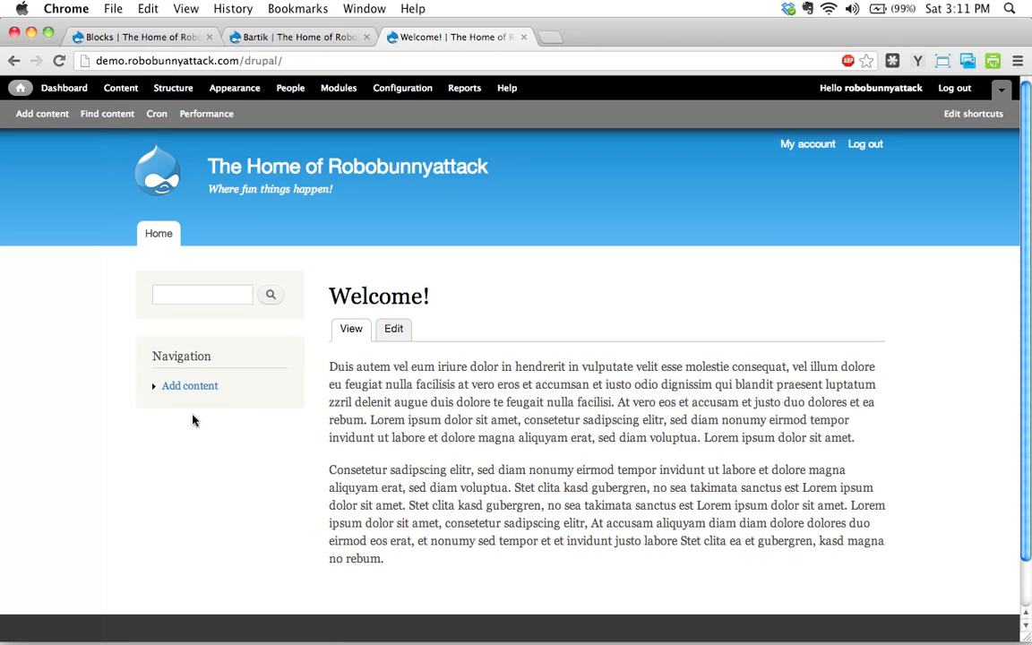
pyautogui.moveTo(158, 511)
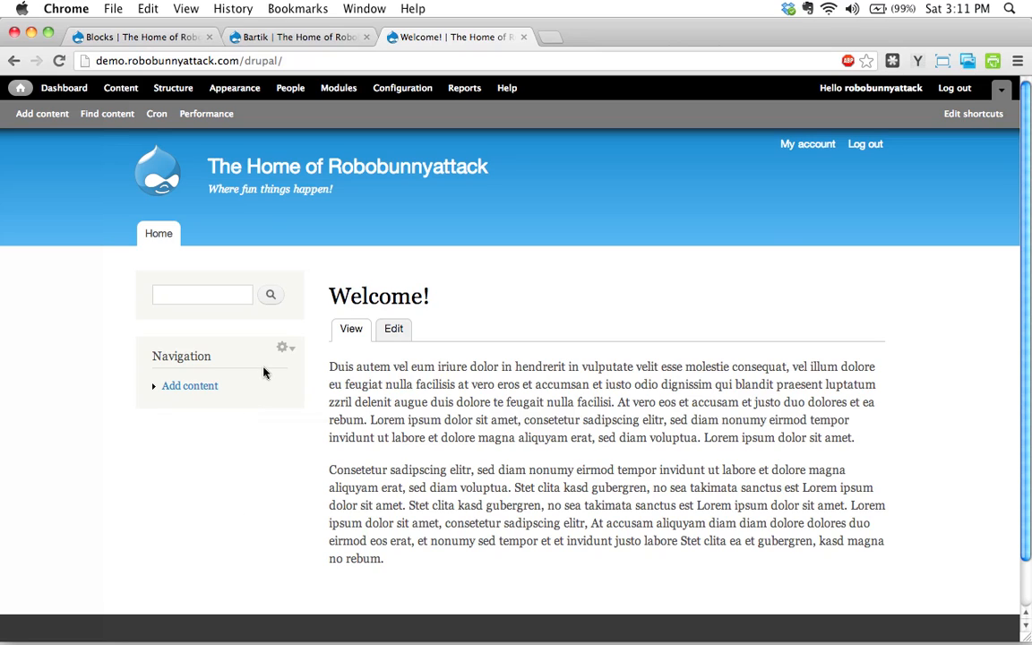
pyautogui.moveTo(249, 376)
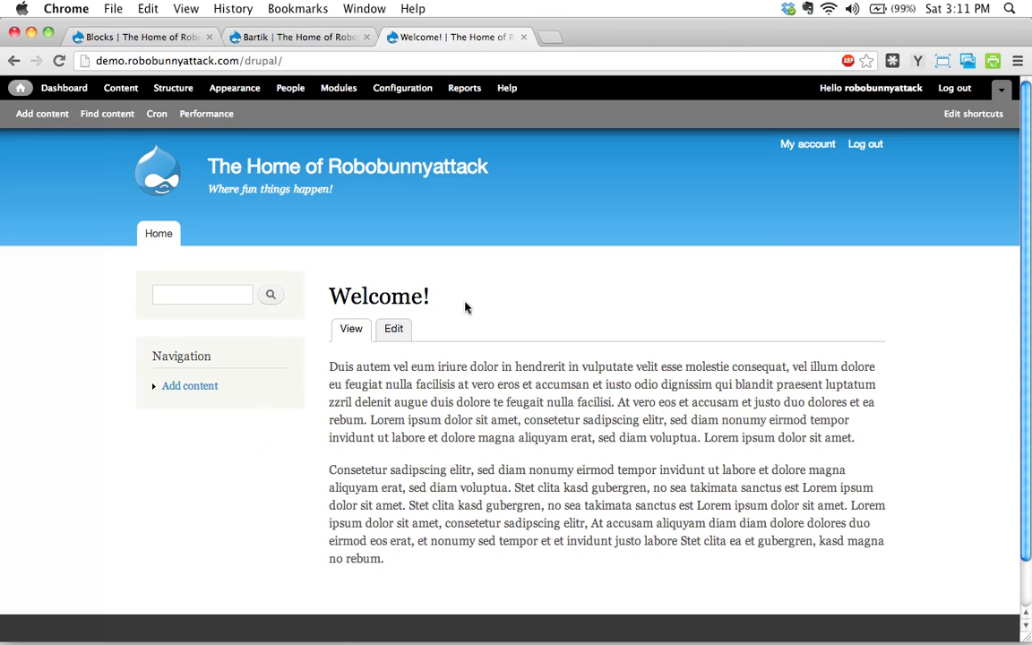
# Scroll the admin front page to view the Navigation block in the first sidebar
pyautogui.scroll(-3)
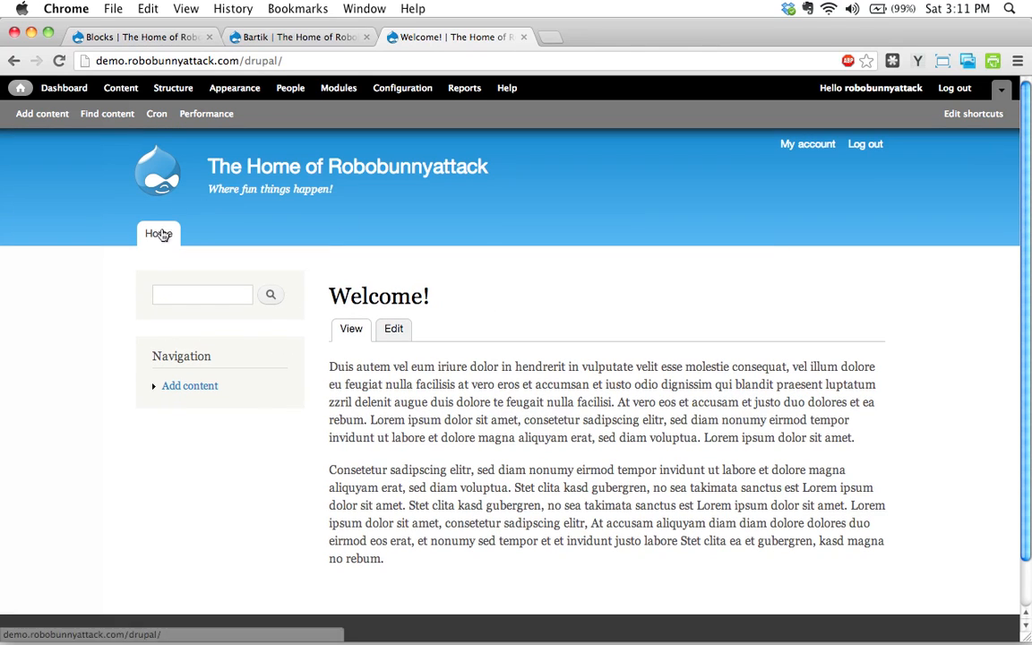
pyautogui.moveTo(285, 349)
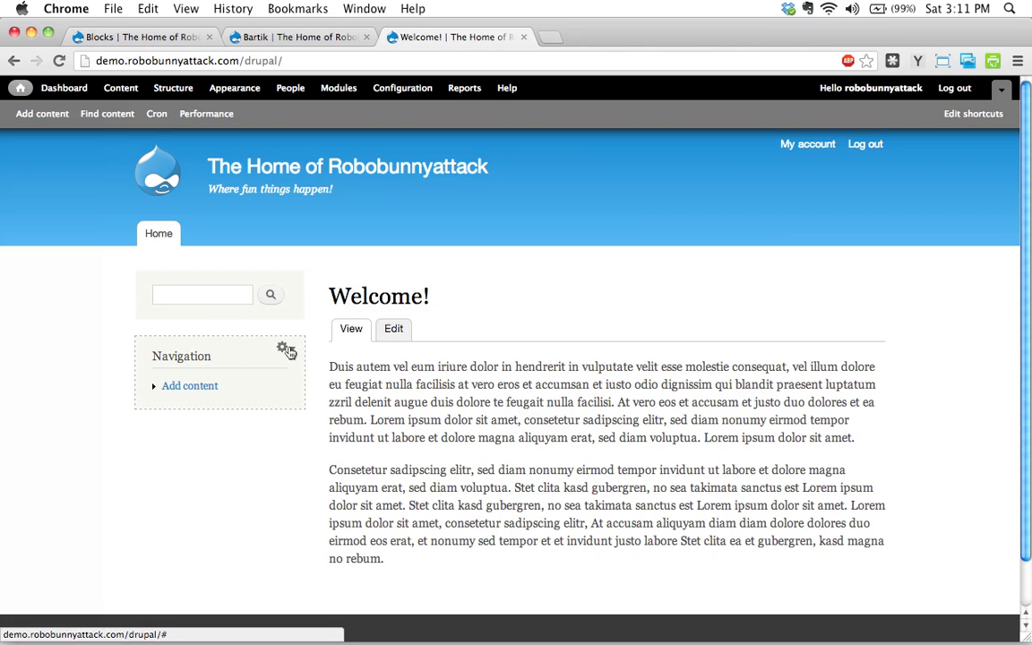
pyautogui.click(283, 347)
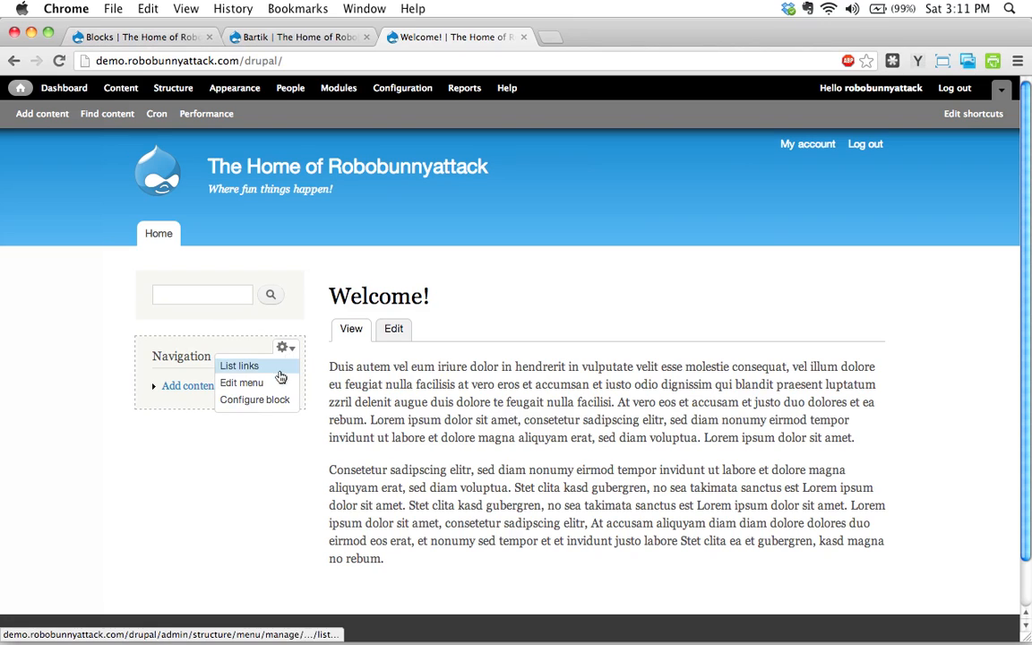
pyautogui.click(255, 399)
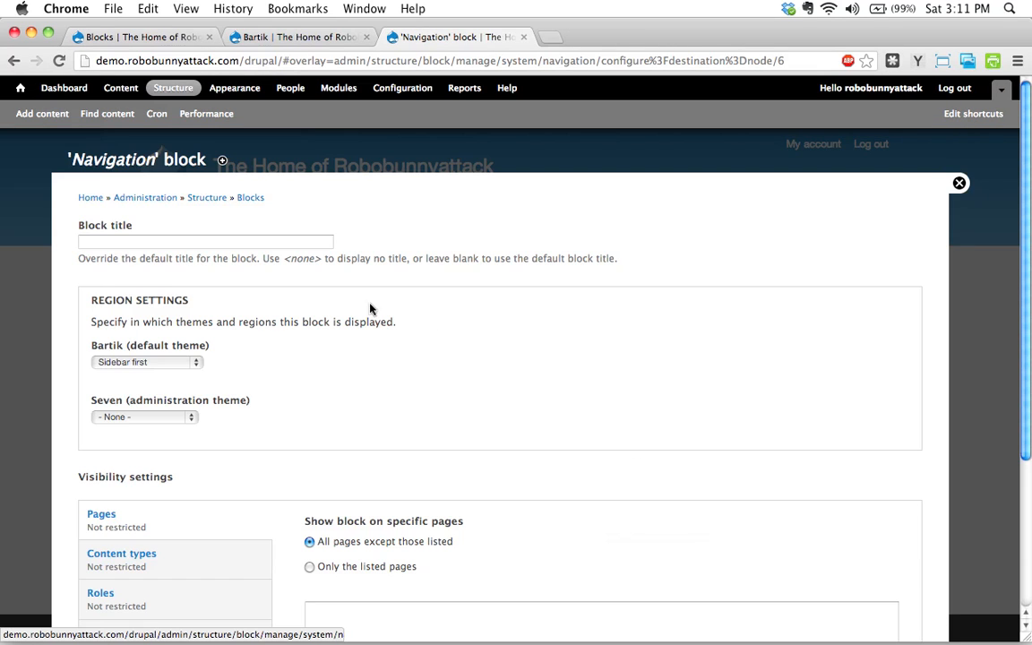
pyautogui.moveTo(452, 494)
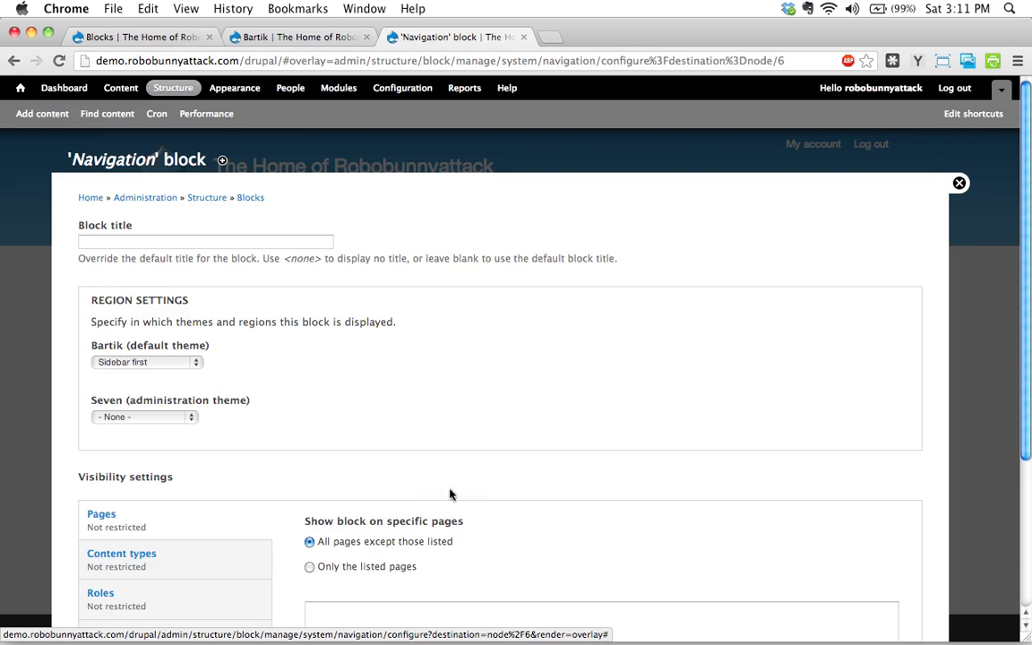
pyautogui.moveTo(960, 183)
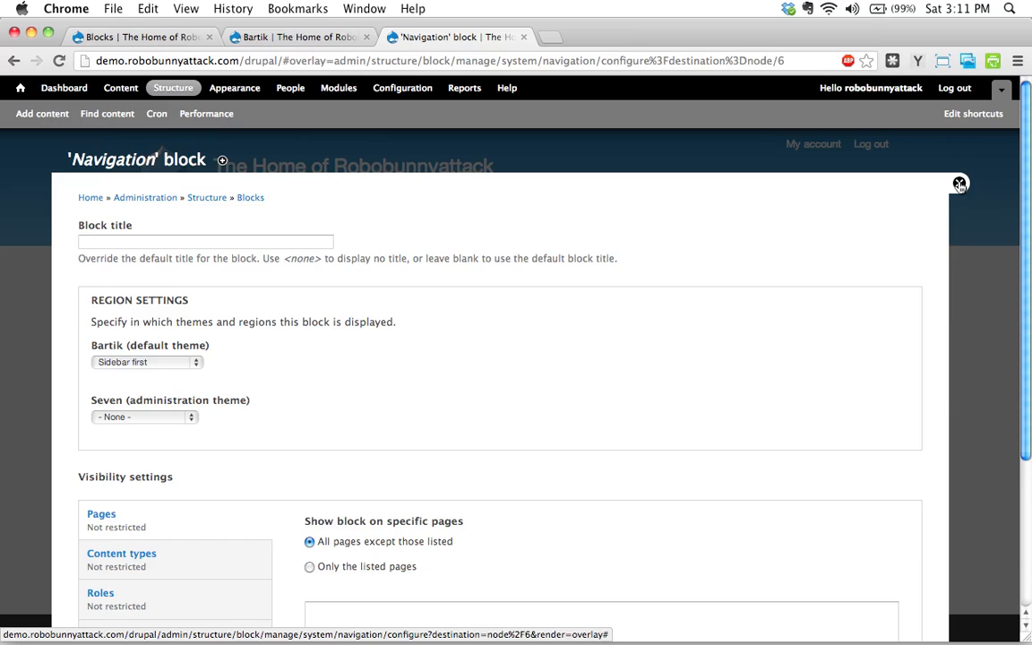
pyautogui.click(960, 183)
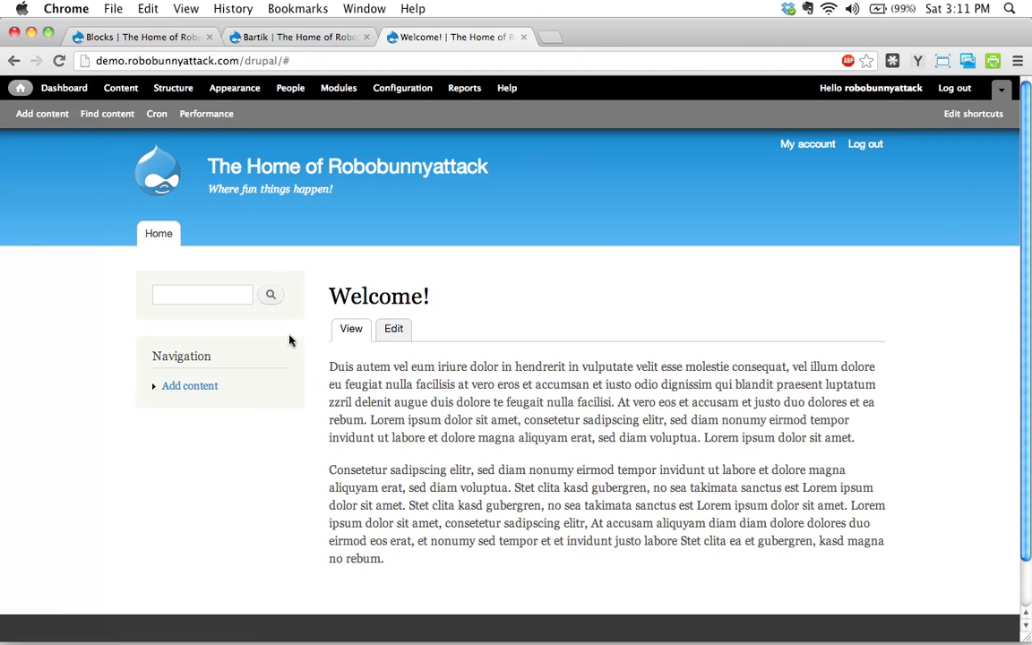
pyautogui.moveTo(340, 426)
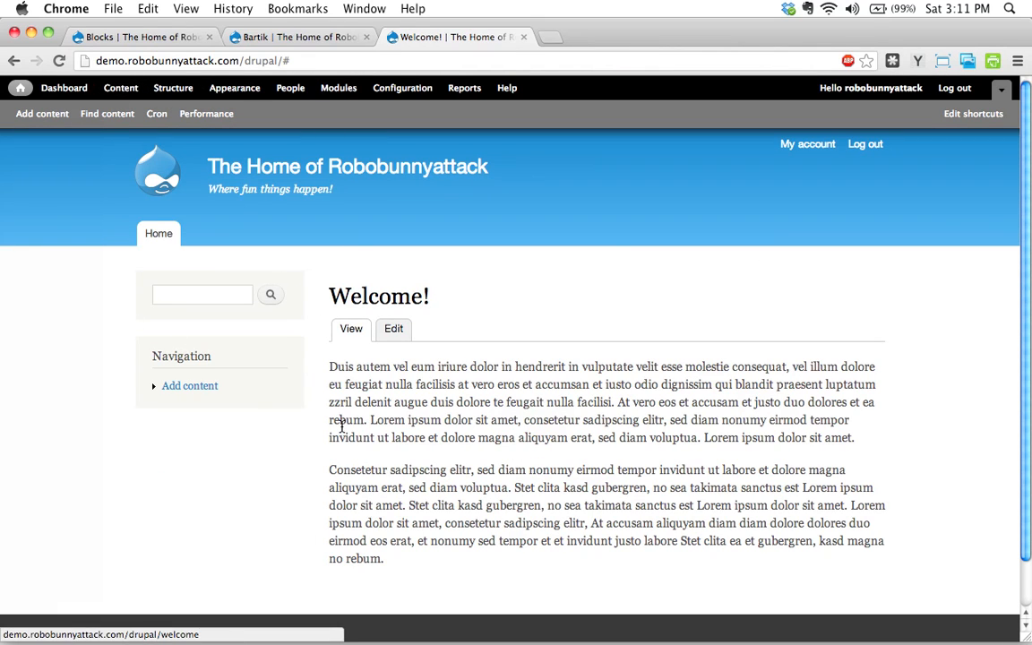